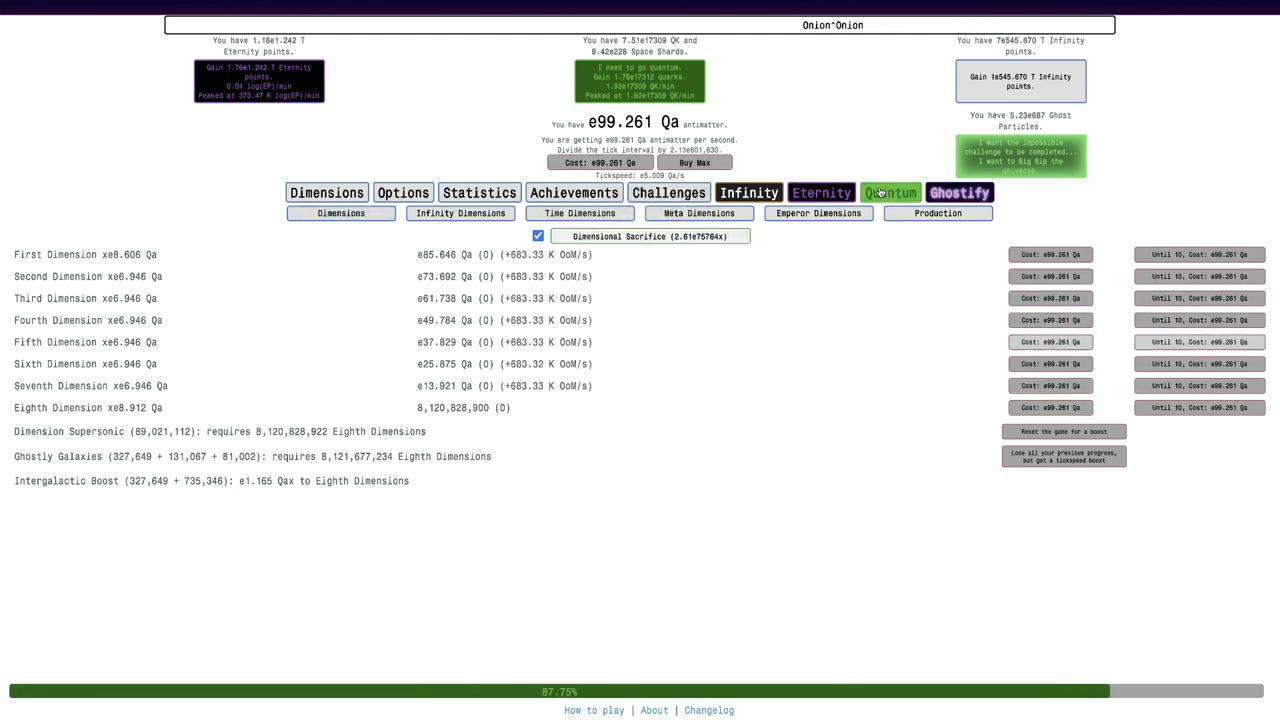
Bring up the Ghostify neutrinos page with electron, muon and tau totals
click(888, 192)
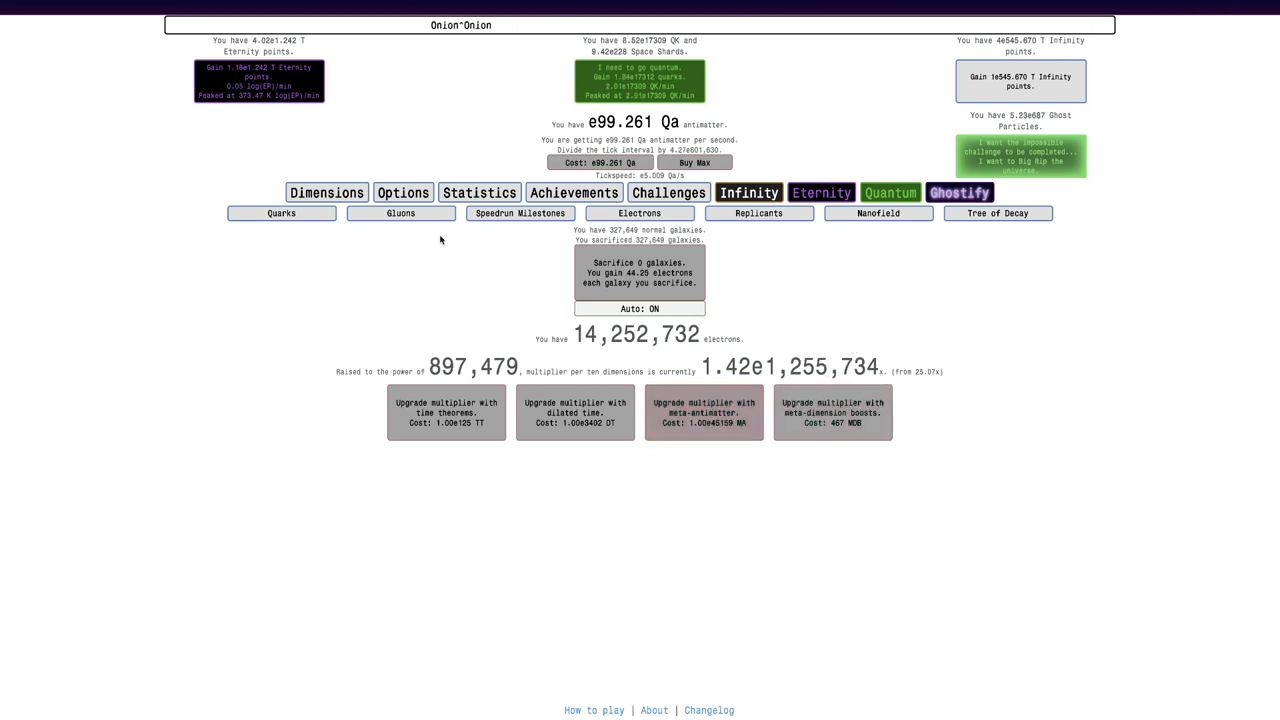
click(584, 244)
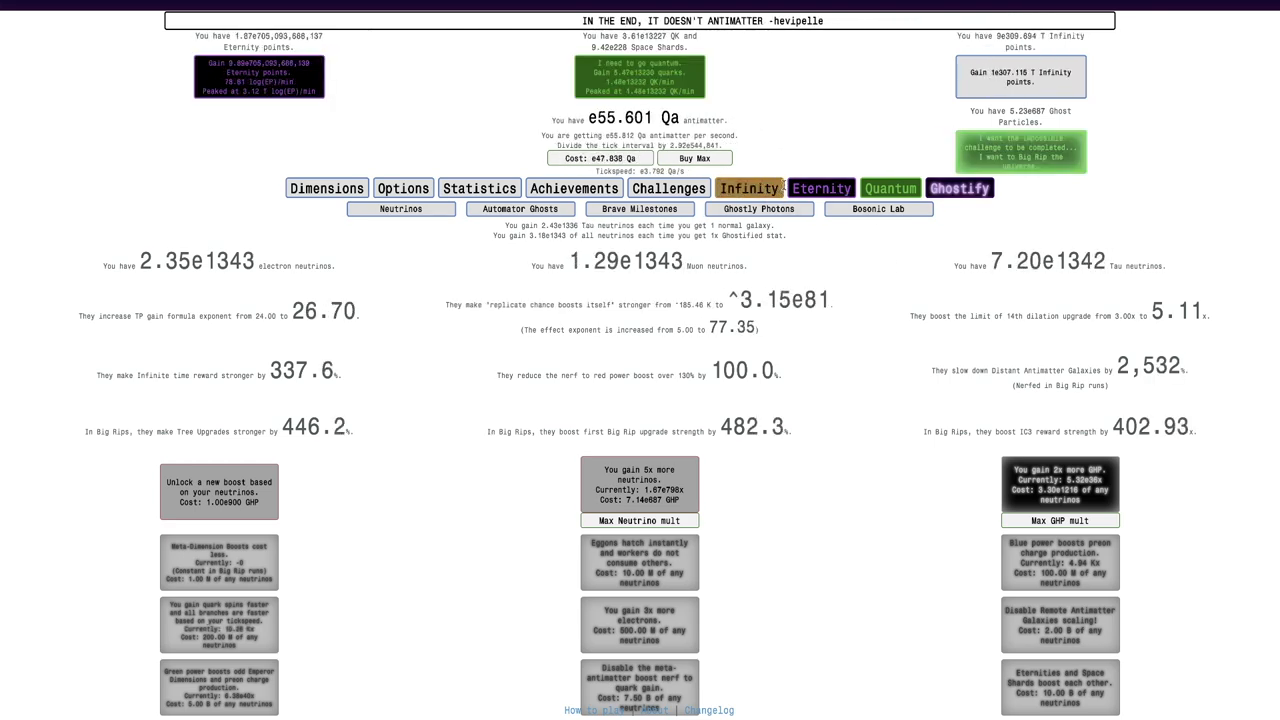
click(748, 188)
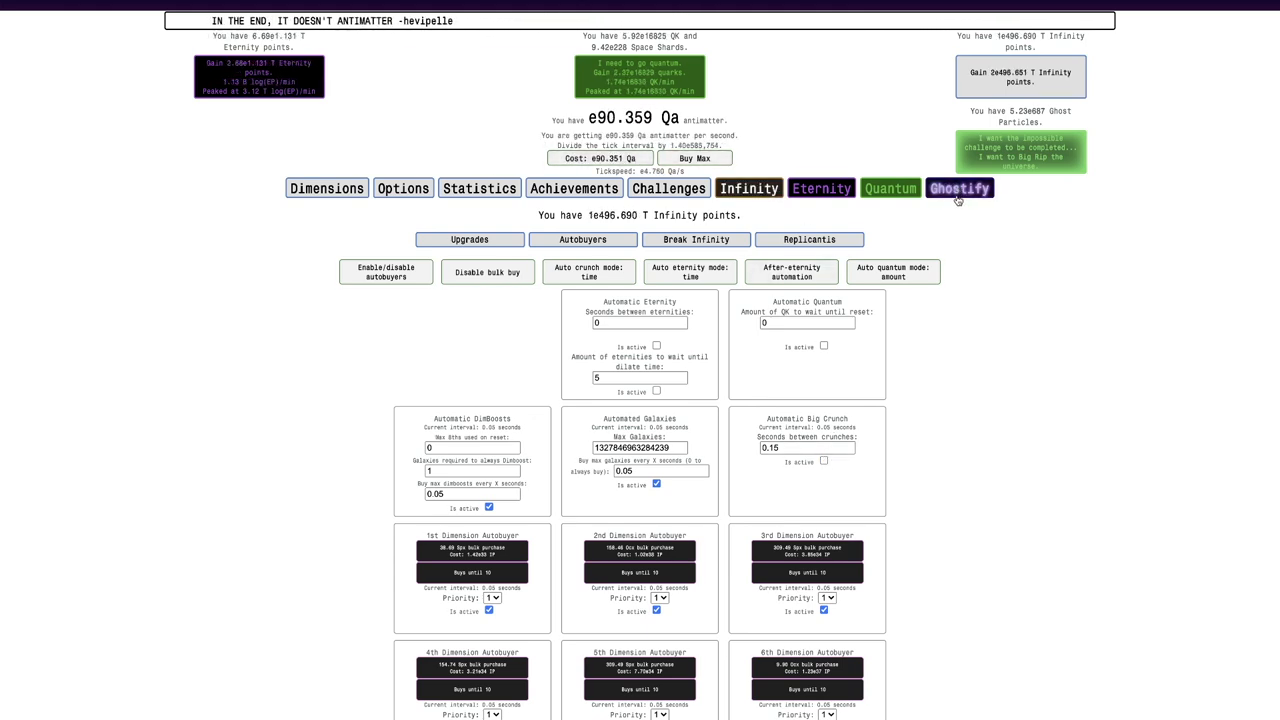
click(960, 188)
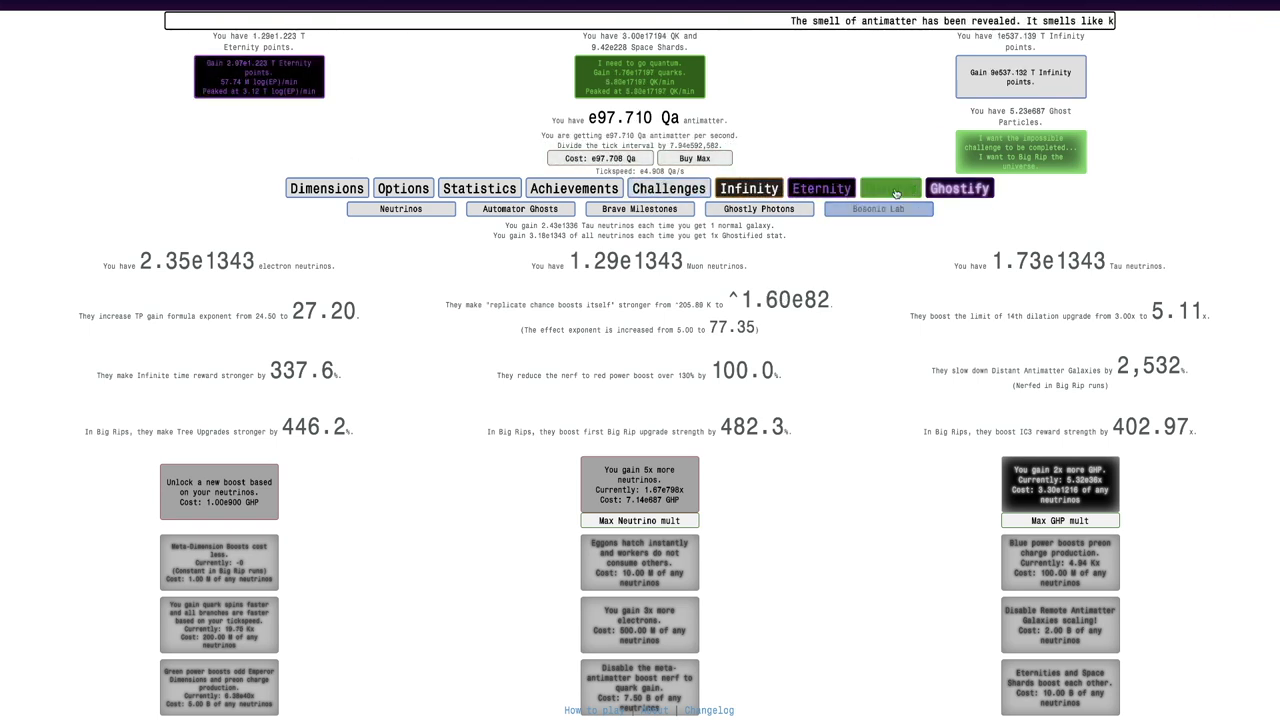
click(890, 192)
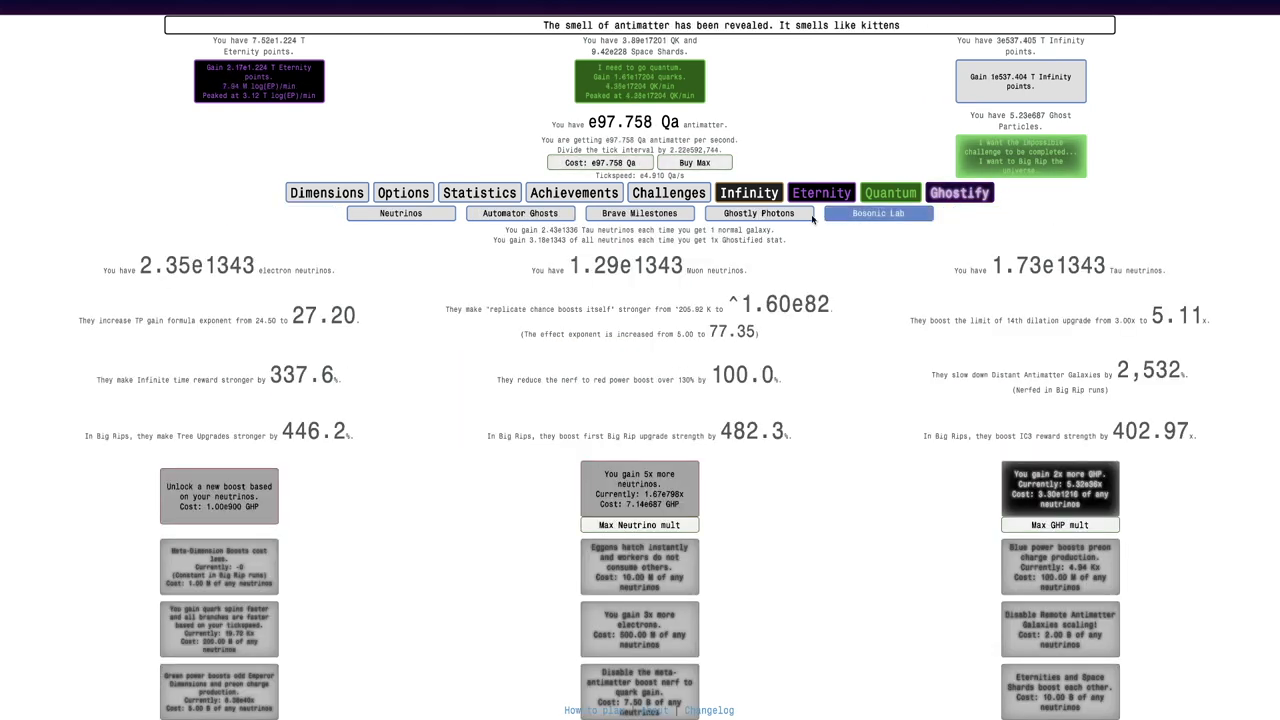
click(758, 212)
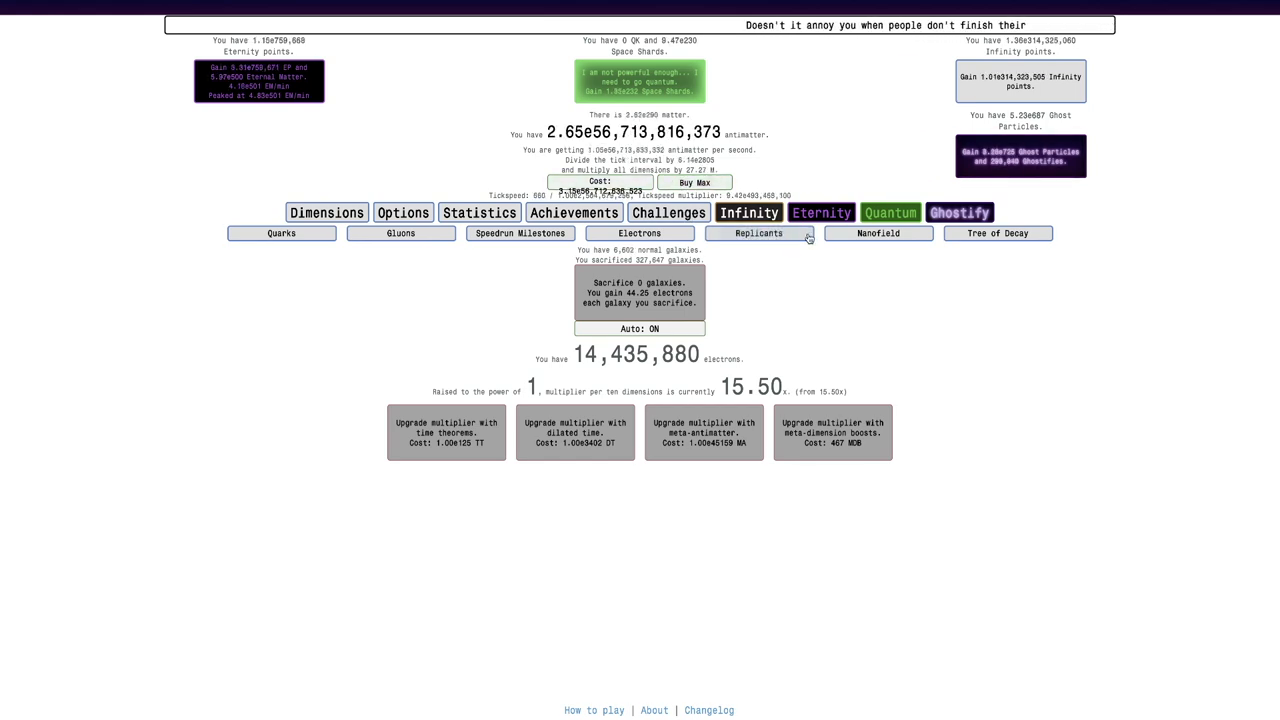
Show the Tree of Decay with red, green and blue quark branch upgrades
click(876, 232)
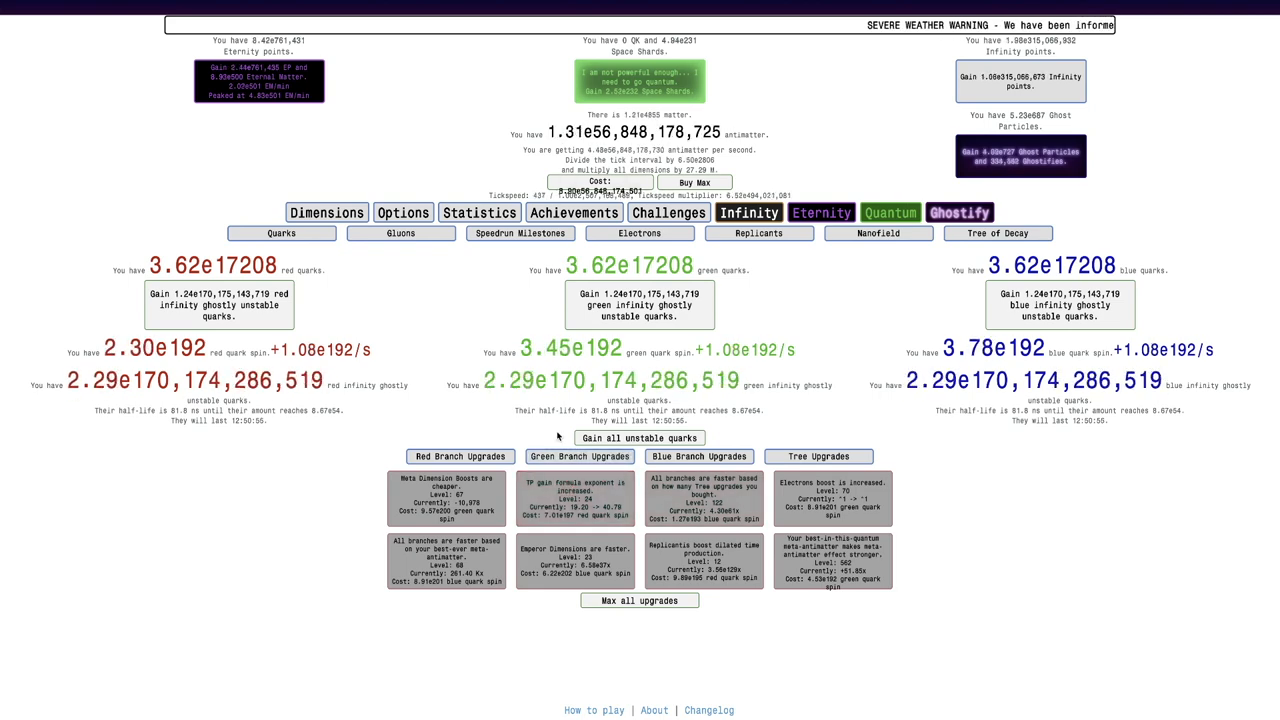
Check the quark branches, then stop preon charge production in the Nanofield
click(876, 232)
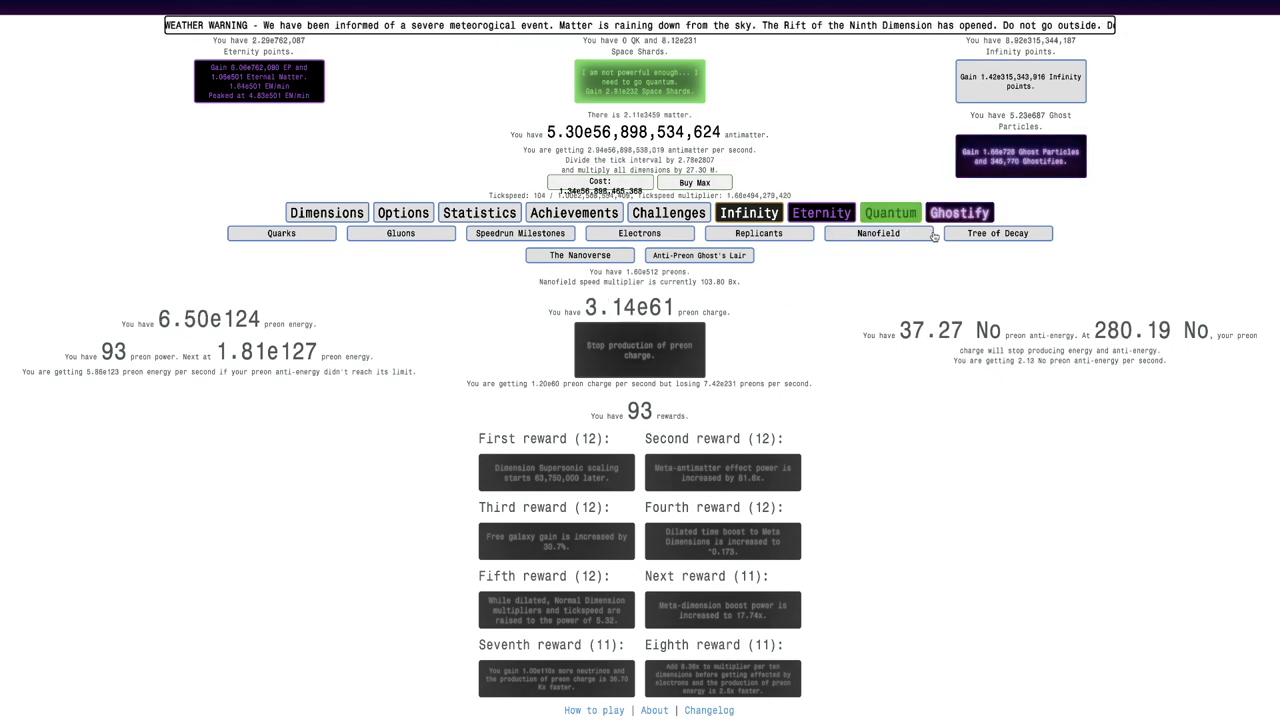
click(280, 232)
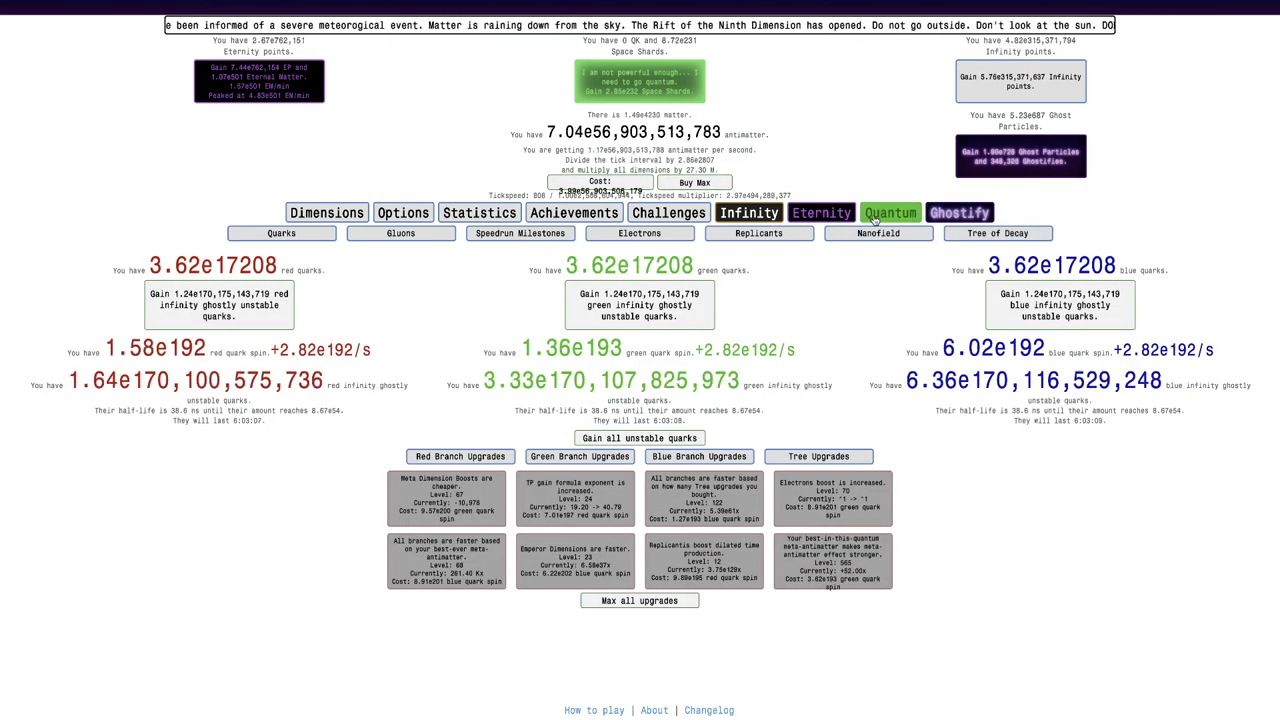
click(888, 212)
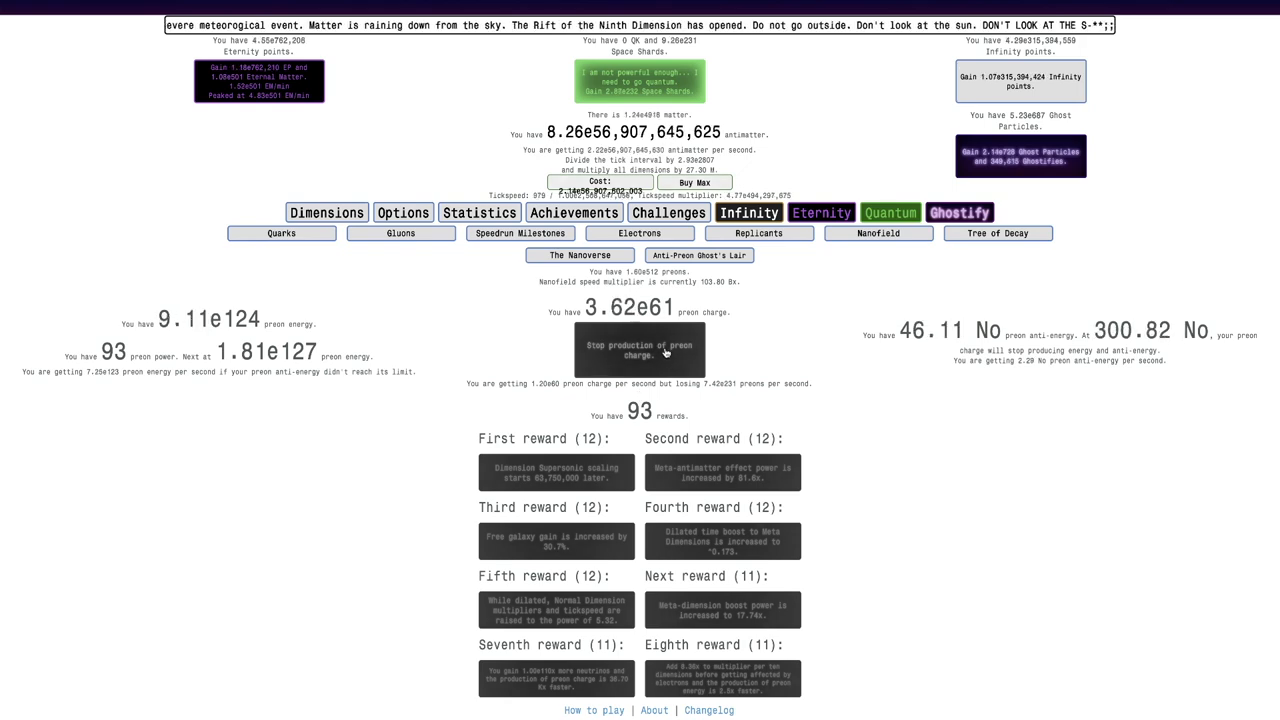
click(640, 350)
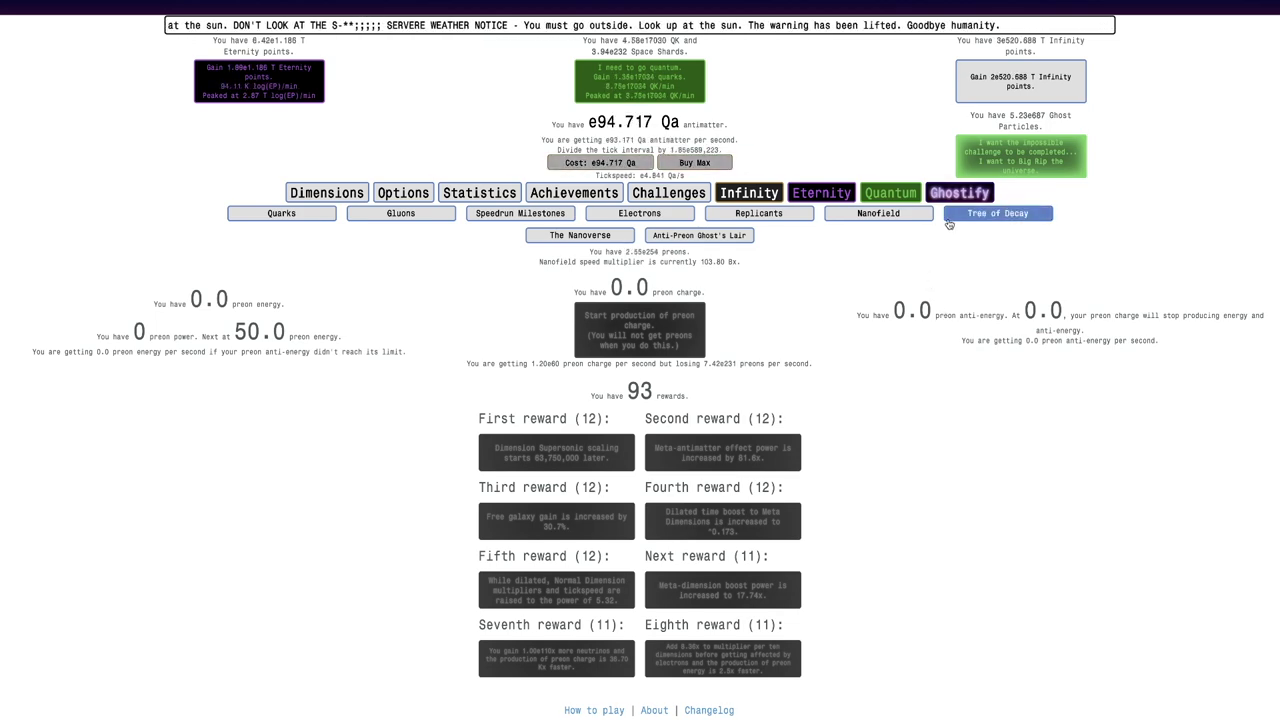
click(958, 192)
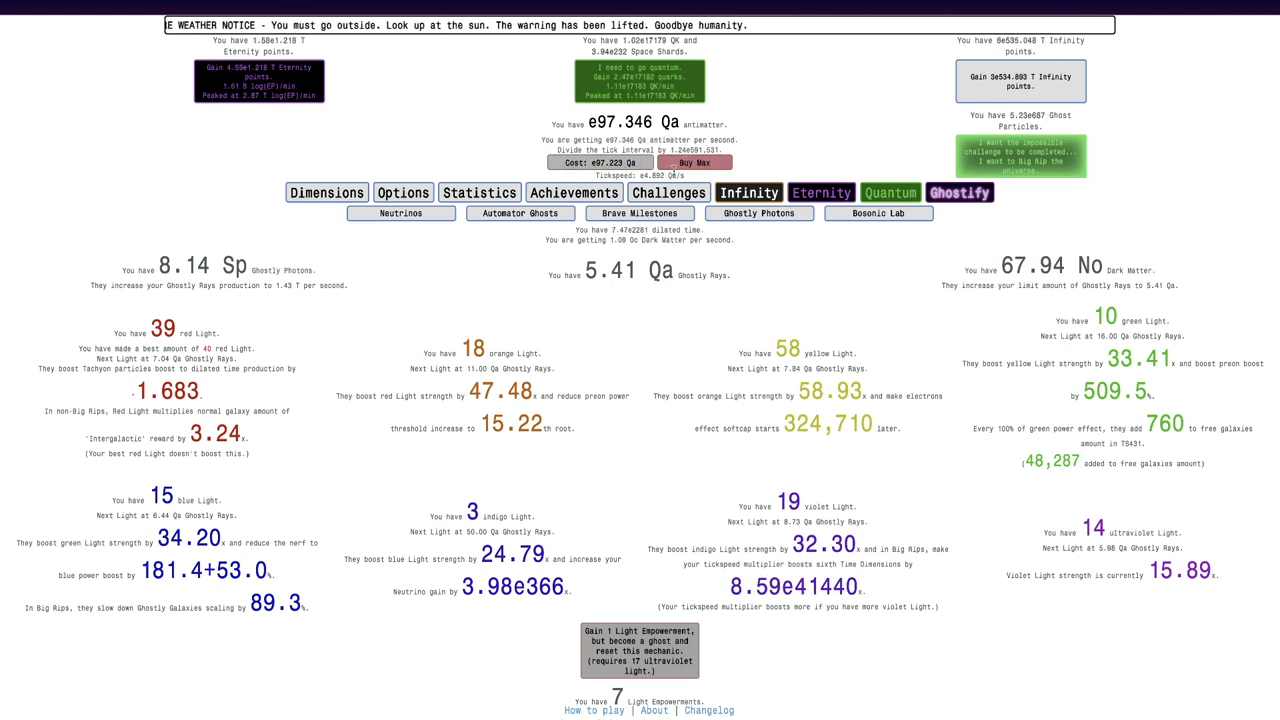
click(758, 212)
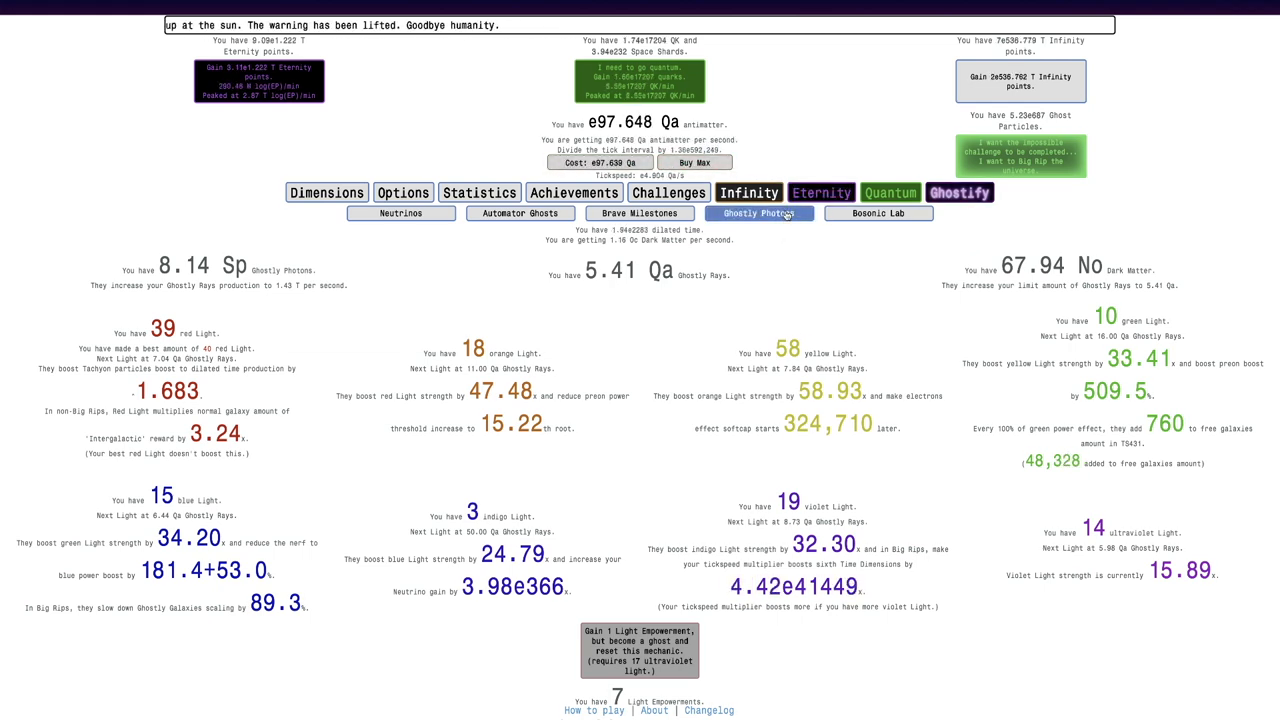
click(878, 212)
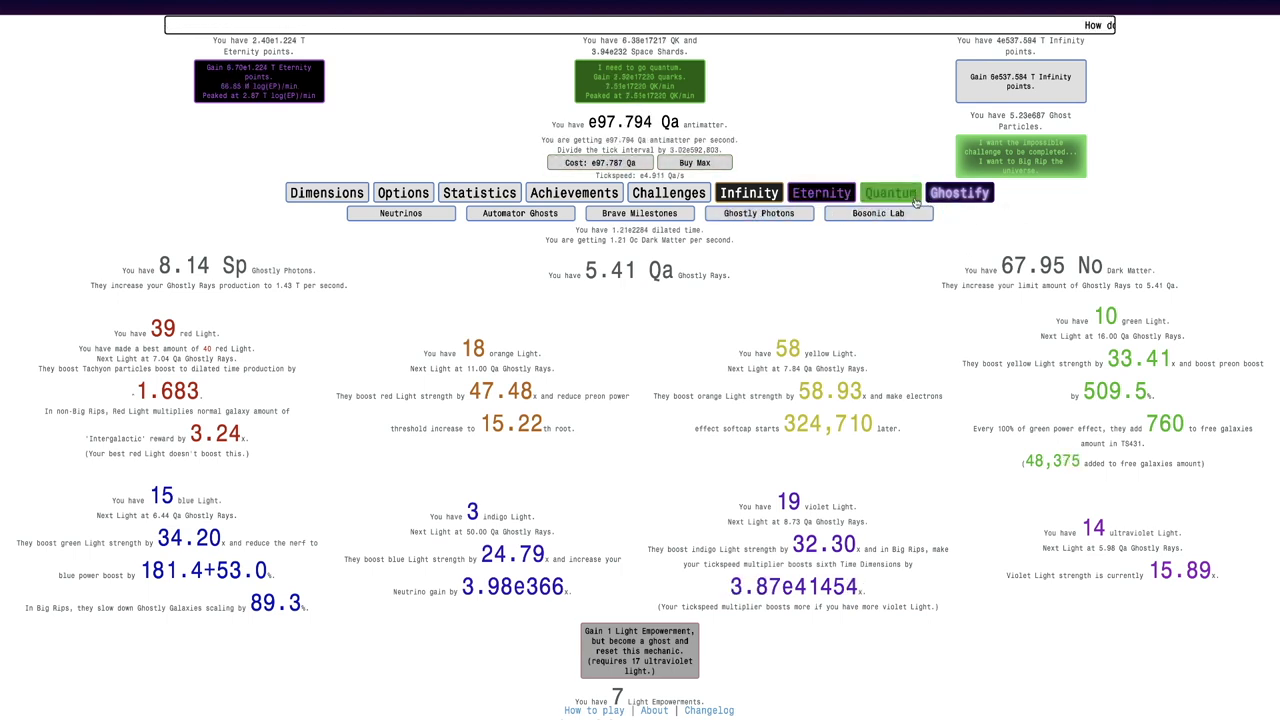
click(820, 192)
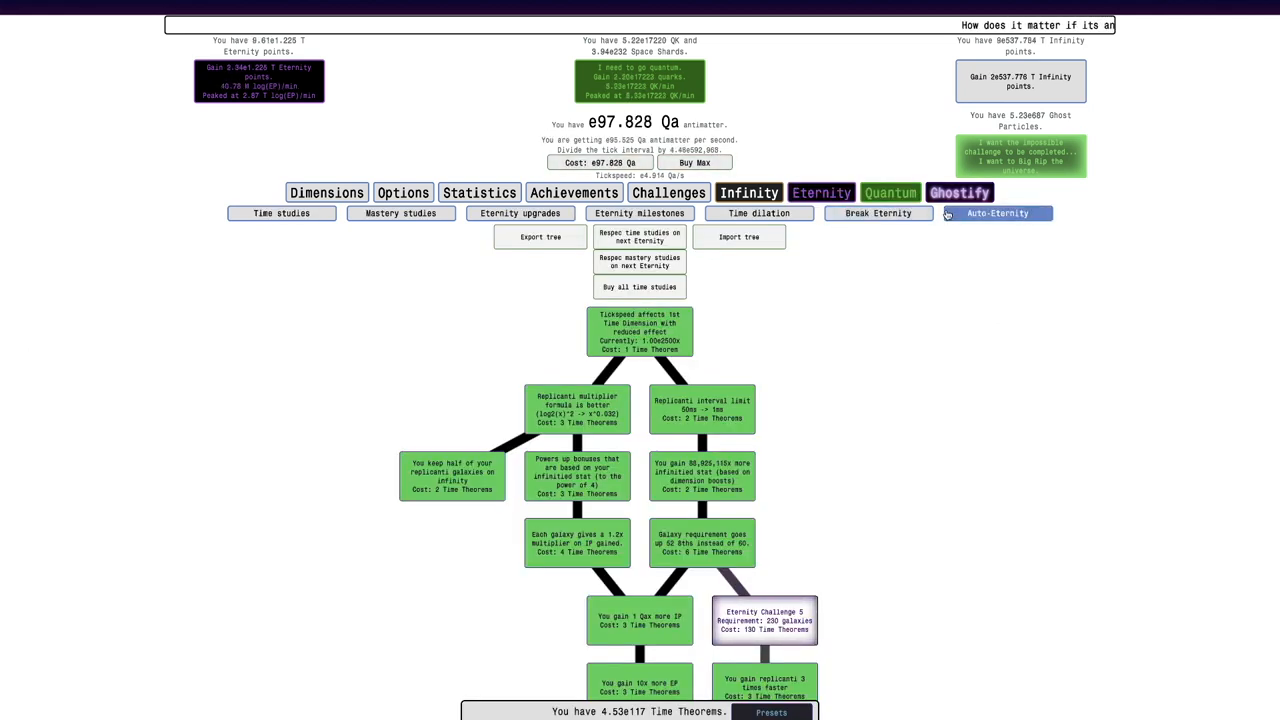
click(888, 192)
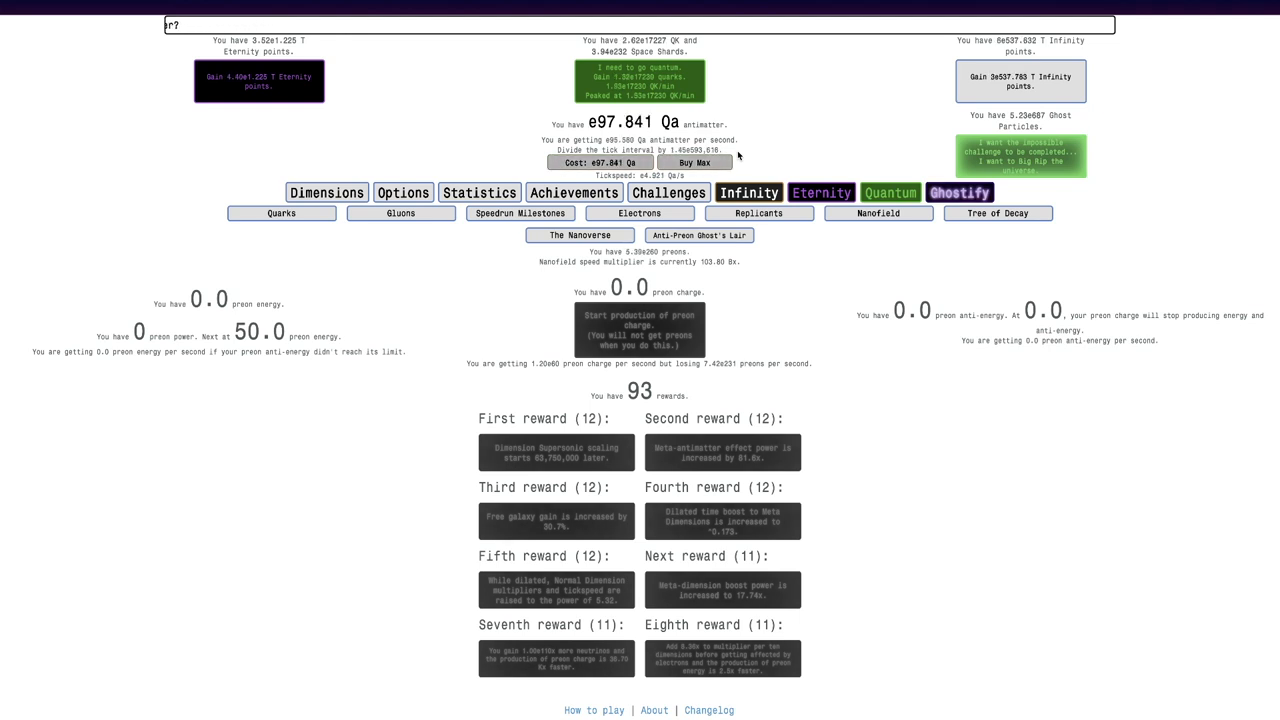
View the Bosonic Lab rune extractor, then return to the dimensions list with antimatter above e100 Qa
text(Who let the DOgs out)
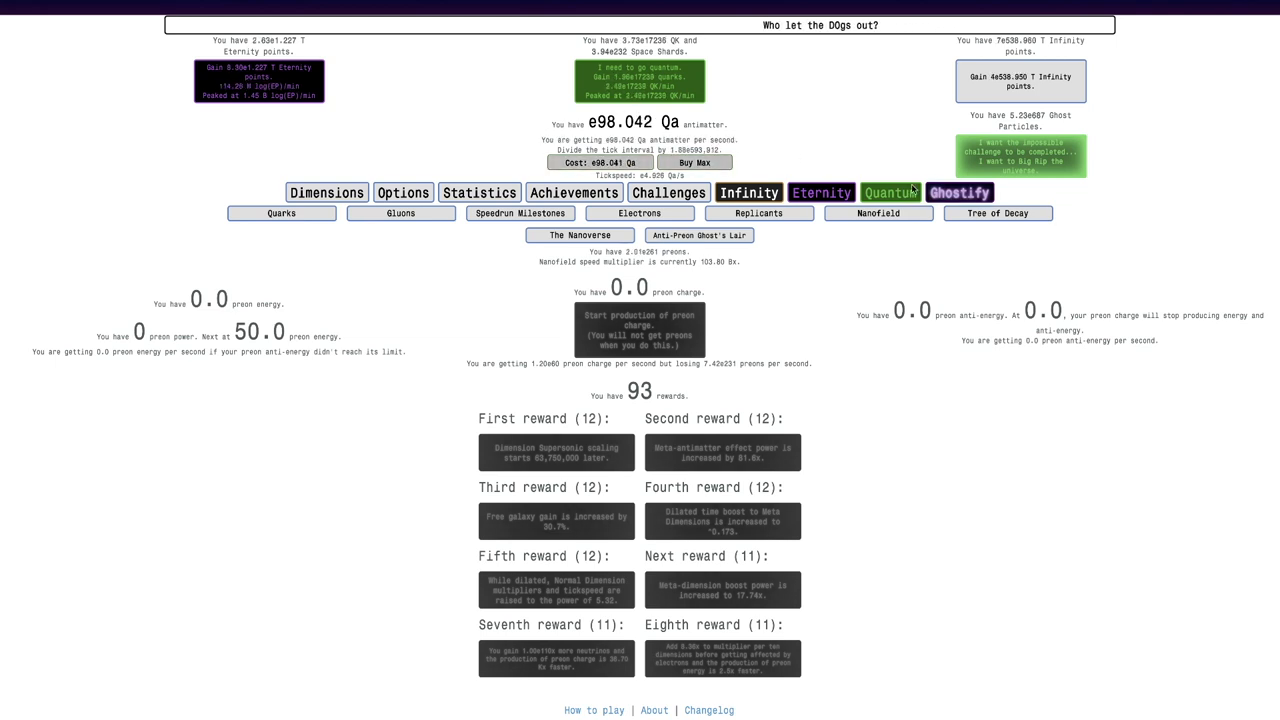
click(960, 192)
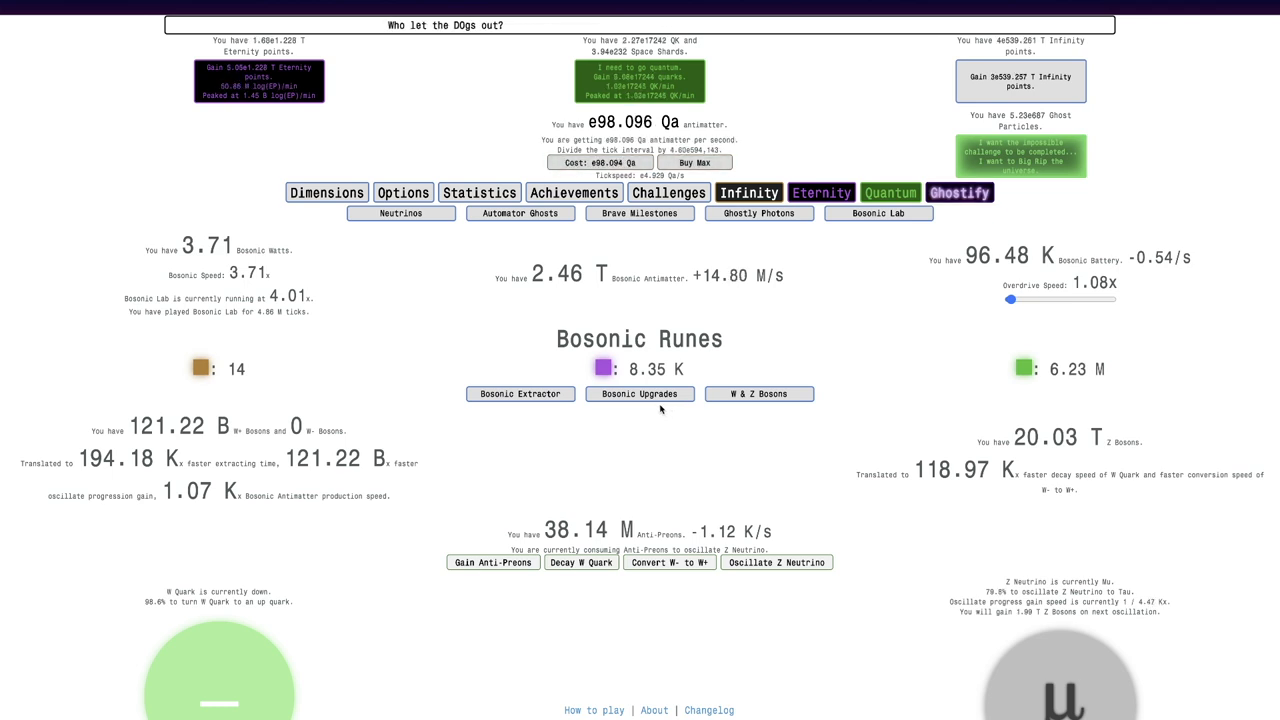
click(520, 392)
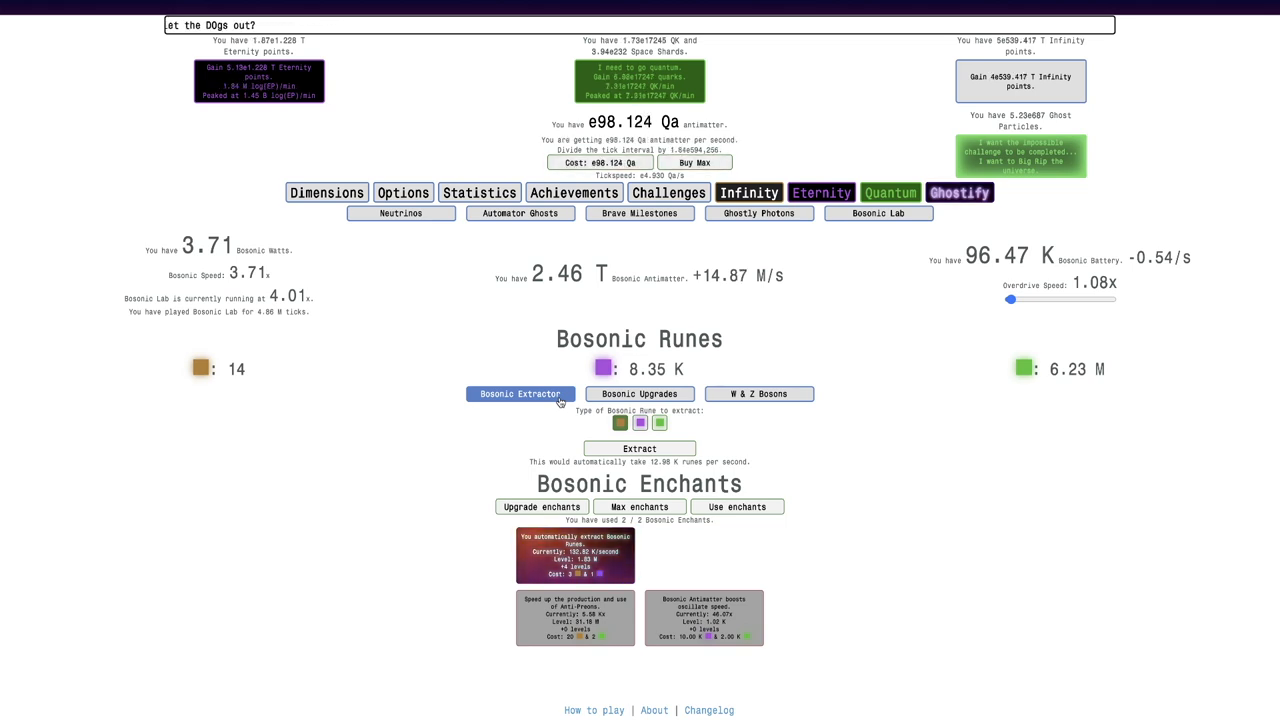
click(640, 448)
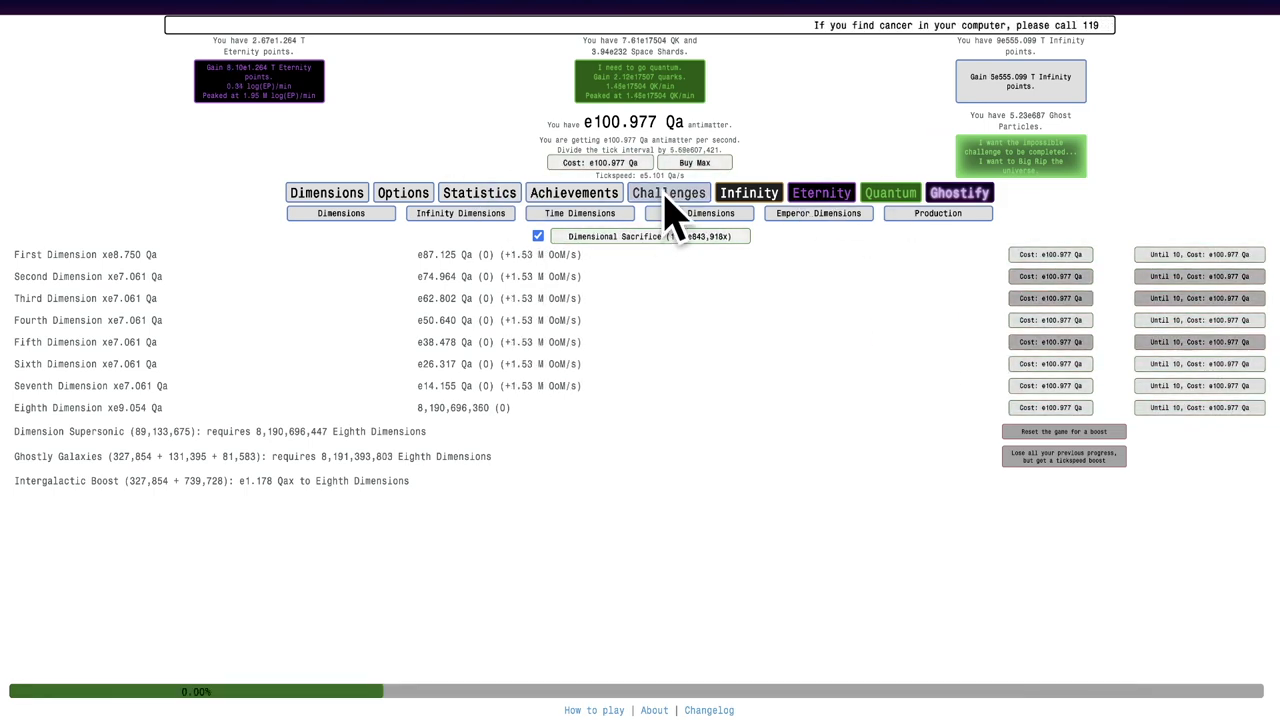
Have anti-preons decay the W quark then convert W- to W+, and view Ghostly Photons
click(888, 192)
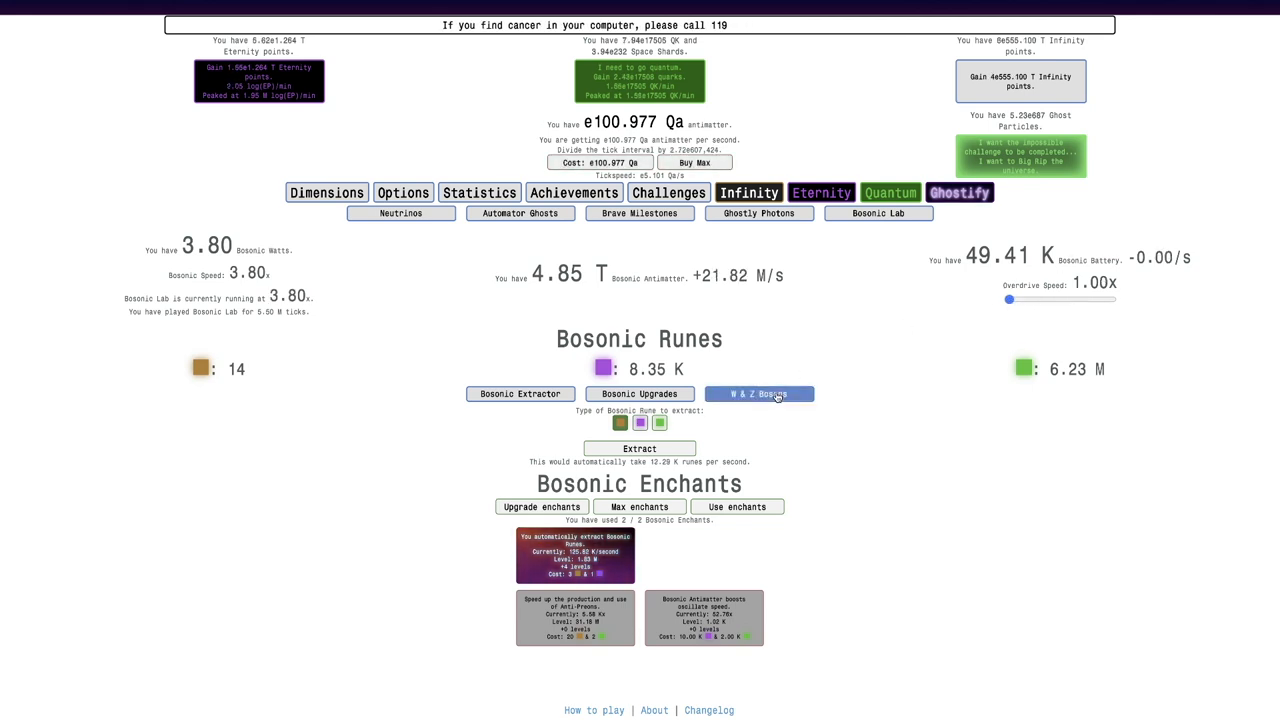
click(758, 392)
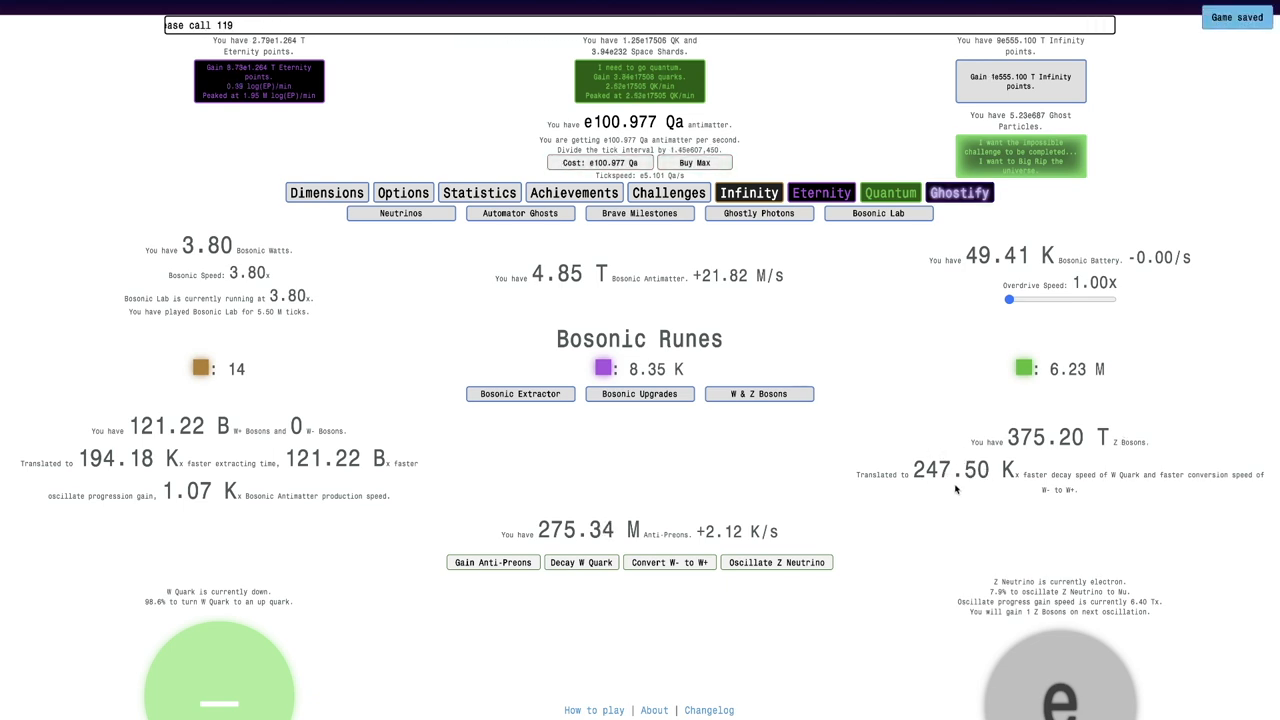
click(580, 562)
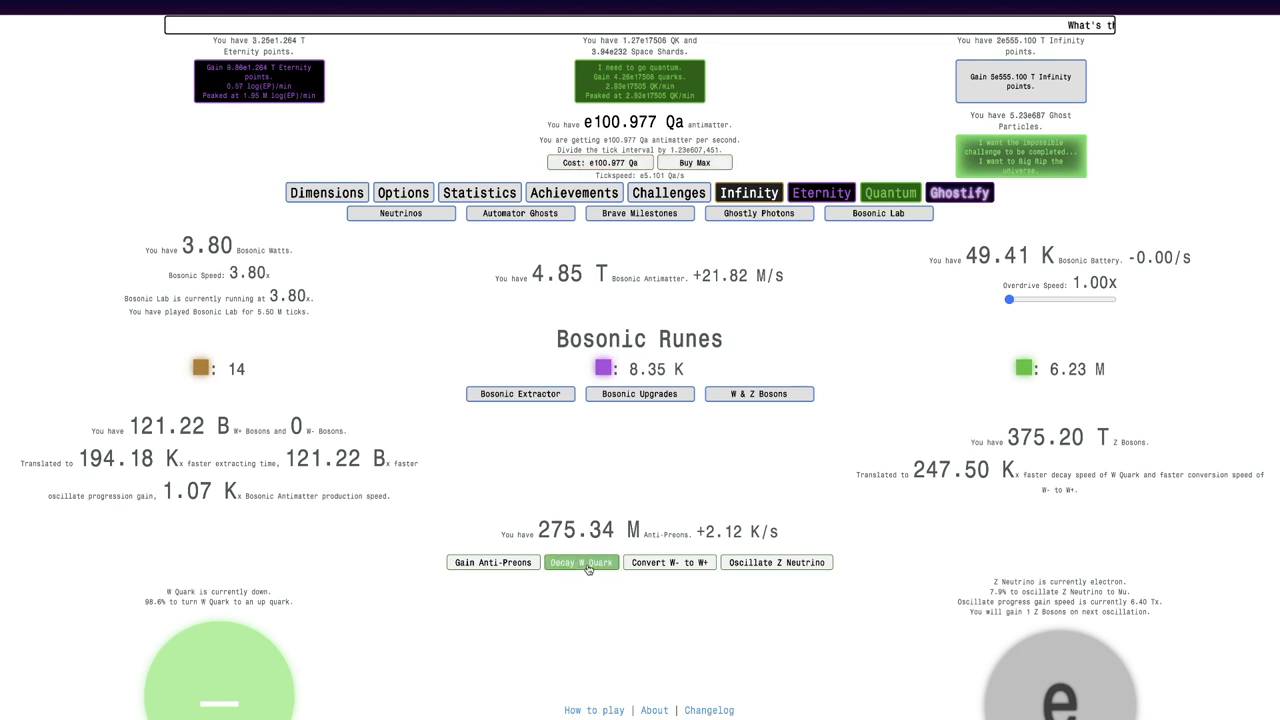
click(580, 562)
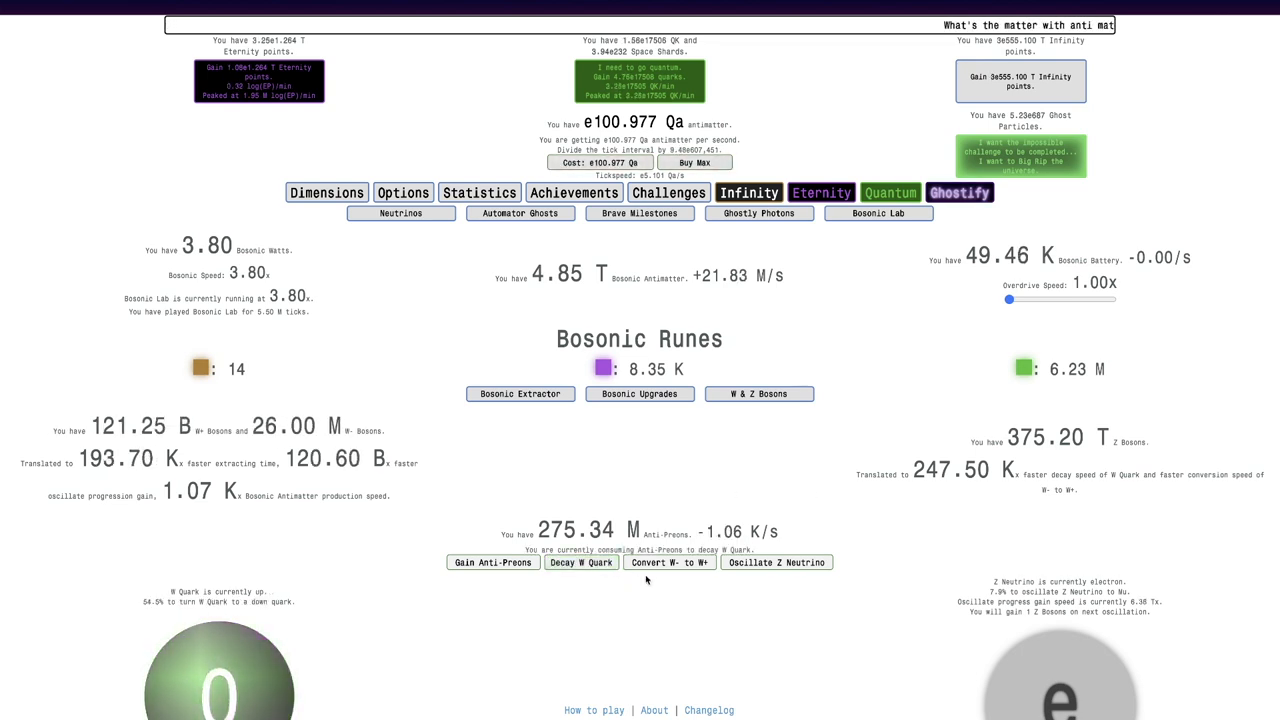
click(668, 562)
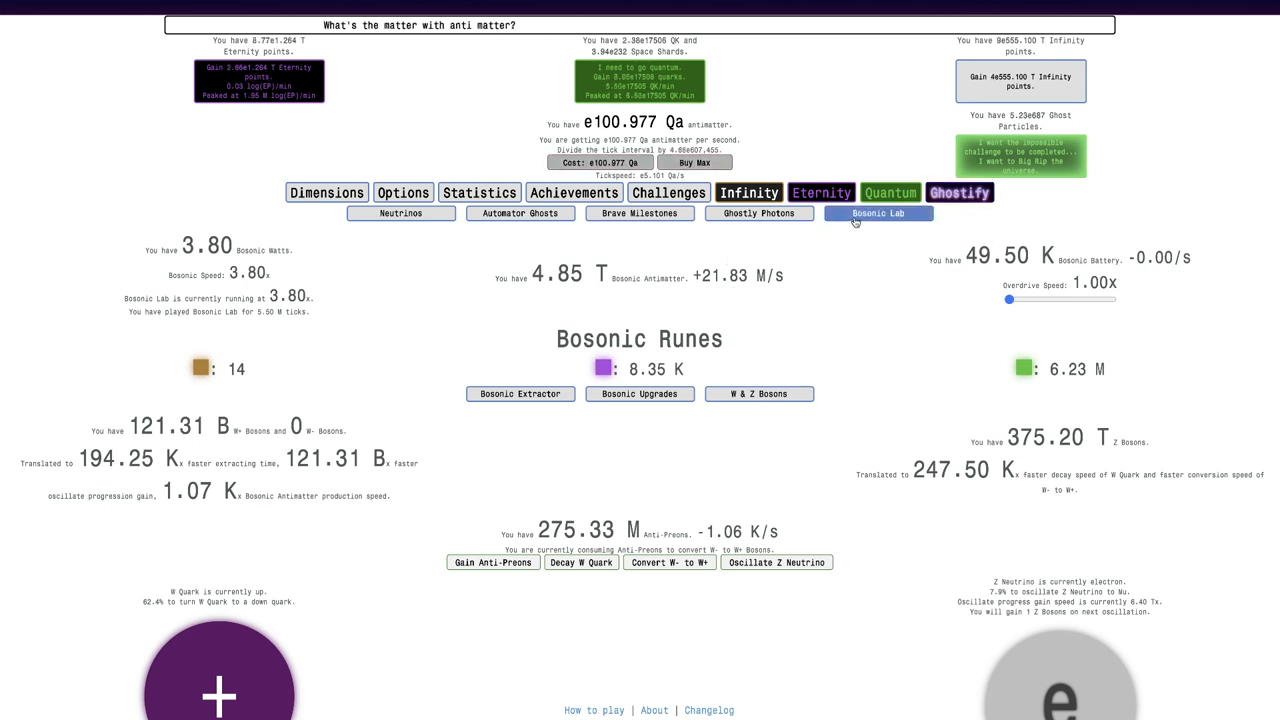
click(760, 212)
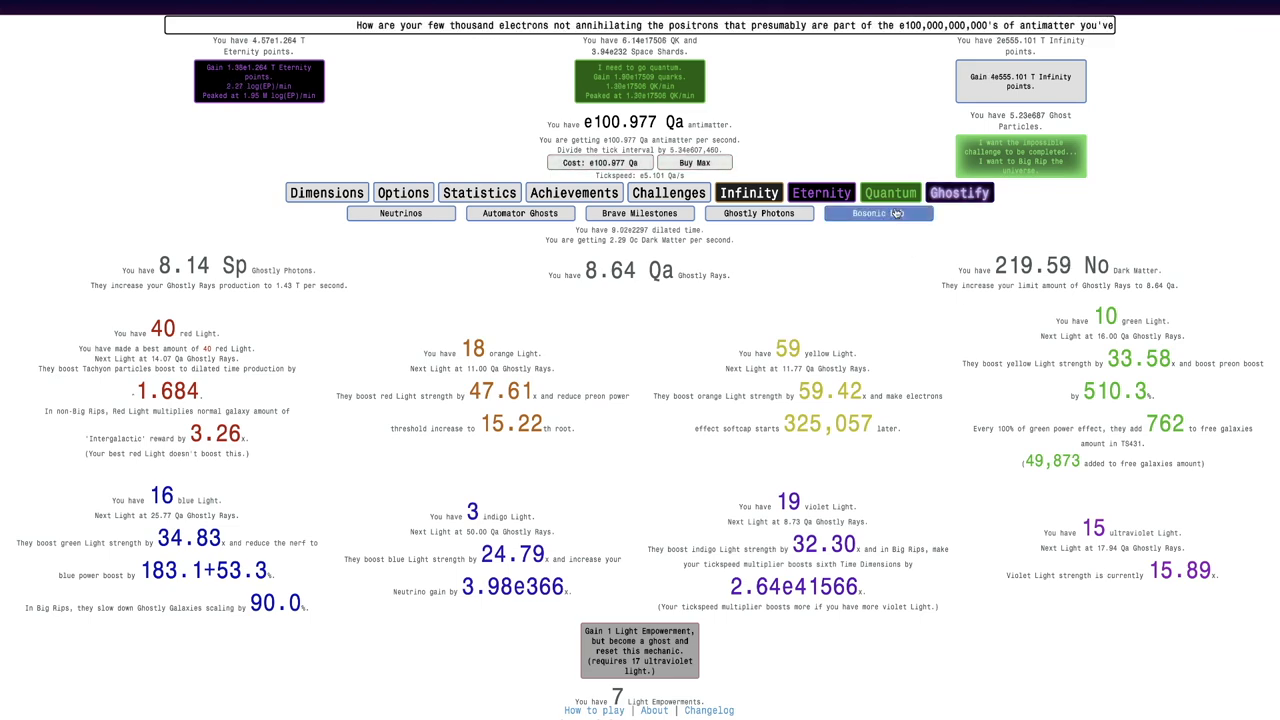
Start extracting bosonic runes in the rune extractor
click(878, 212)
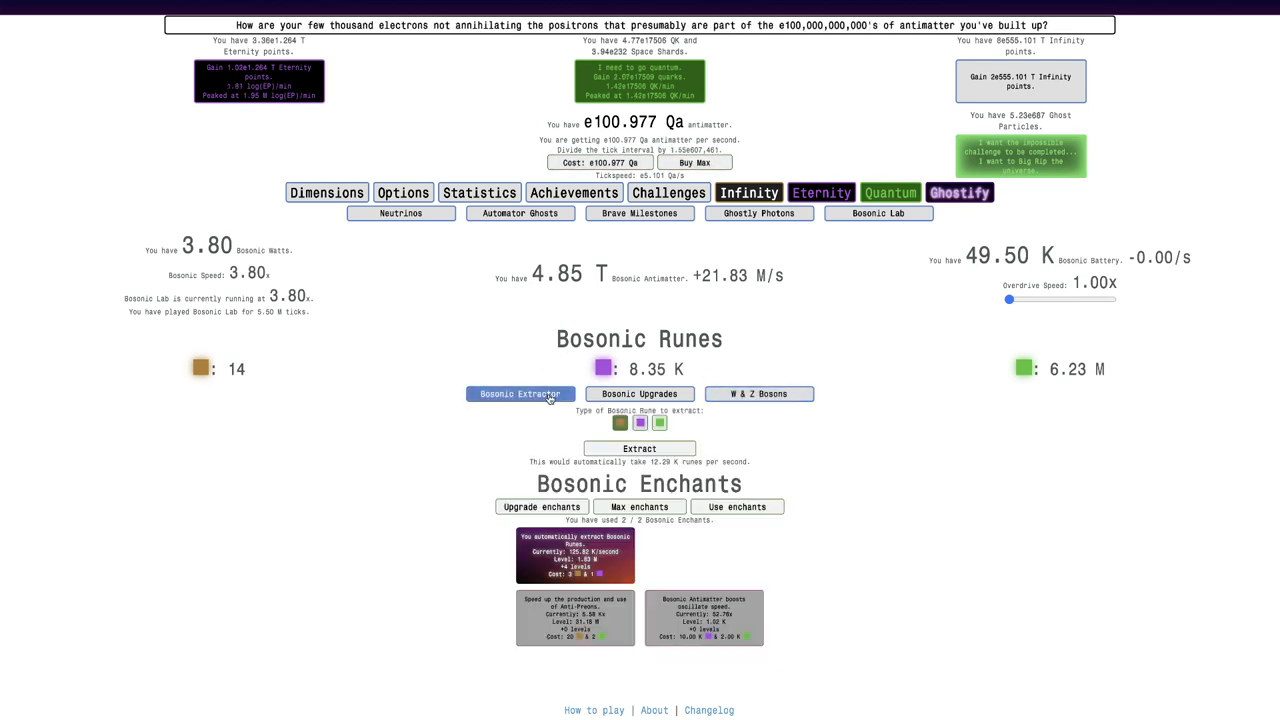
click(704, 616)
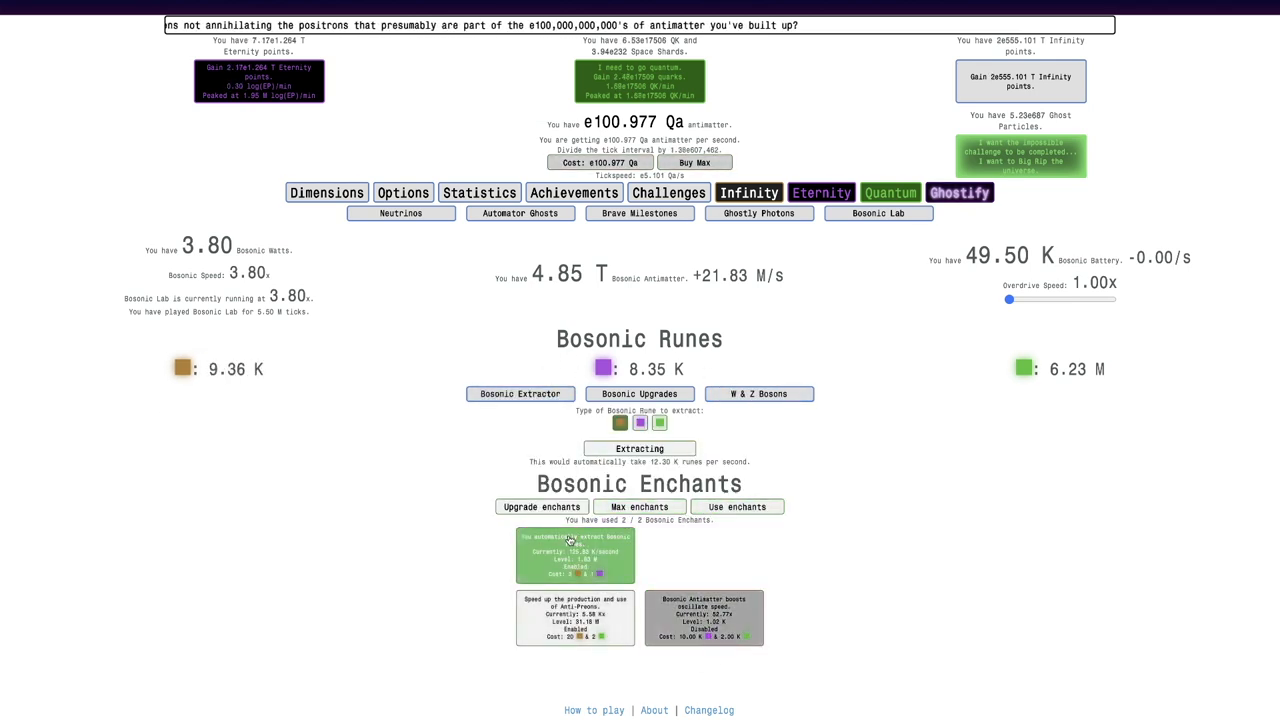
click(540, 508)
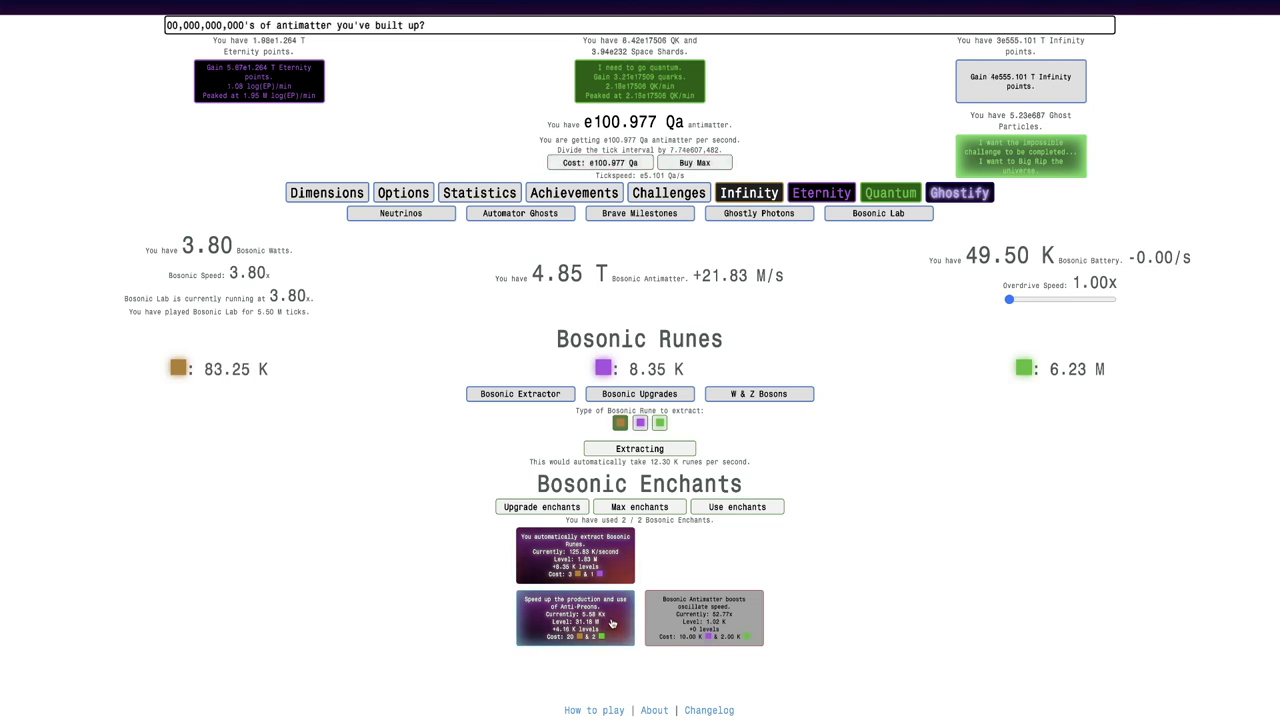
In W & Z Bosons, decay the W quark then switch anti-preons to converting W- into W+
click(640, 392)
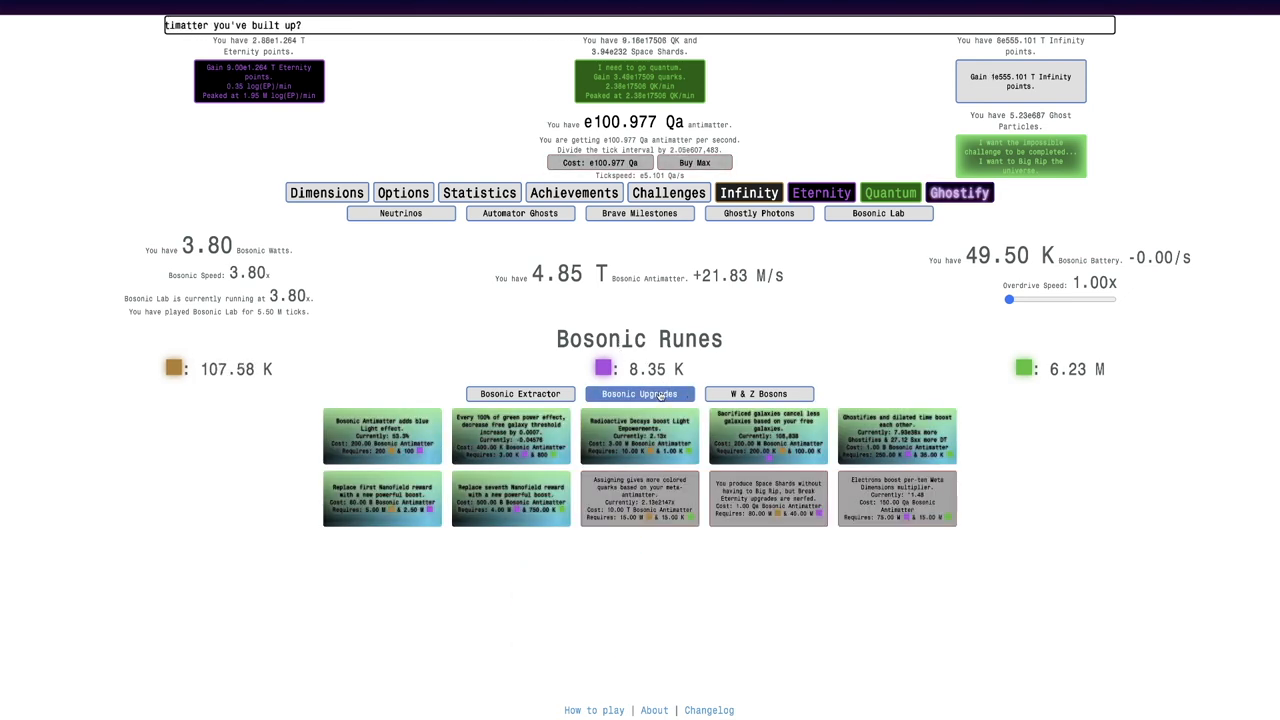
click(760, 392)
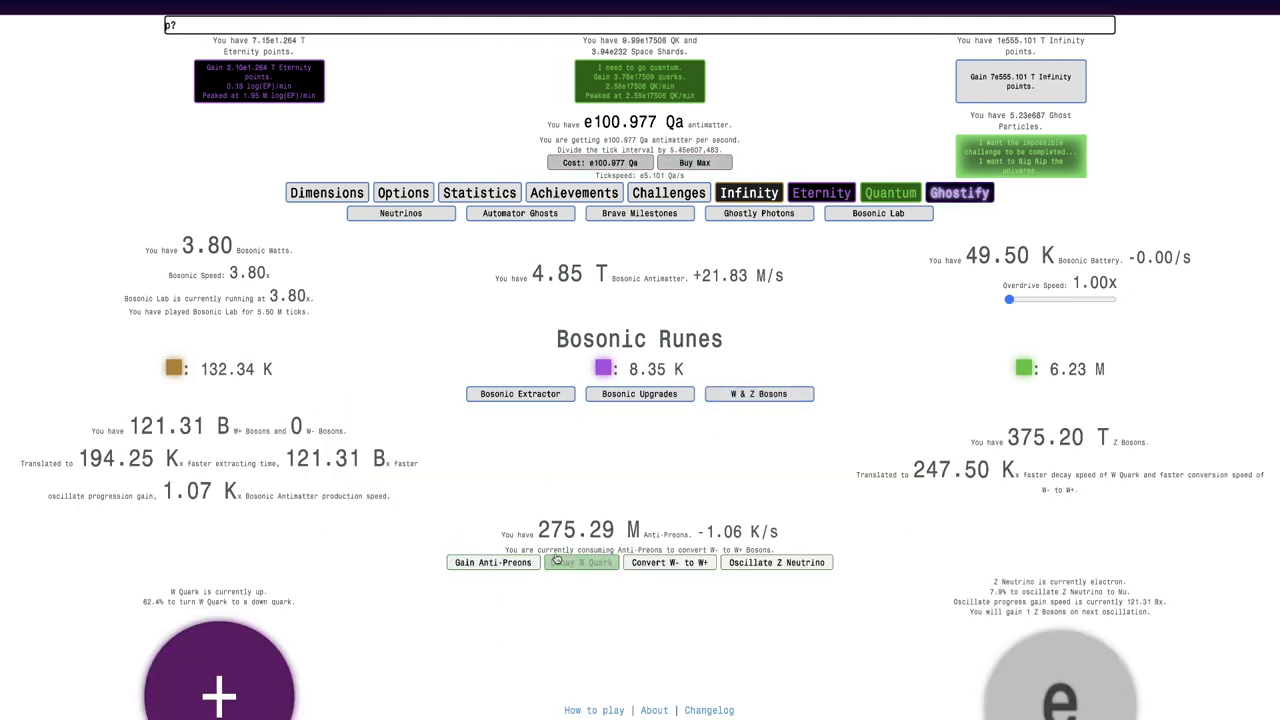
click(580, 562)
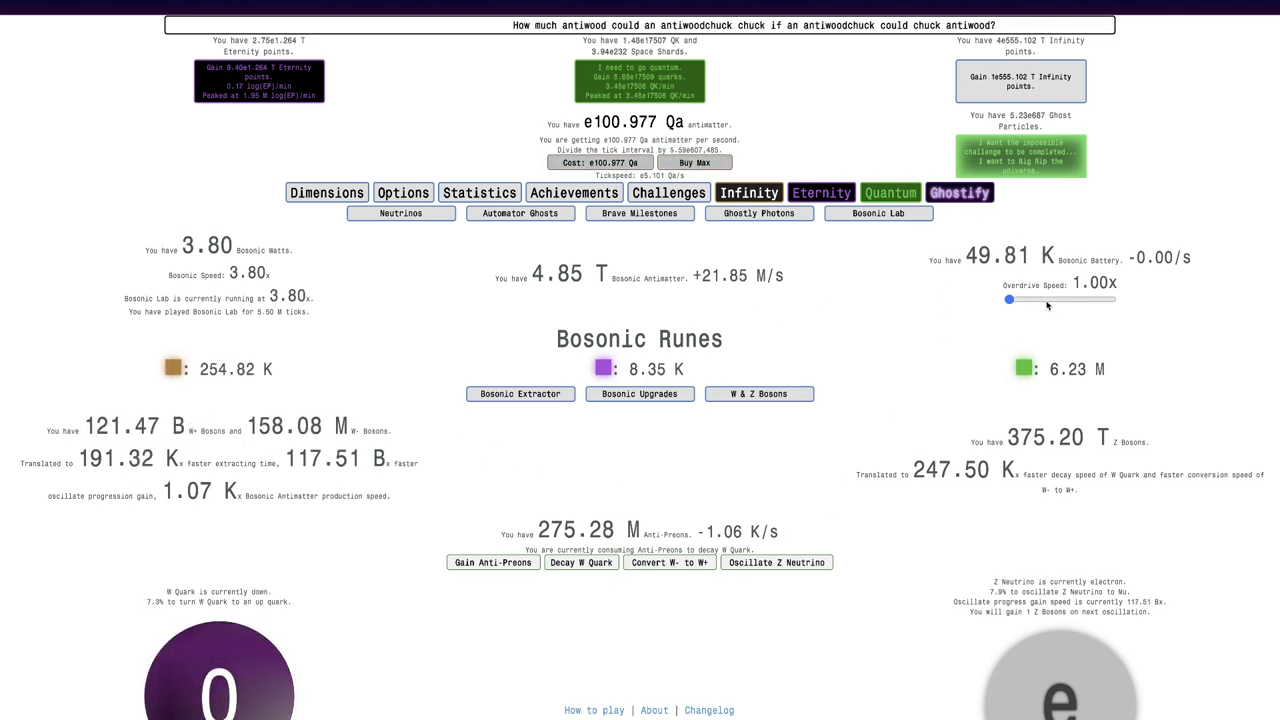
click(668, 562)
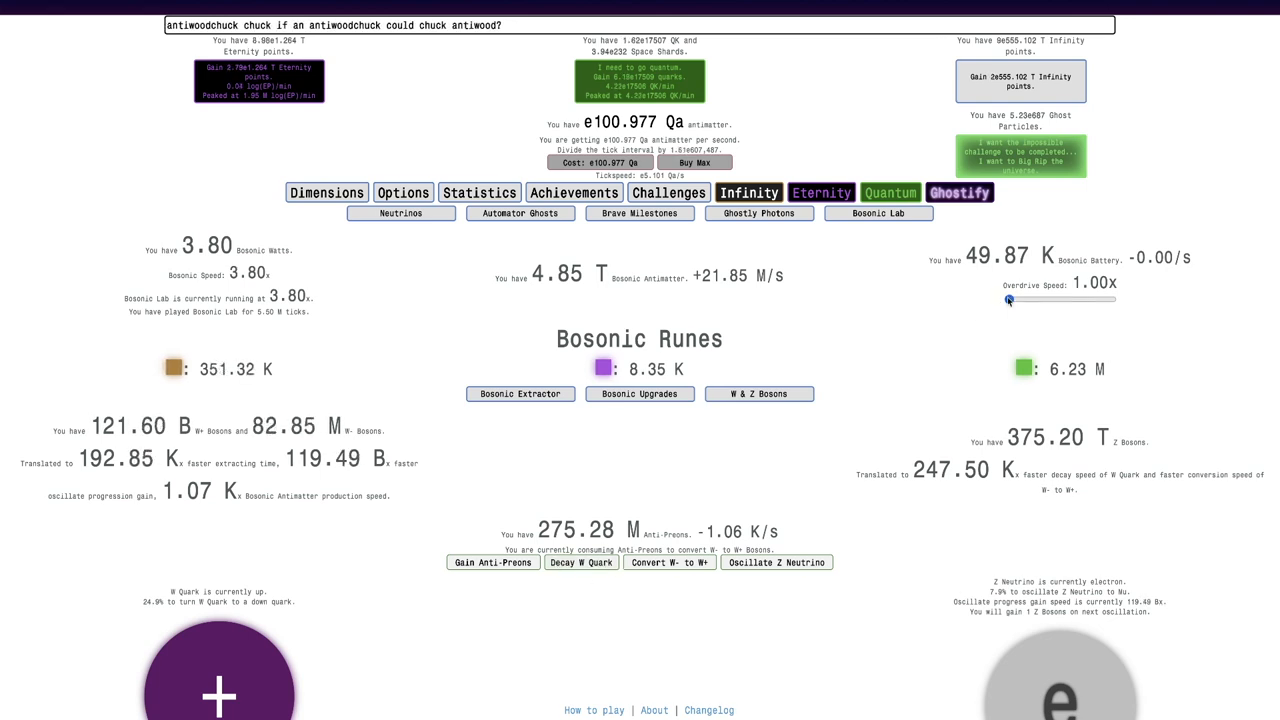
Switch back to decaying the W quark and raise overdrive speed to about 2.04x
click(668, 562)
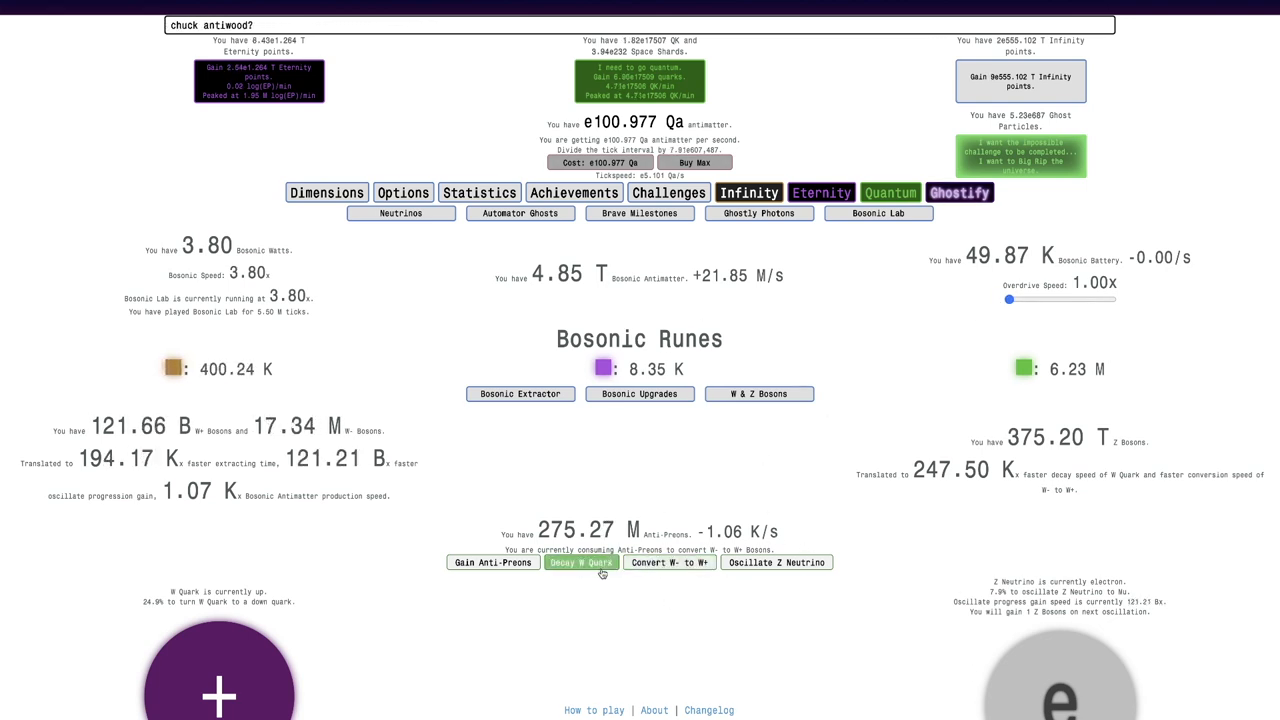
drag(1008, 300, 1018, 300)
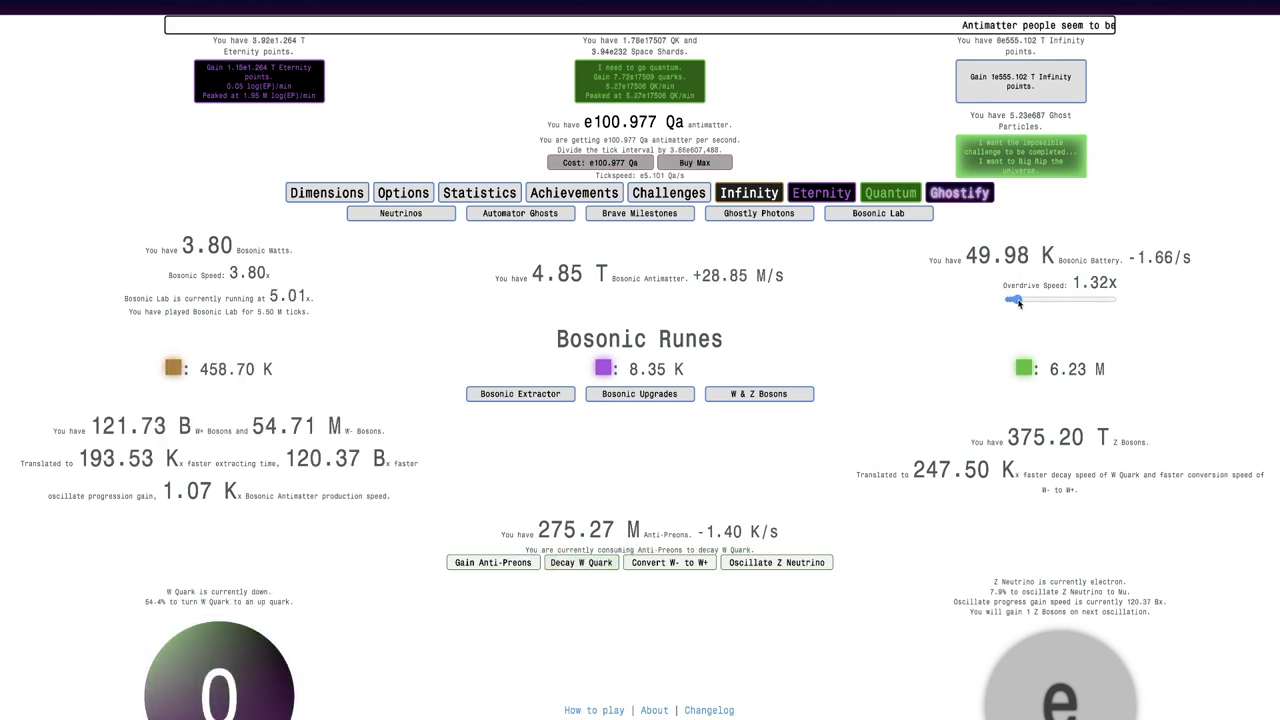
drag(1016, 300, 1032, 300)
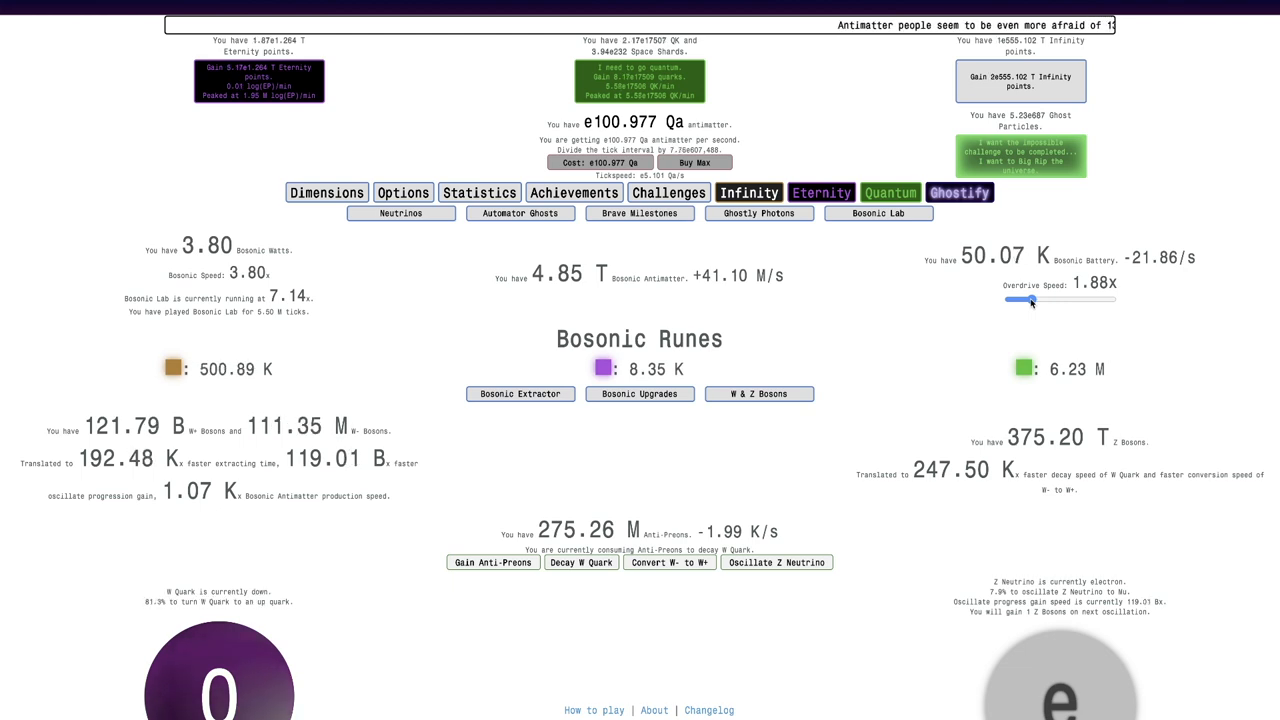
drag(1032, 300, 1036, 300)
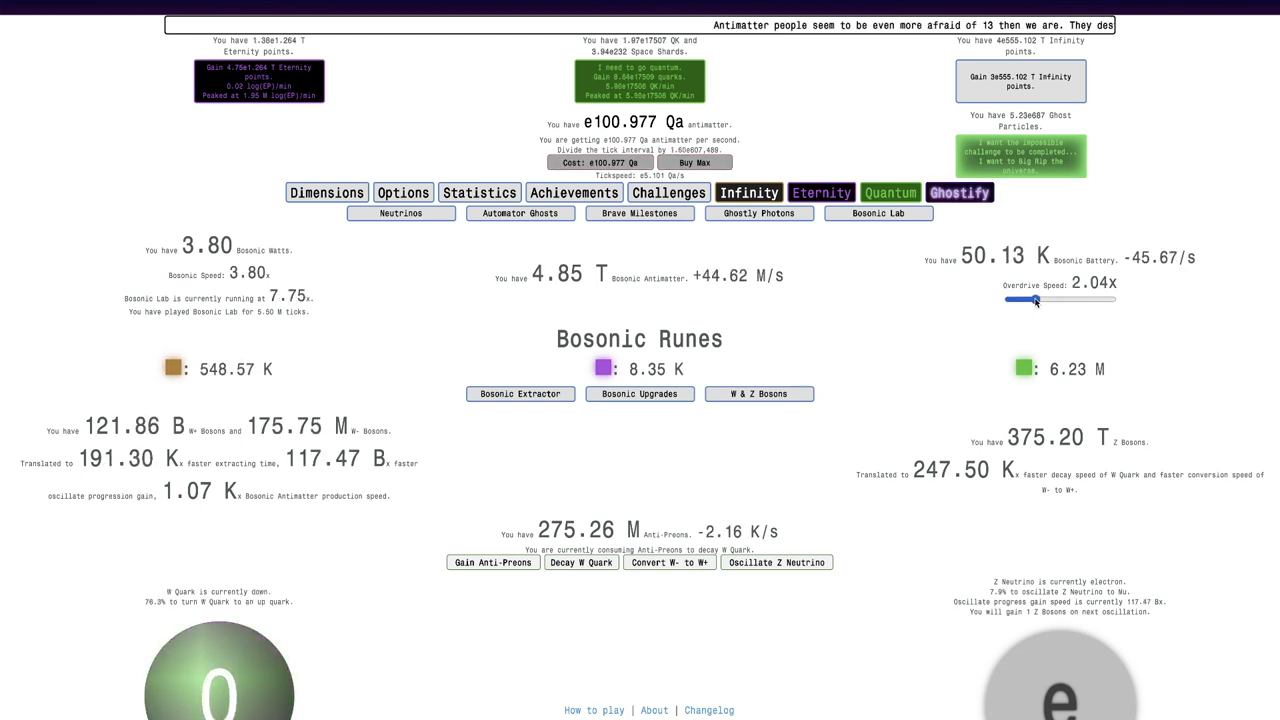
Toggle W- to W+ conversion, then leave anti-preons decaying the W quark
click(668, 562)
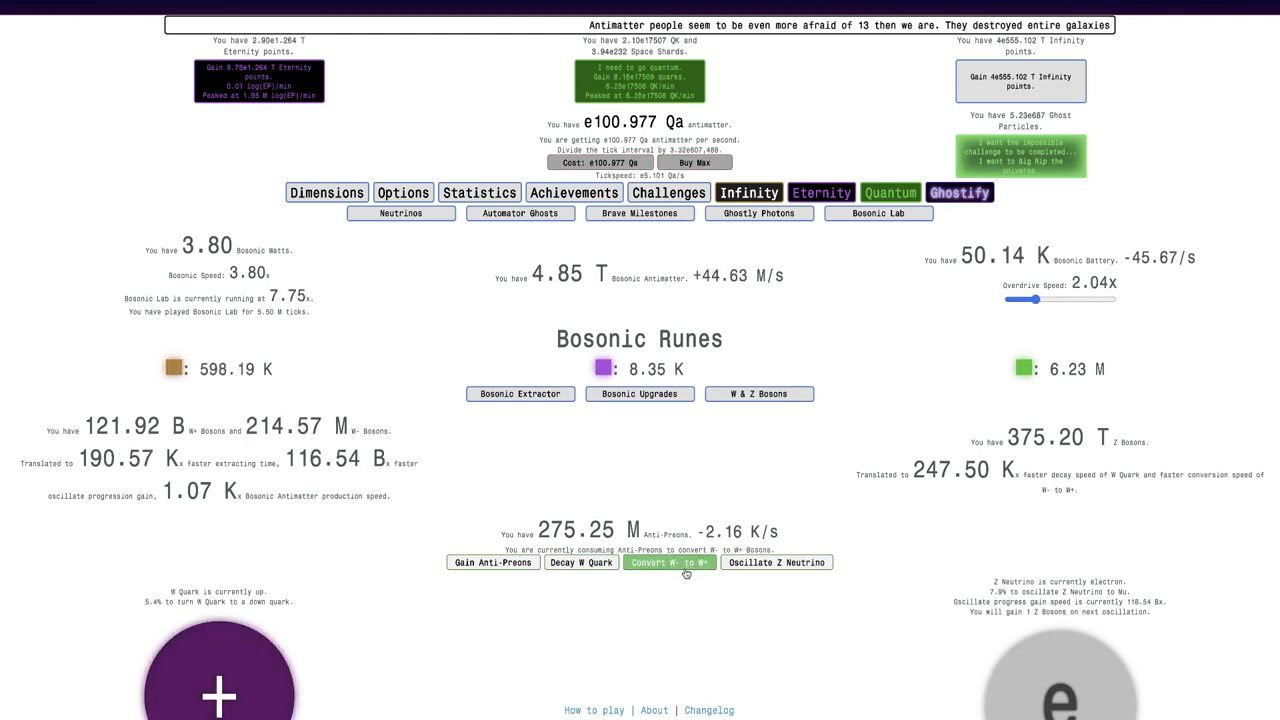
click(580, 562)
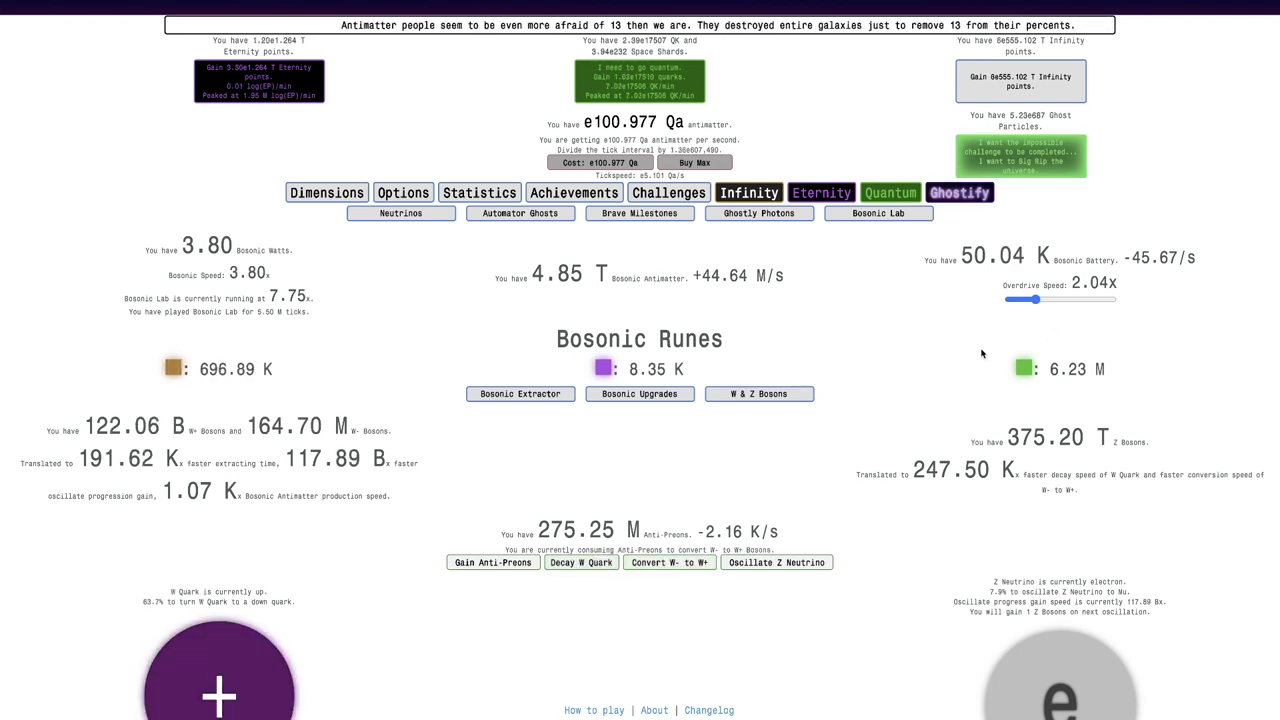
mouse_move(940, 344)
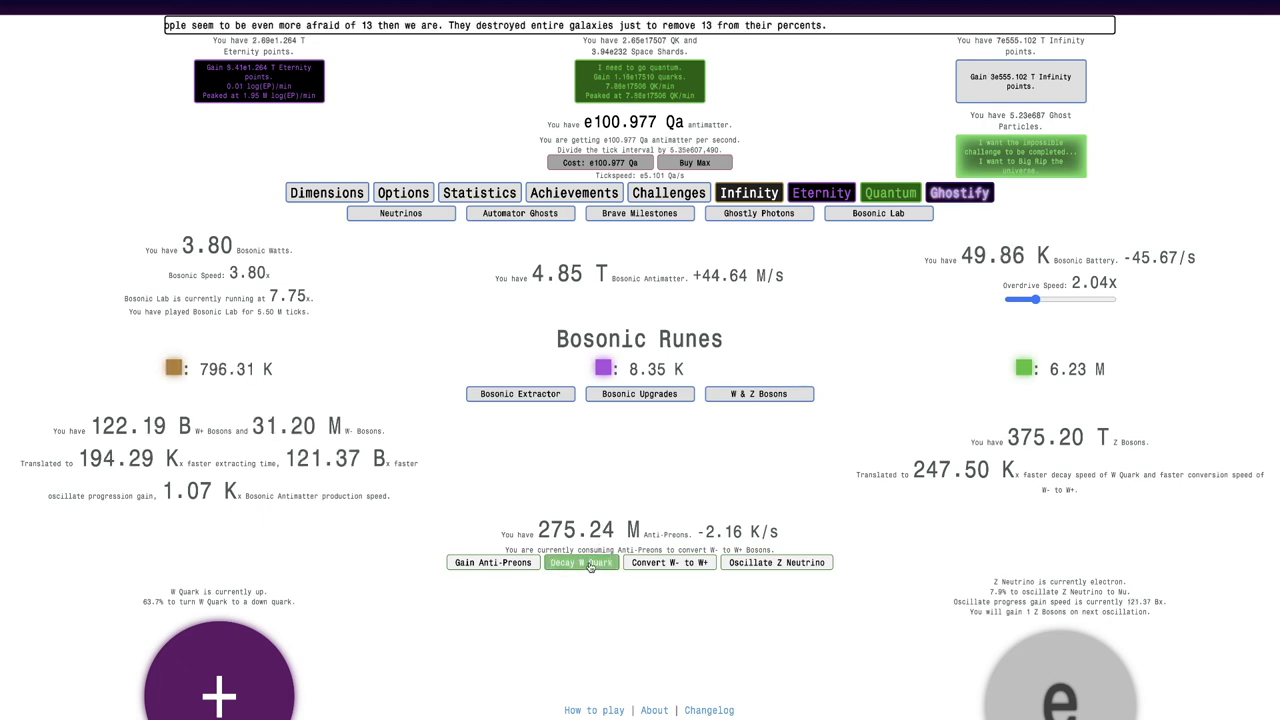
click(580, 562)
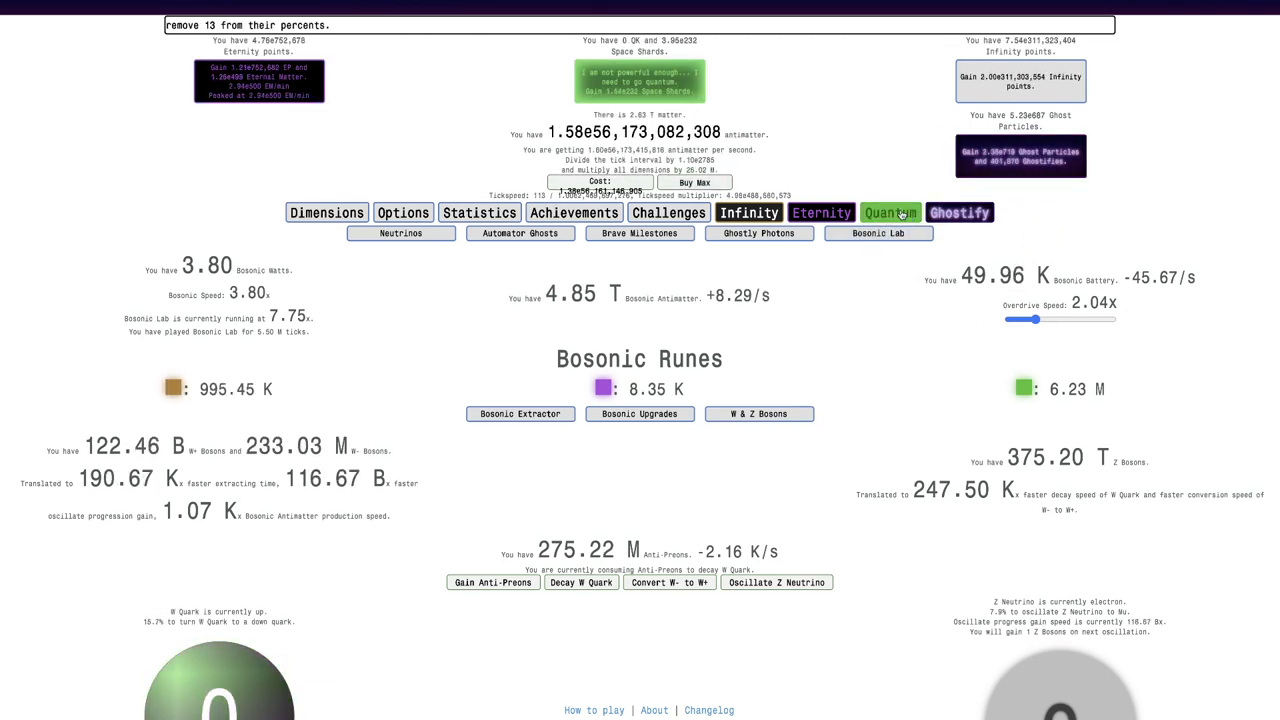
Review the Tree of Decay and Anti-Preon Ghost's Lair, returning to the Nanofield rewards
click(878, 232)
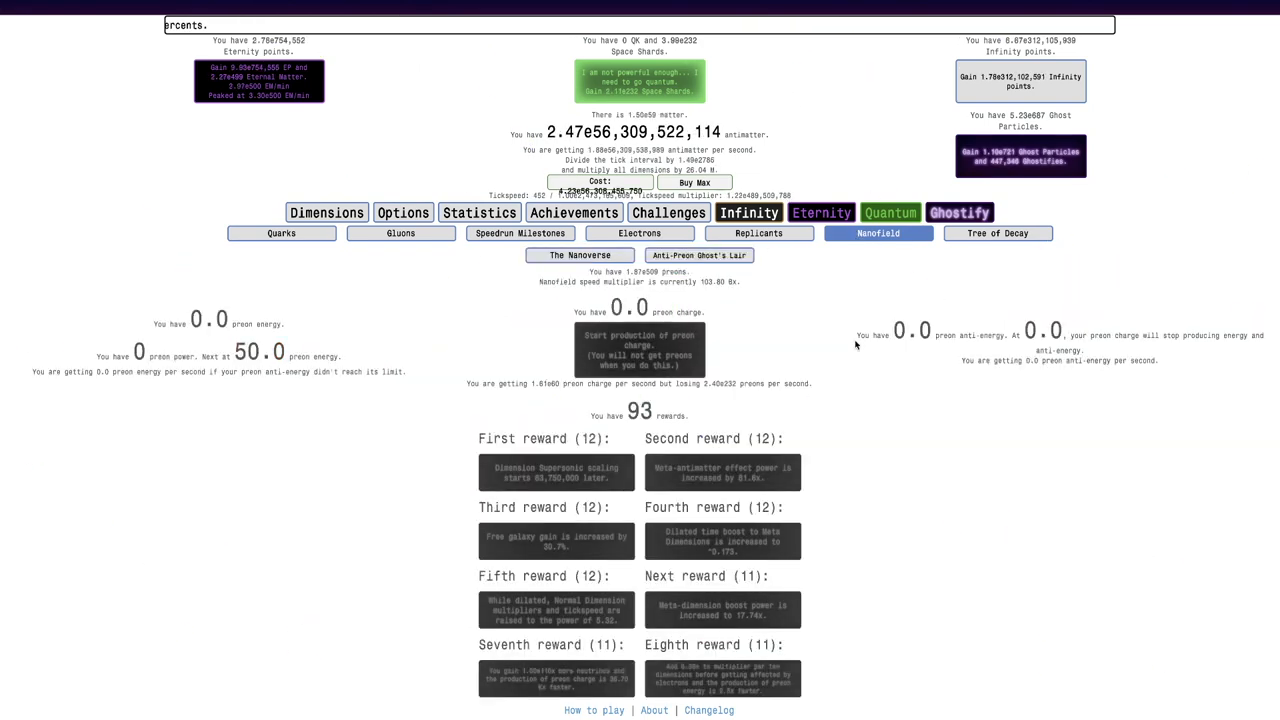
click(280, 232)
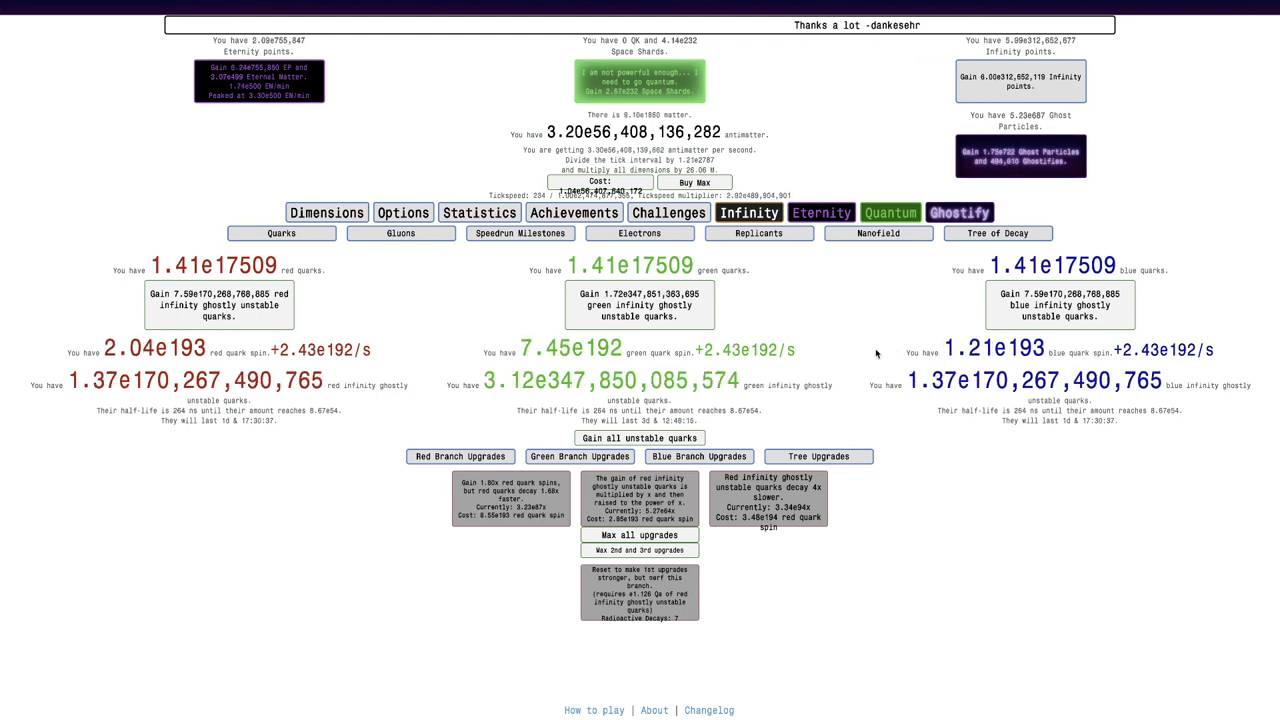
click(876, 232)
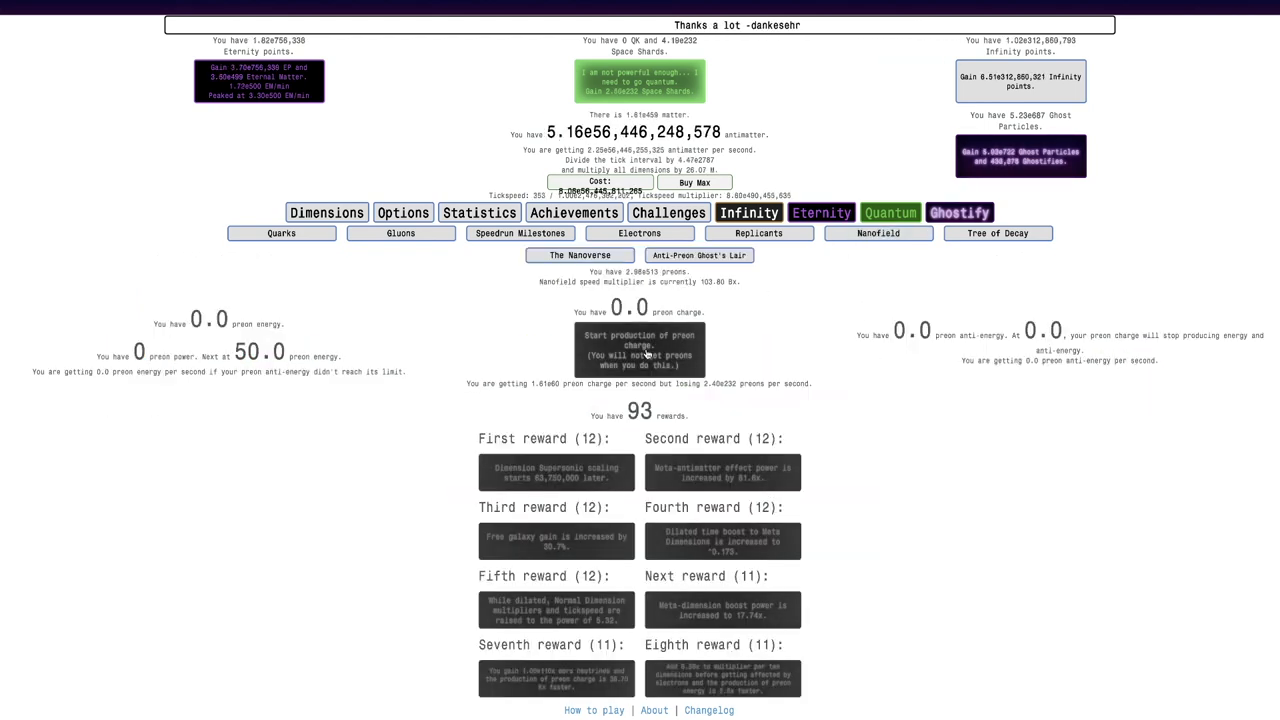
click(640, 348)
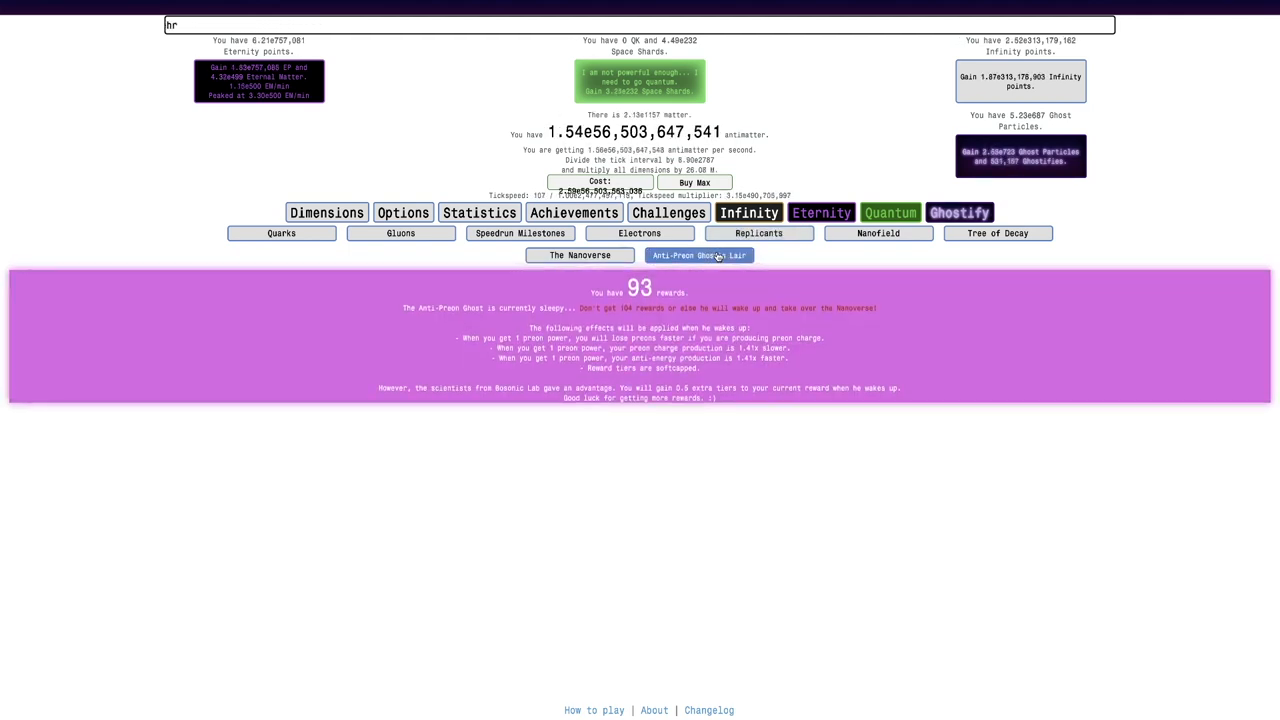
text(When does the 0th dimension come out)
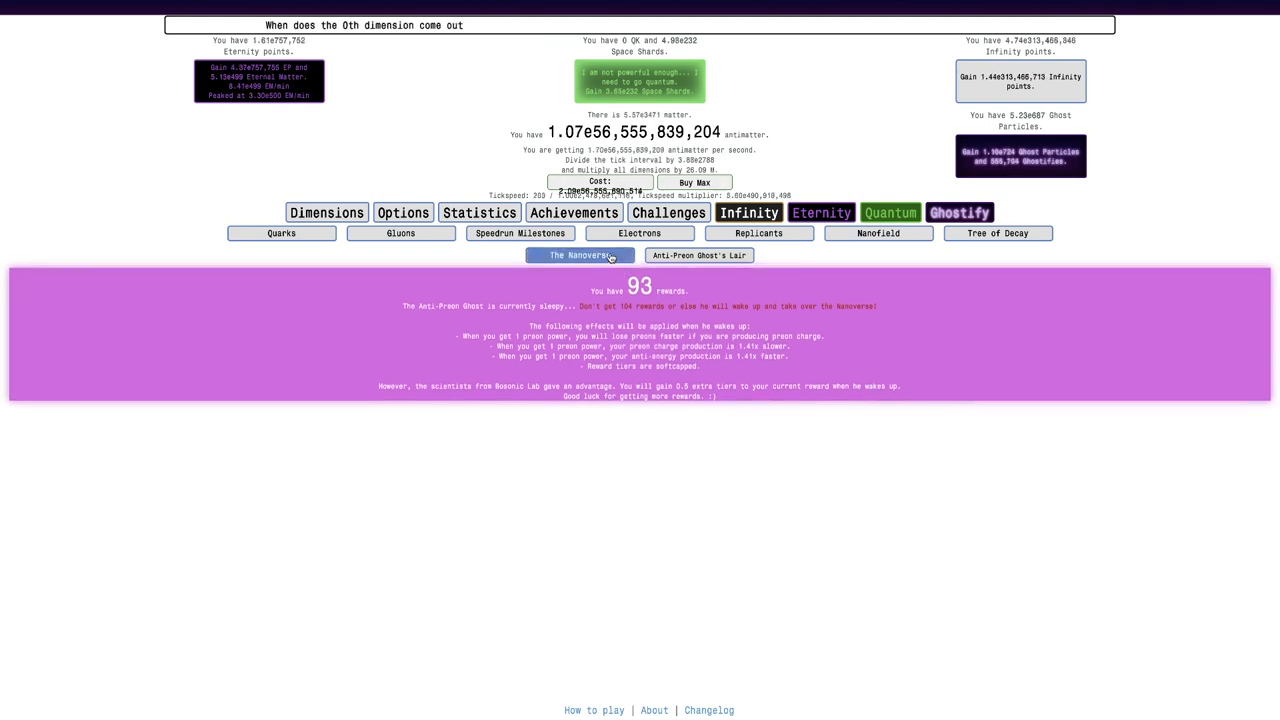
click(580, 256)
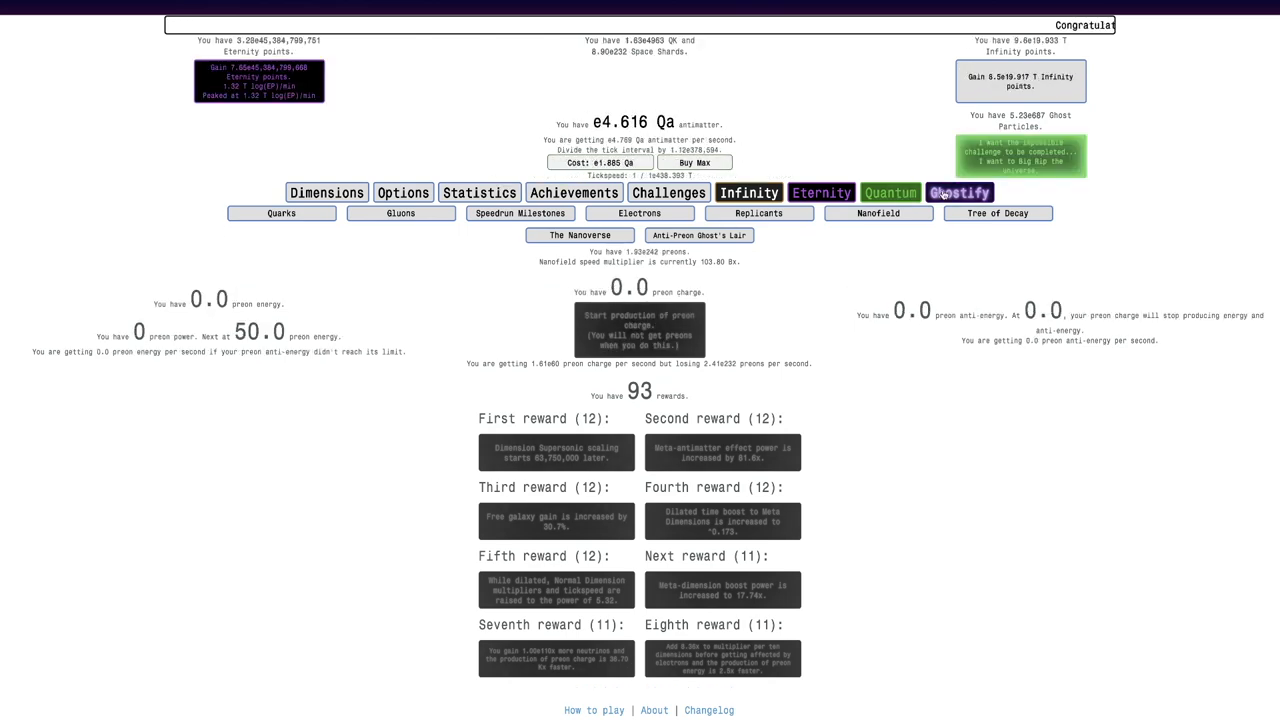
Return to the Bosonic Lab and lower the overdrive speed slider
click(958, 192)
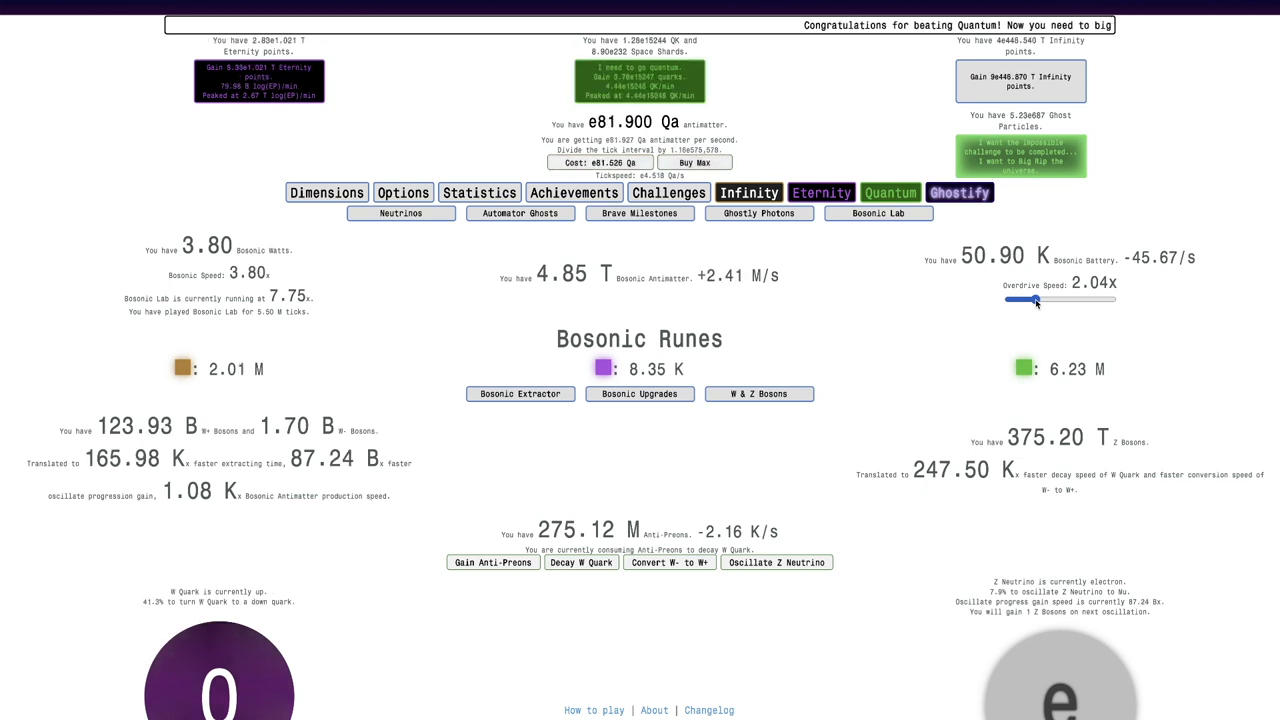
drag(1036, 300, 1008, 300)
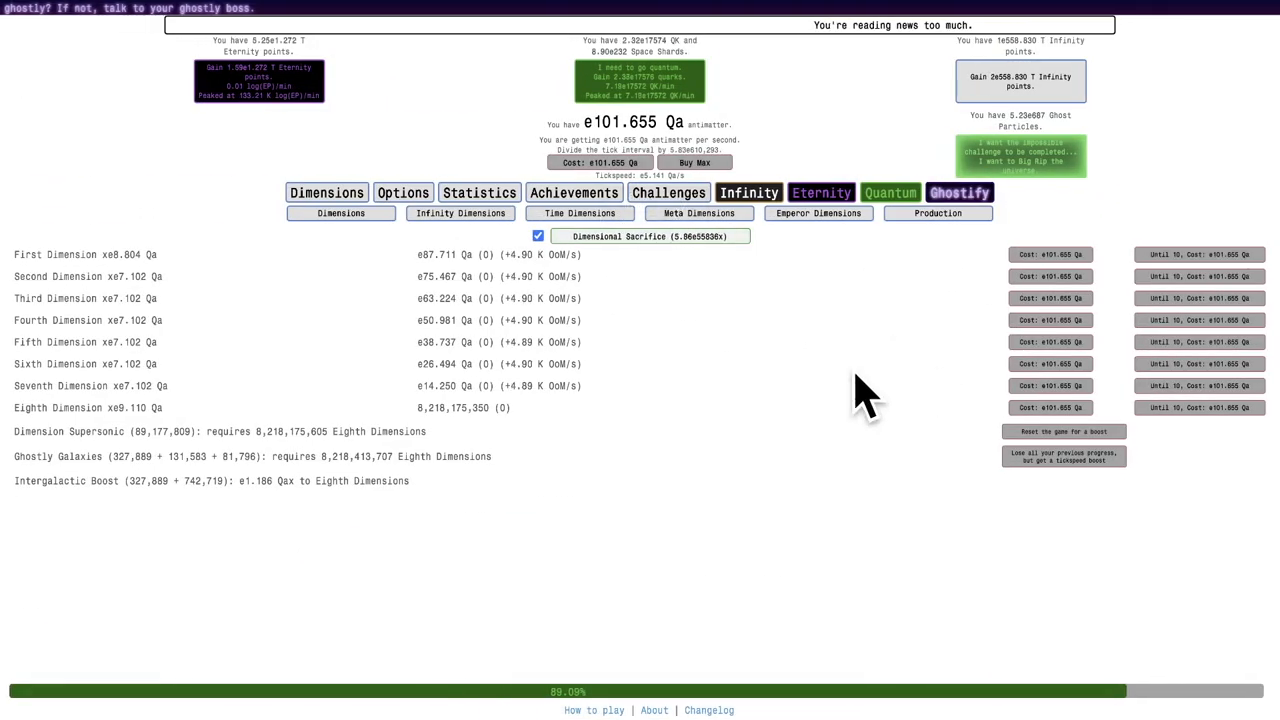
Buy a bosonic upgrade and check the time studies tree
click(958, 192)
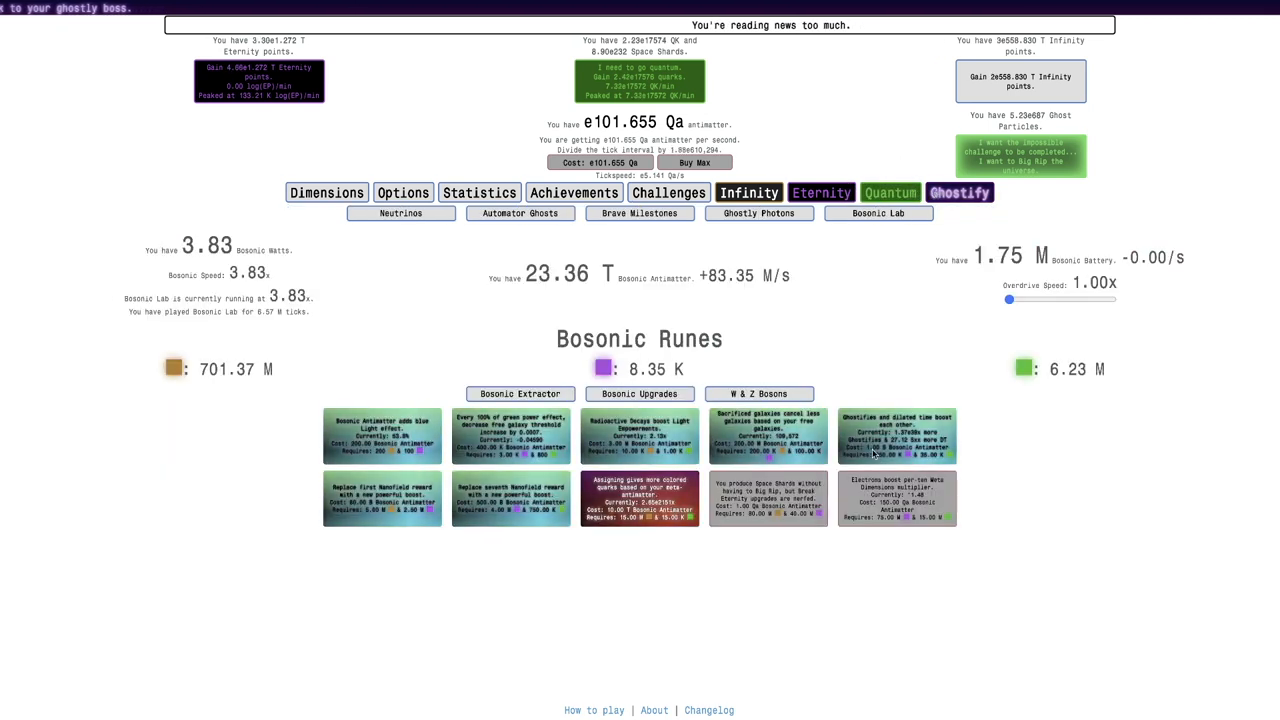
mouse_move(172, 368)
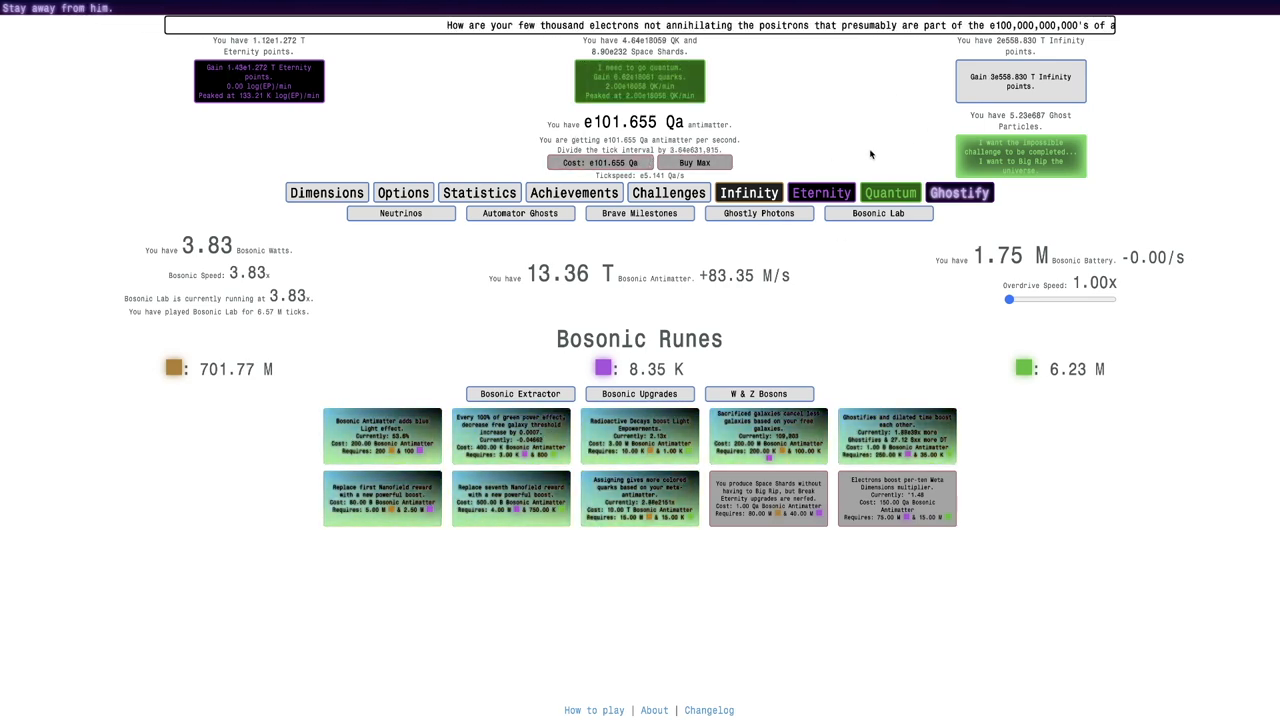
click(820, 192)
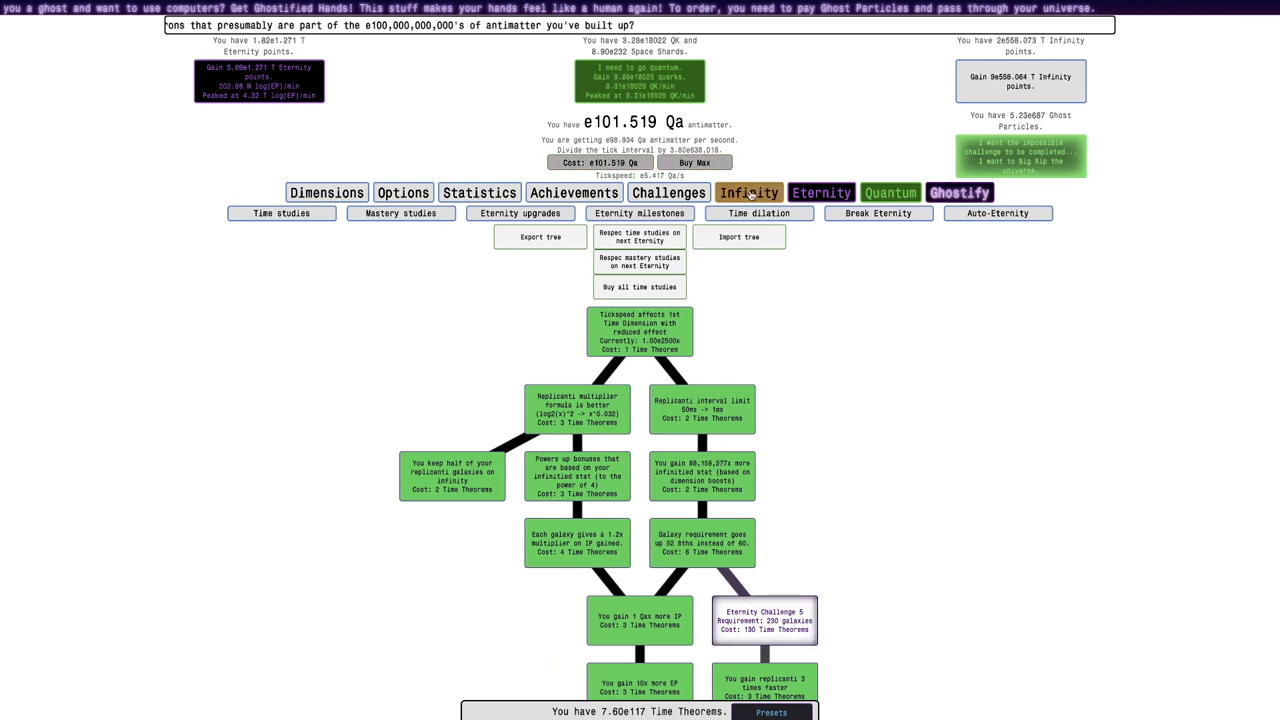
click(748, 192)
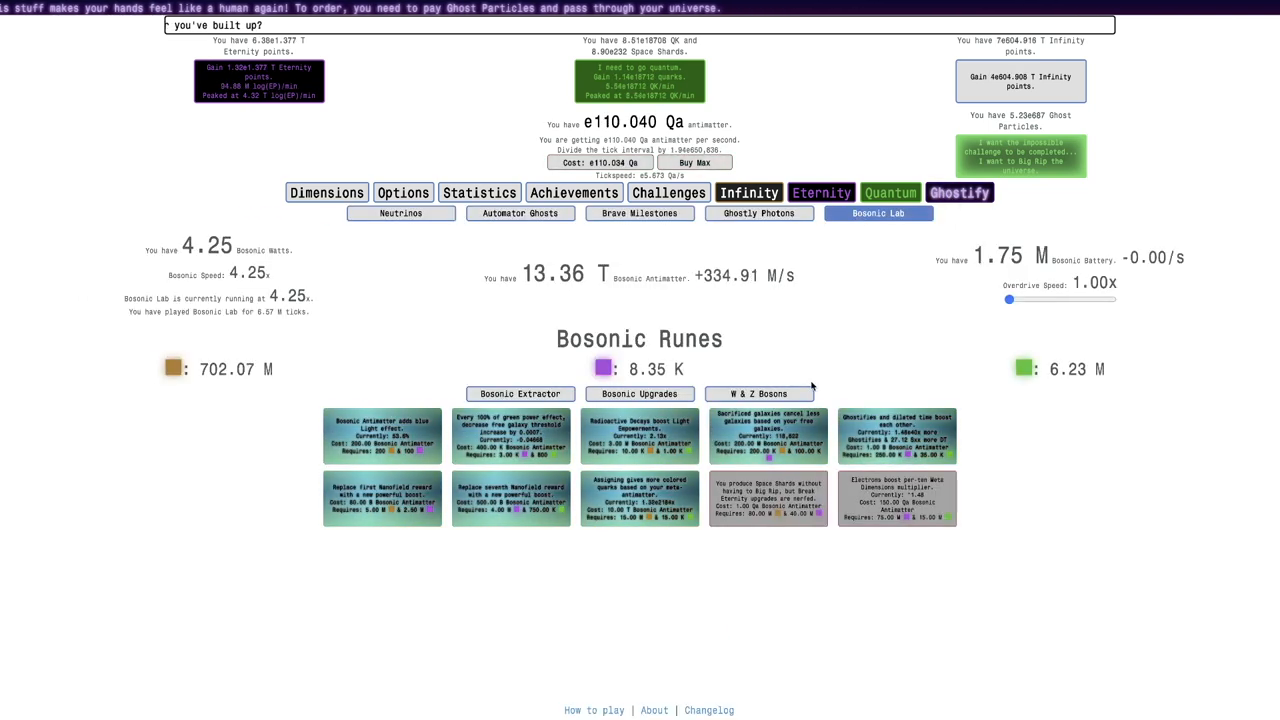
Visit W & Z Bosons, then spend runes upgrading the Bosonic Enchants in the extractor
click(760, 392)
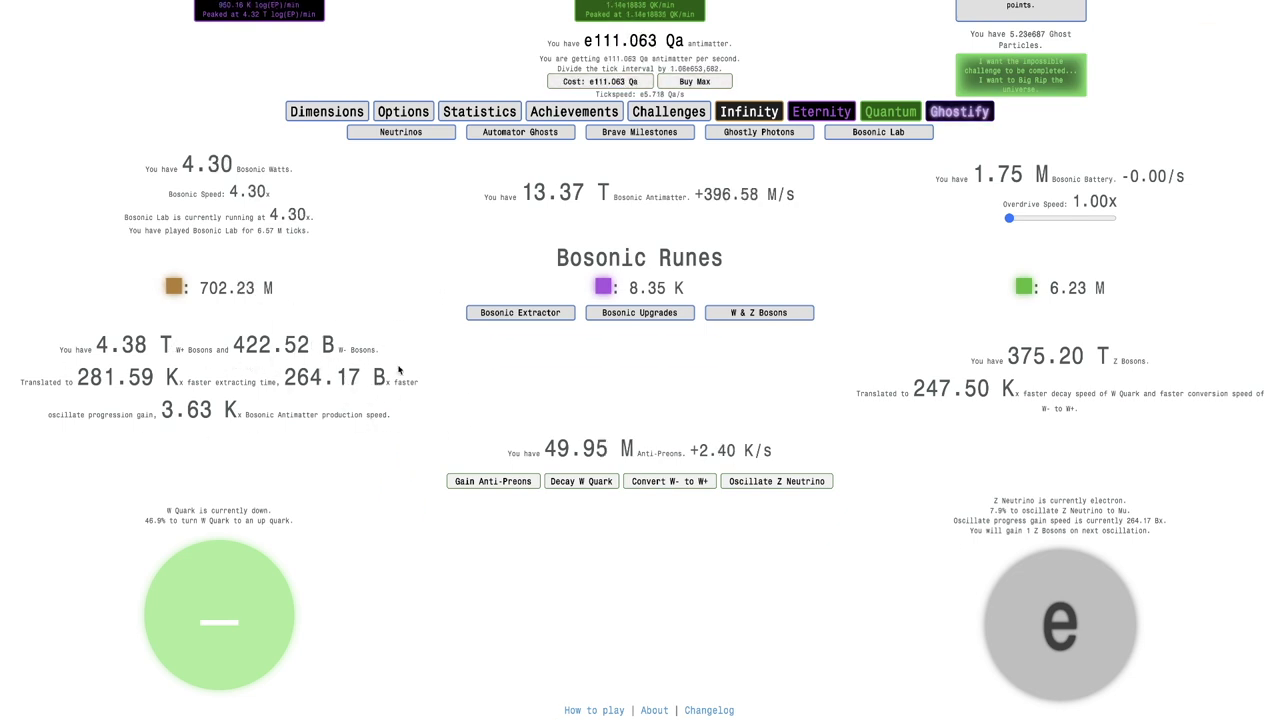
click(520, 312)
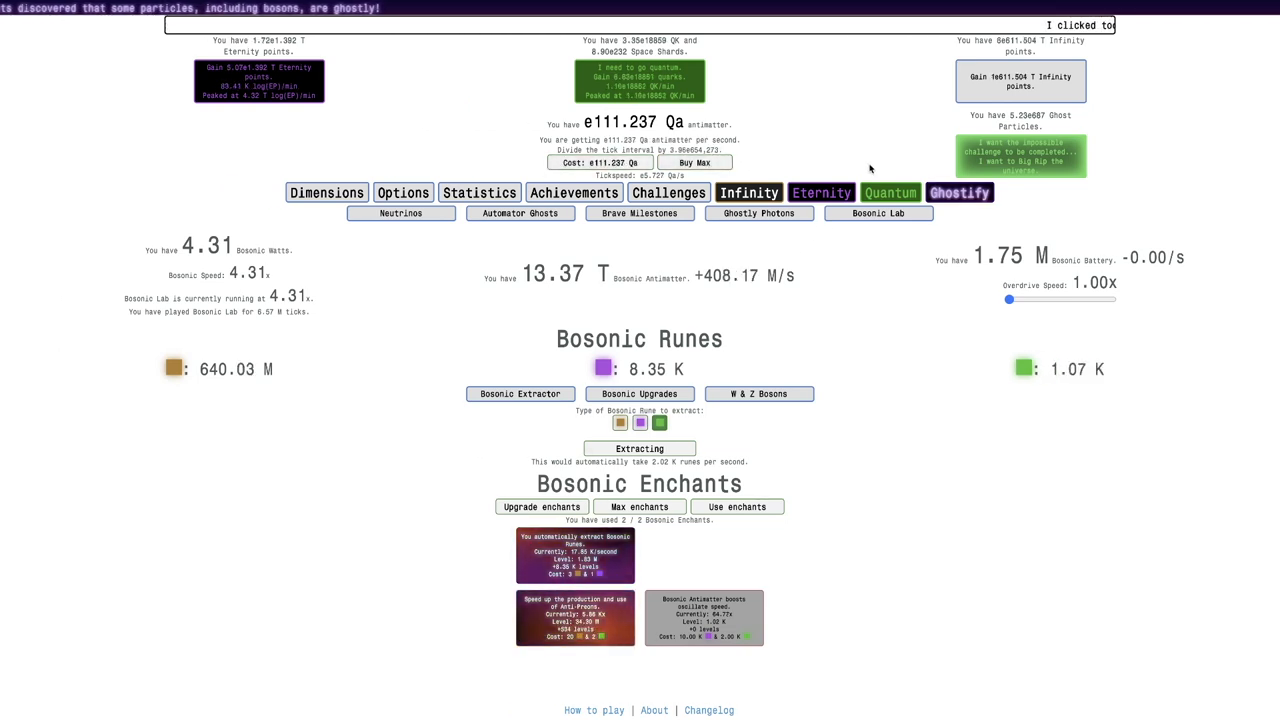
Tour the infinity autobuyer settings and the Neutrinos page from the quark page
click(748, 192)
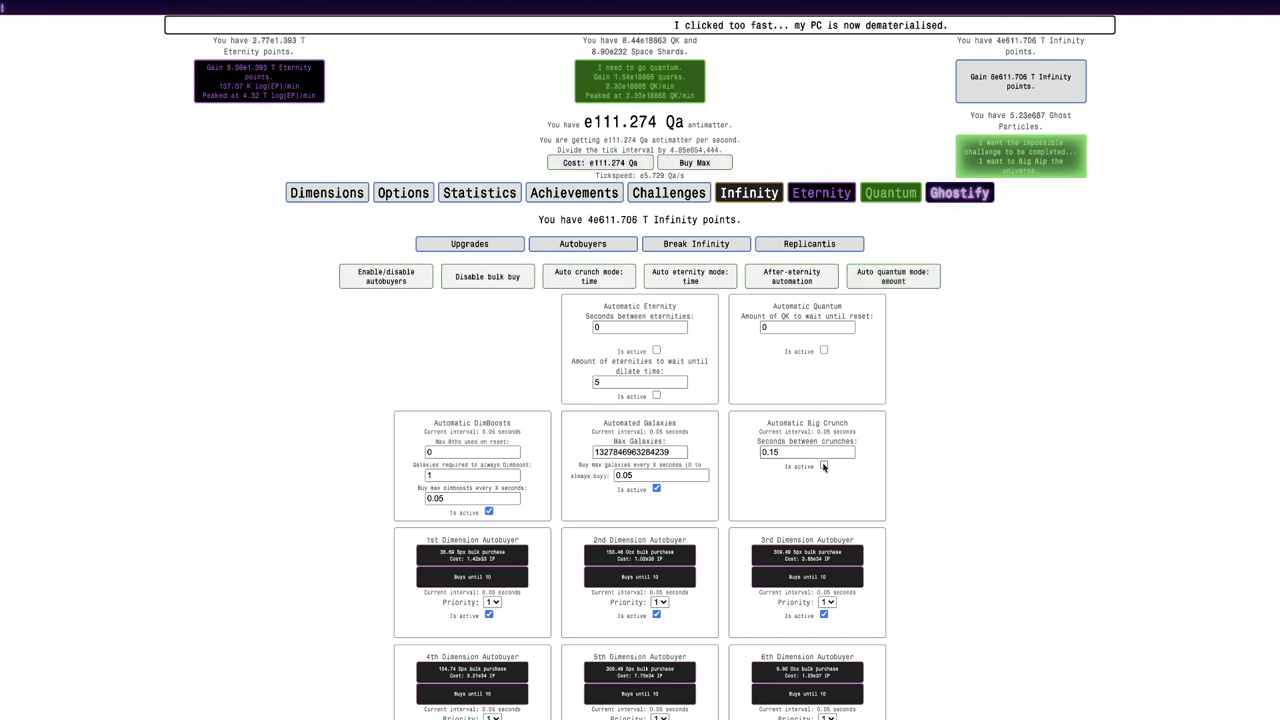
click(958, 192)
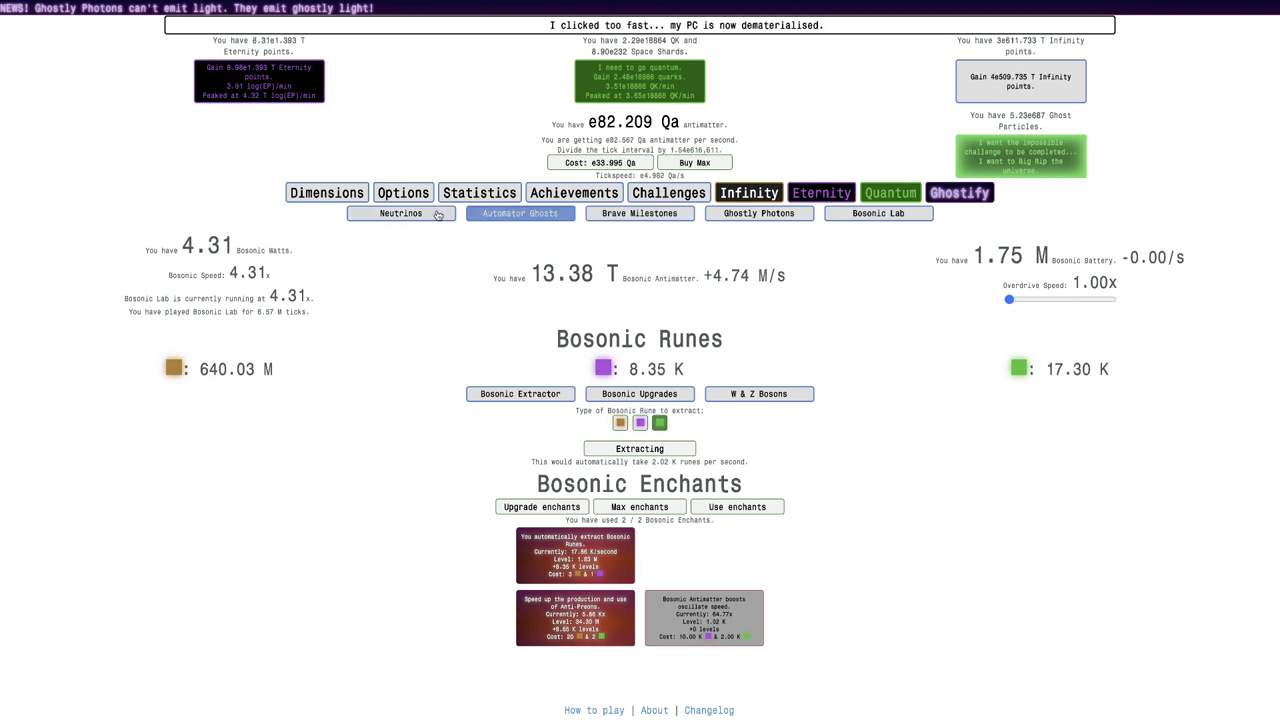
click(400, 212)
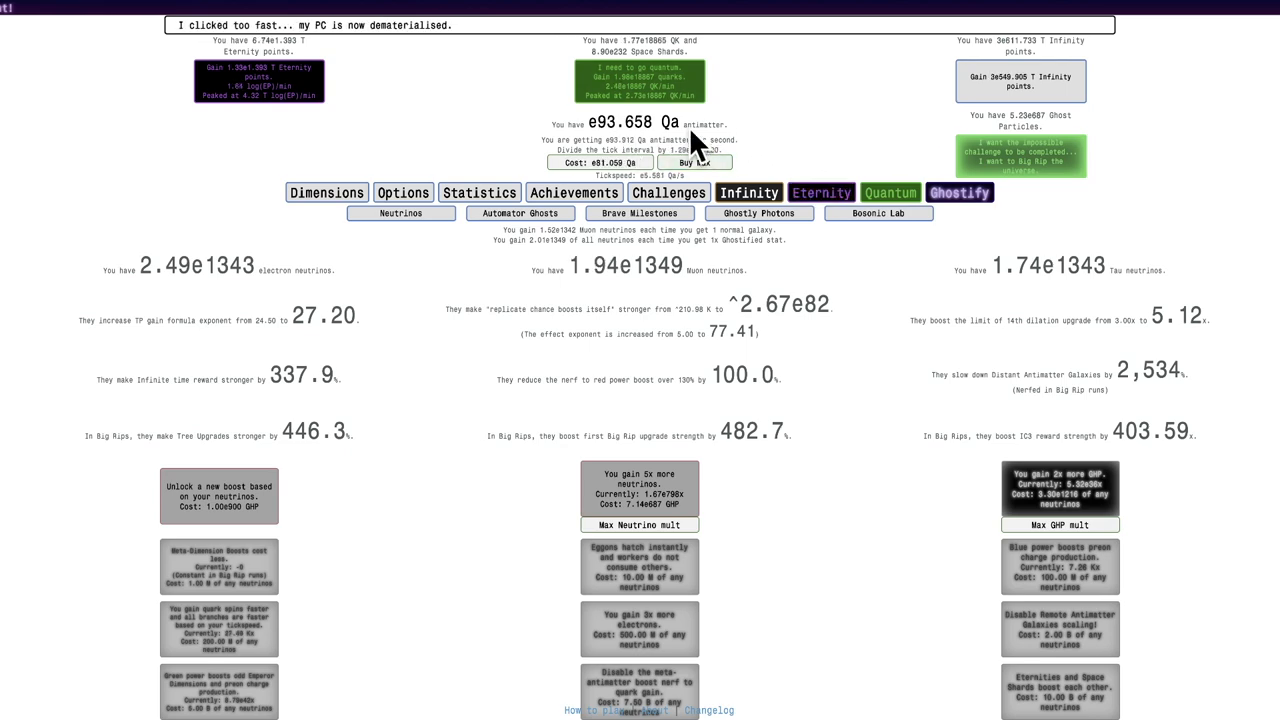
click(748, 192)
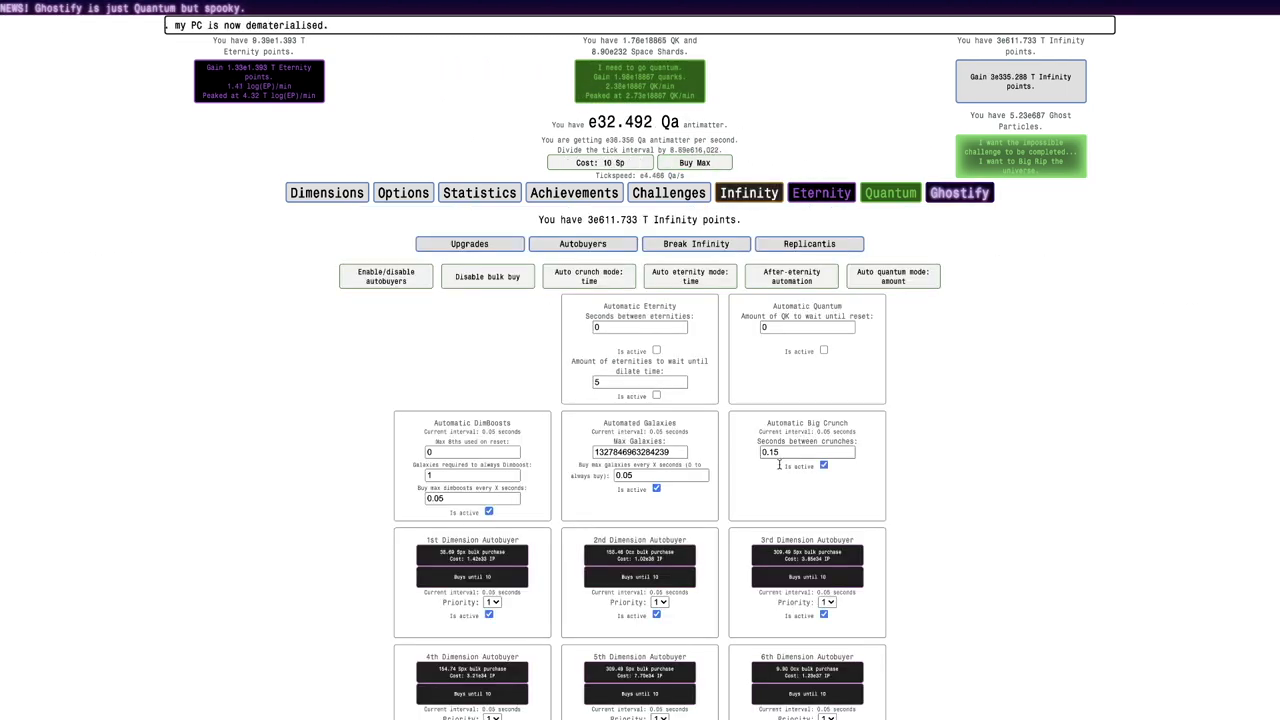
Return through Ghostly Photons to the Bosonic Lab runes and enchants view
click(958, 192)
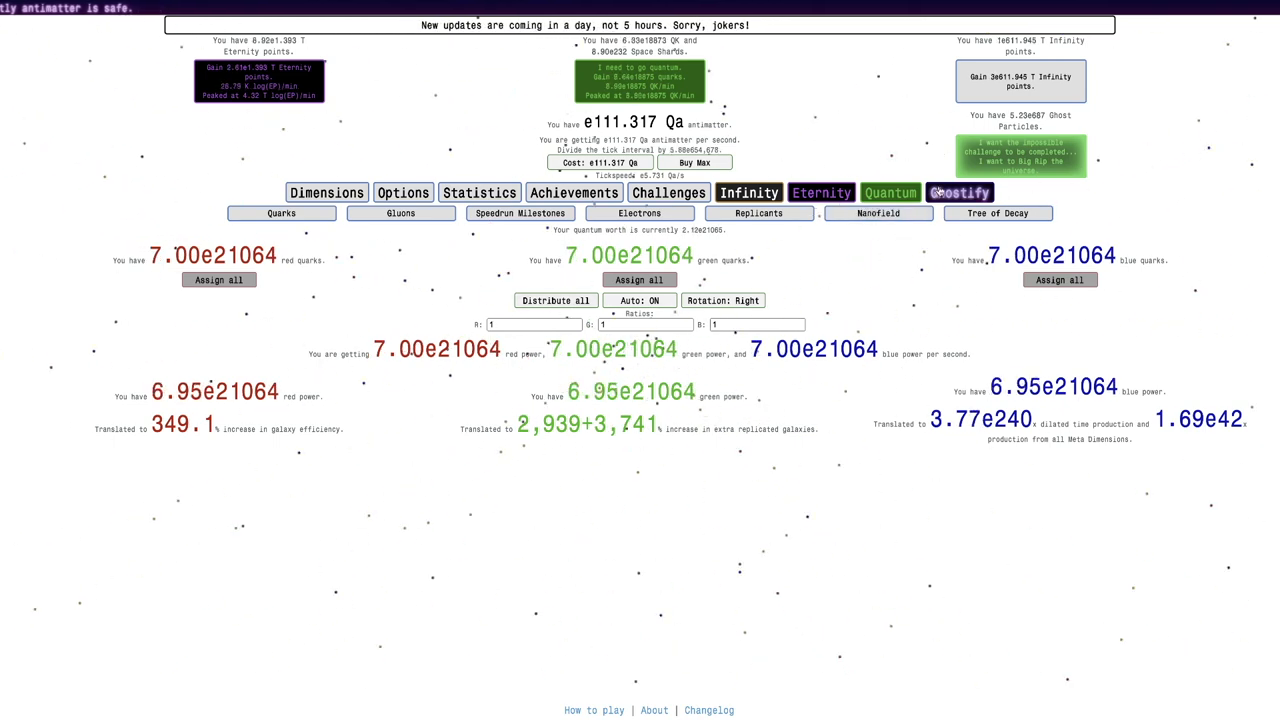
click(960, 192)
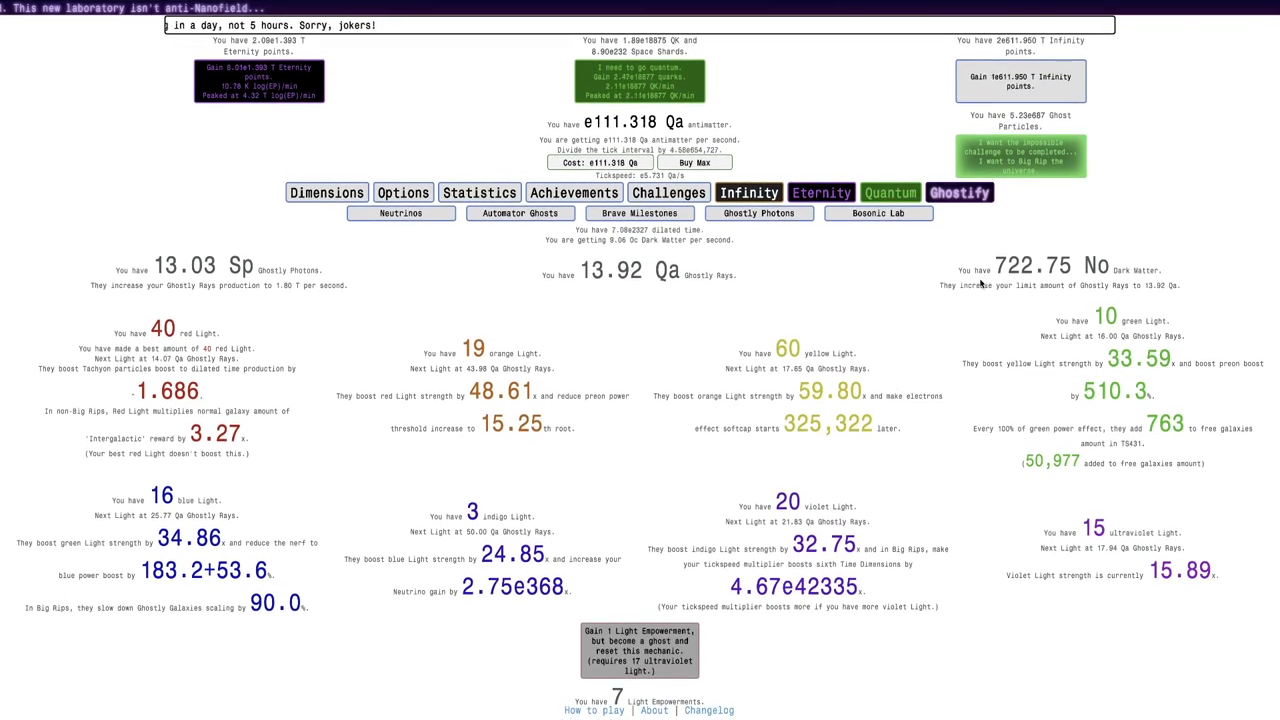
click(878, 212)
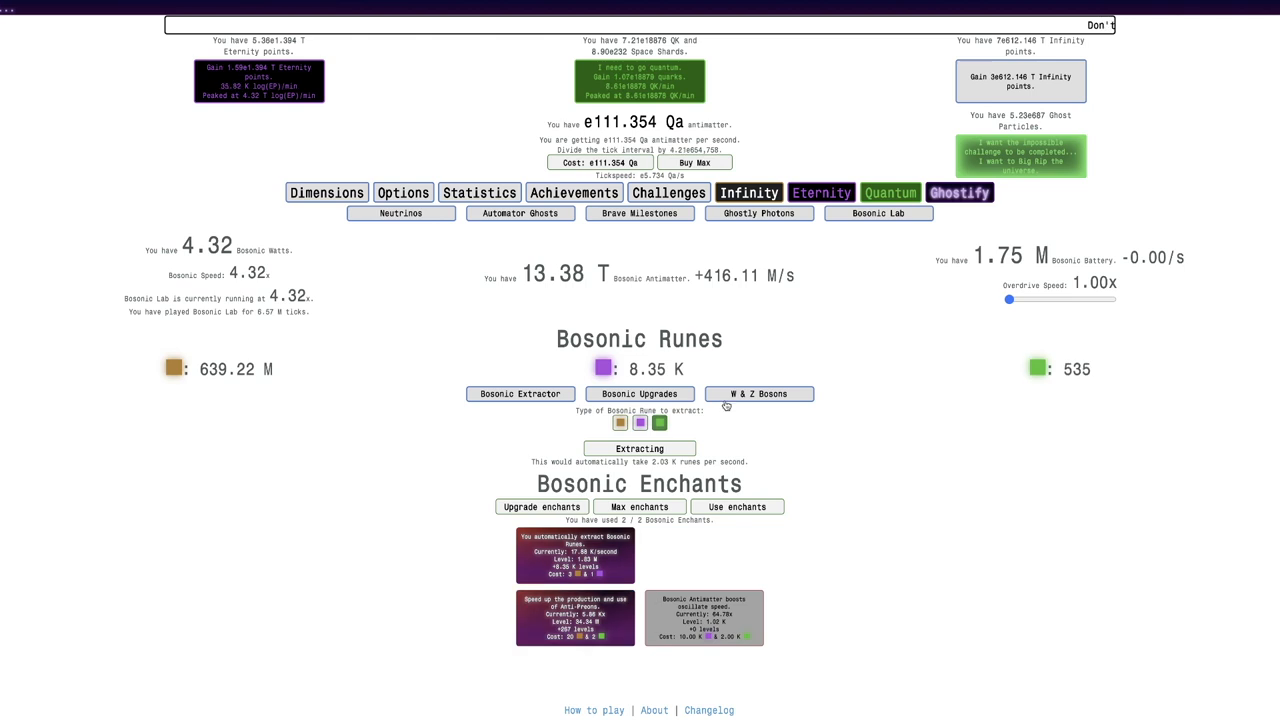
Raise the Bosonic Lab overdrive speed briefly, return it to 1.00x, and show the Bosonic Upgrades grid
click(760, 392)
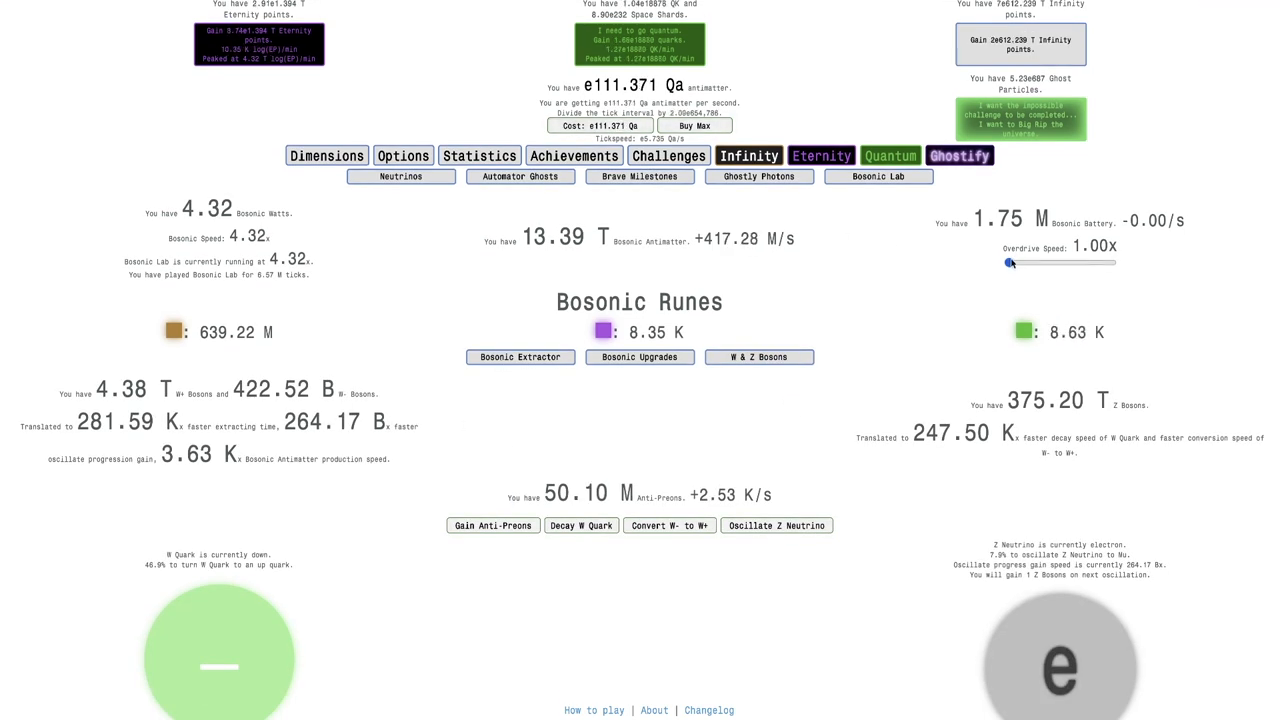
drag(1008, 262, 1028, 262)
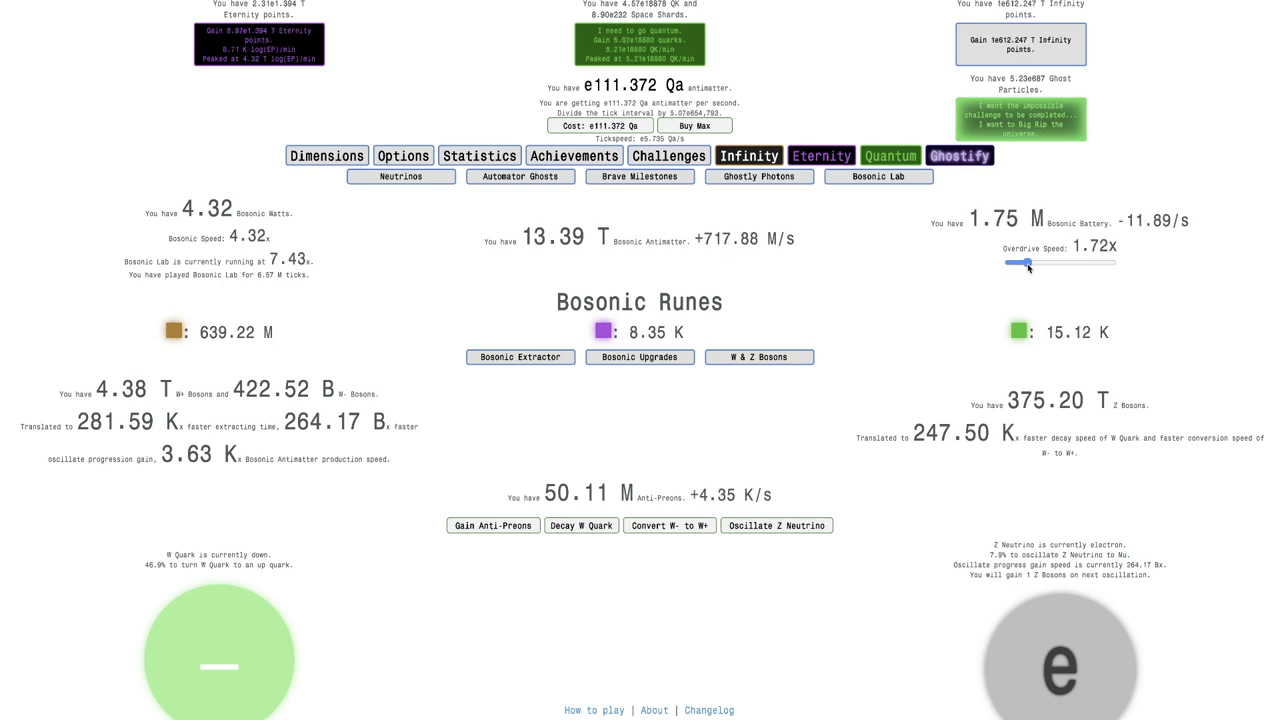
drag(1008, 262, 1030, 262)
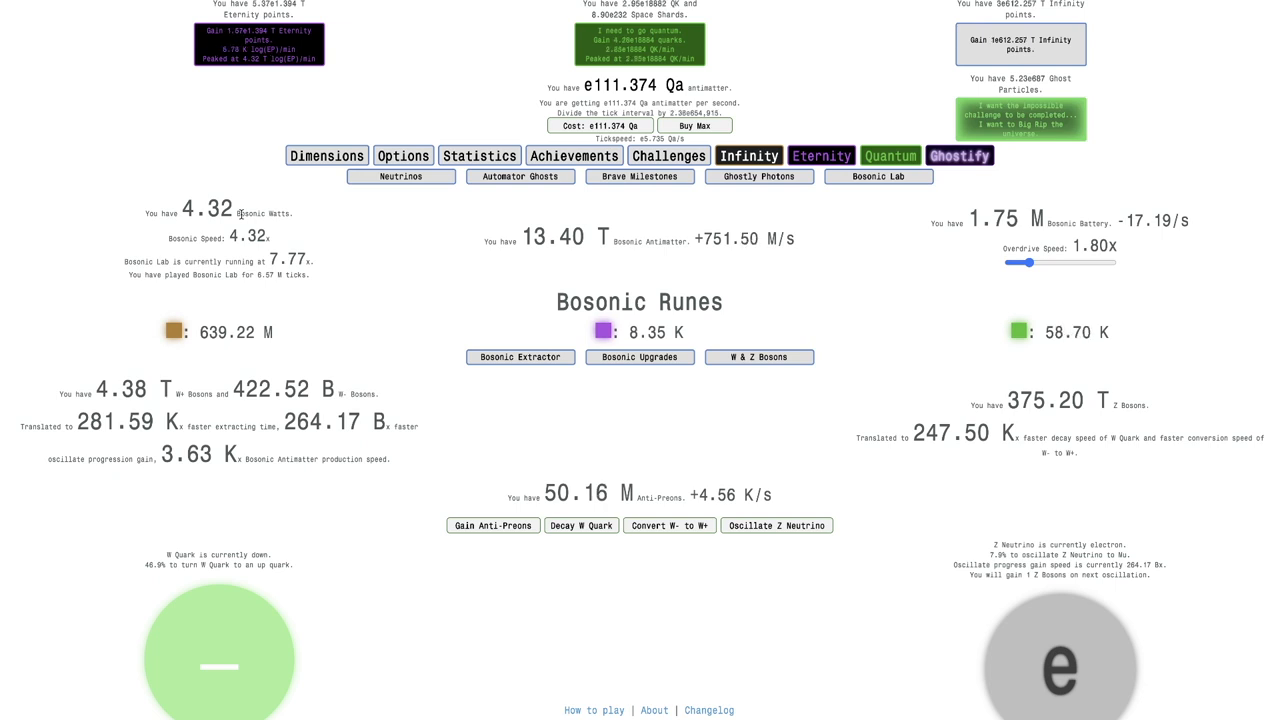
mouse_move(836, 262)
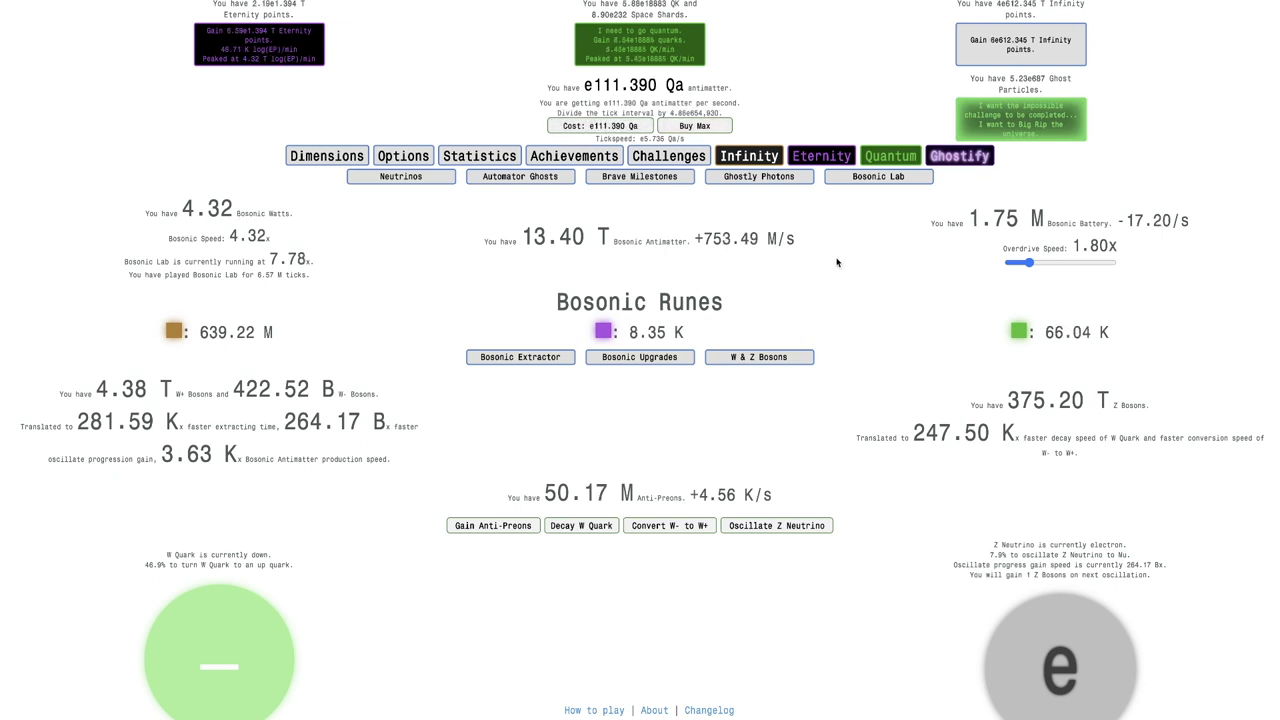
drag(1024, 262, 1008, 262)
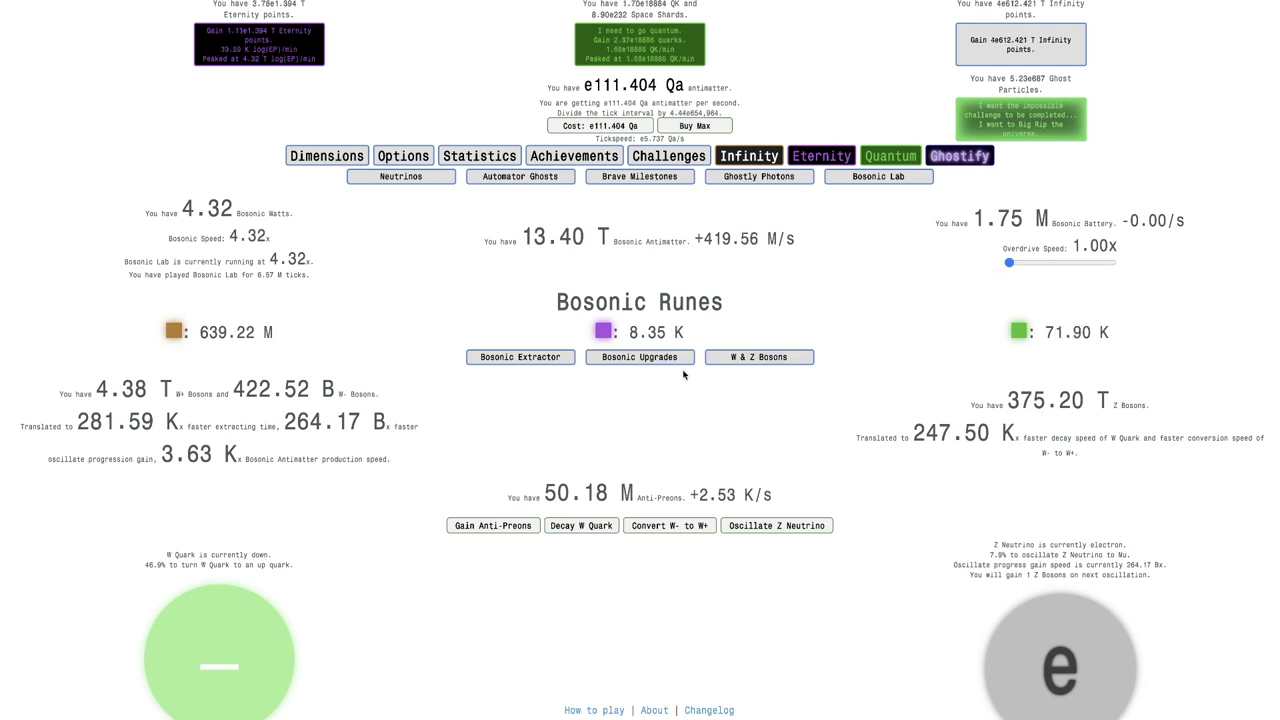
click(640, 356)
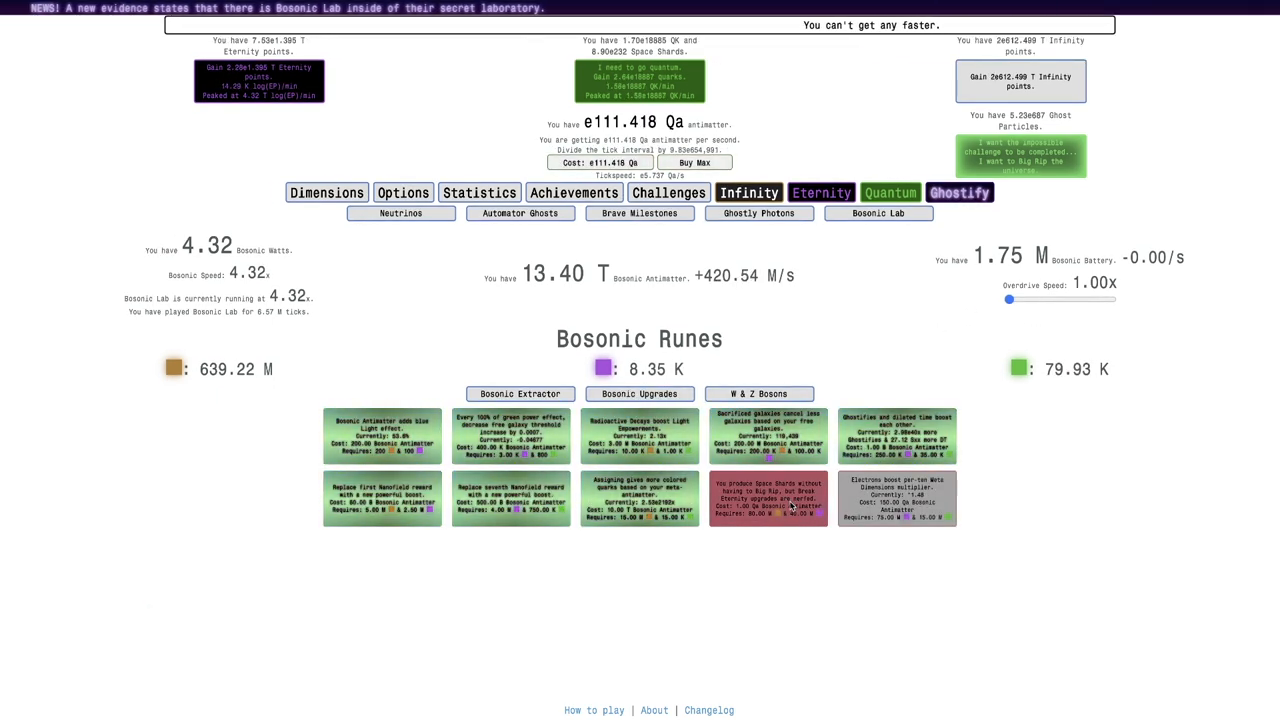
mouse_move(768, 510)
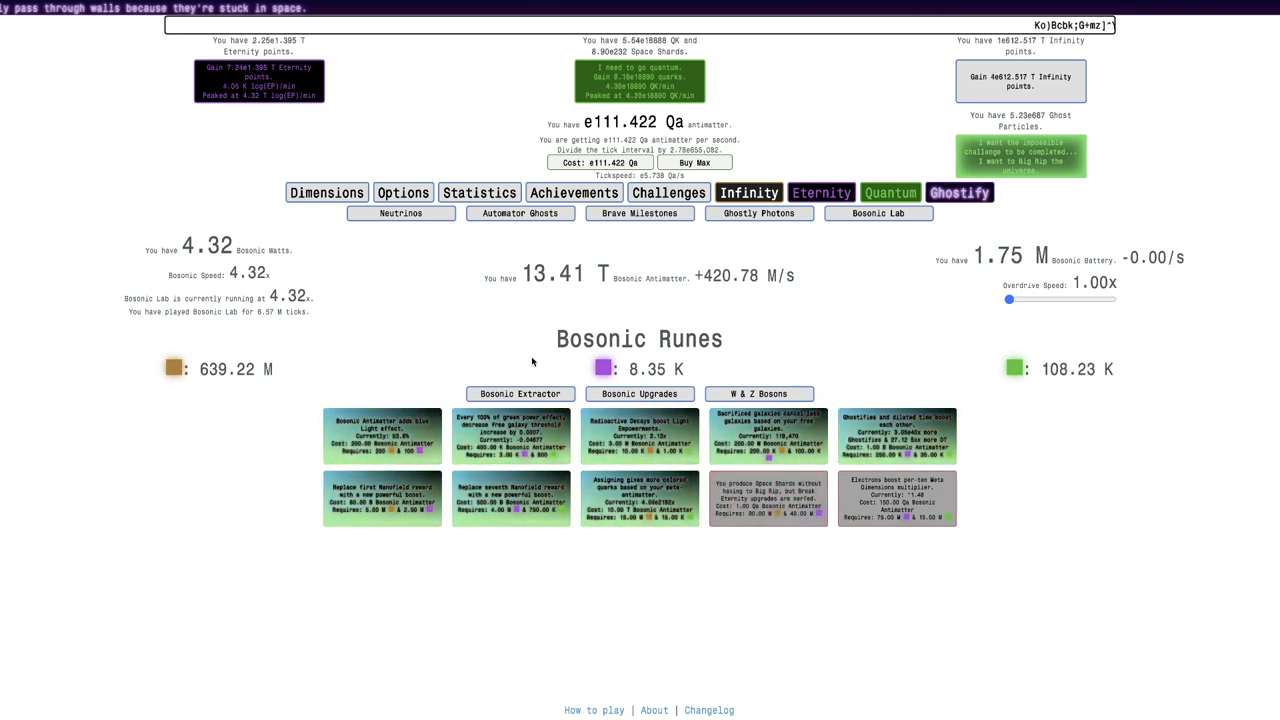
Go from the rune extractor to the W and Z boson page
click(640, 392)
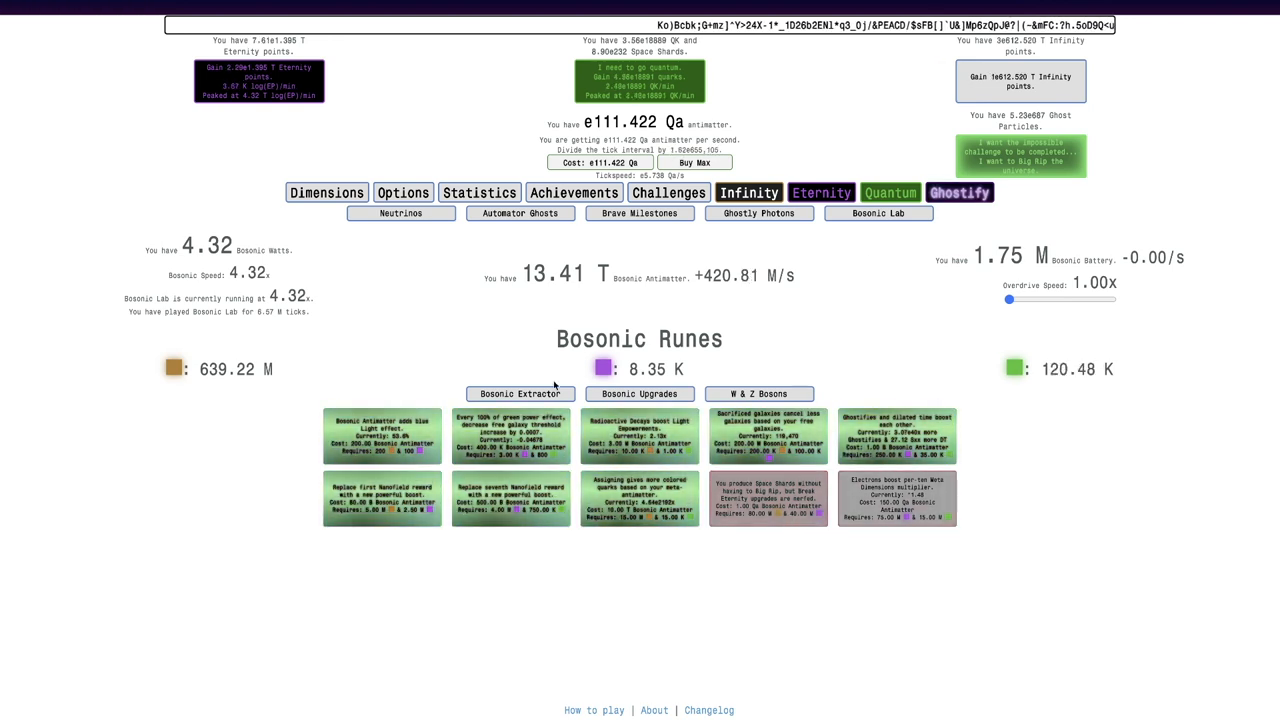
click(520, 392)
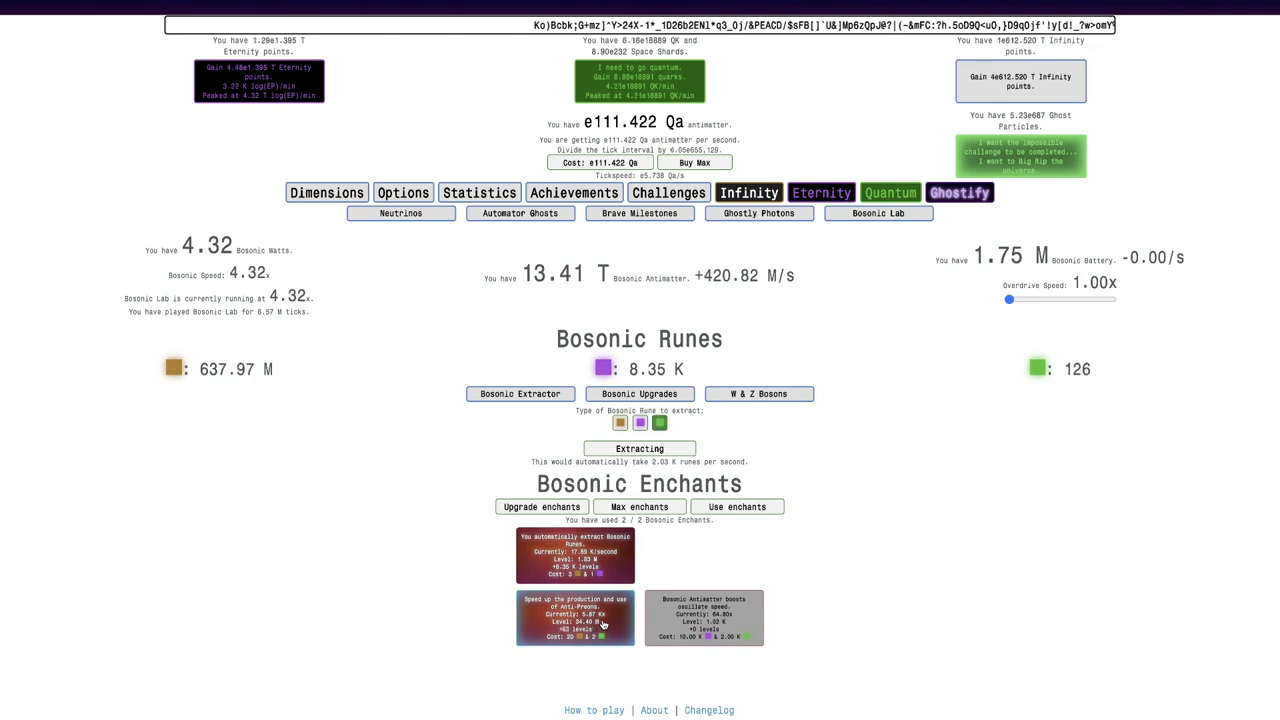
click(760, 392)
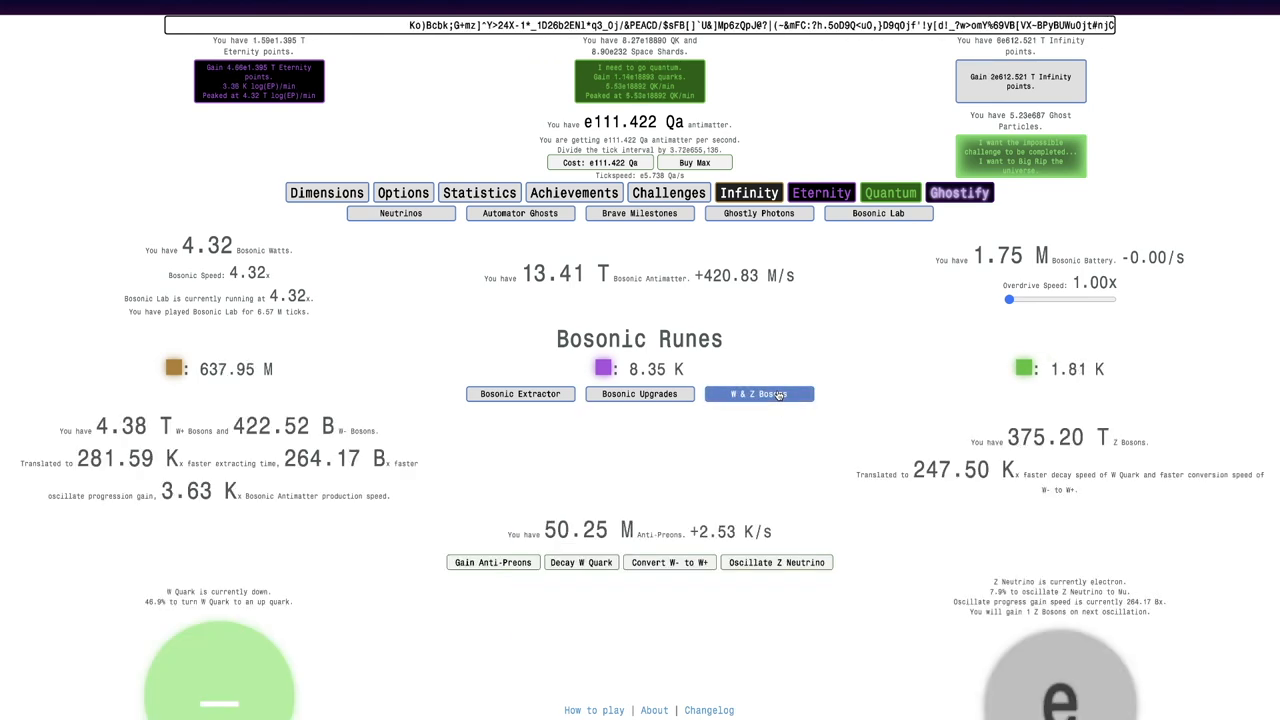
click(760, 392)
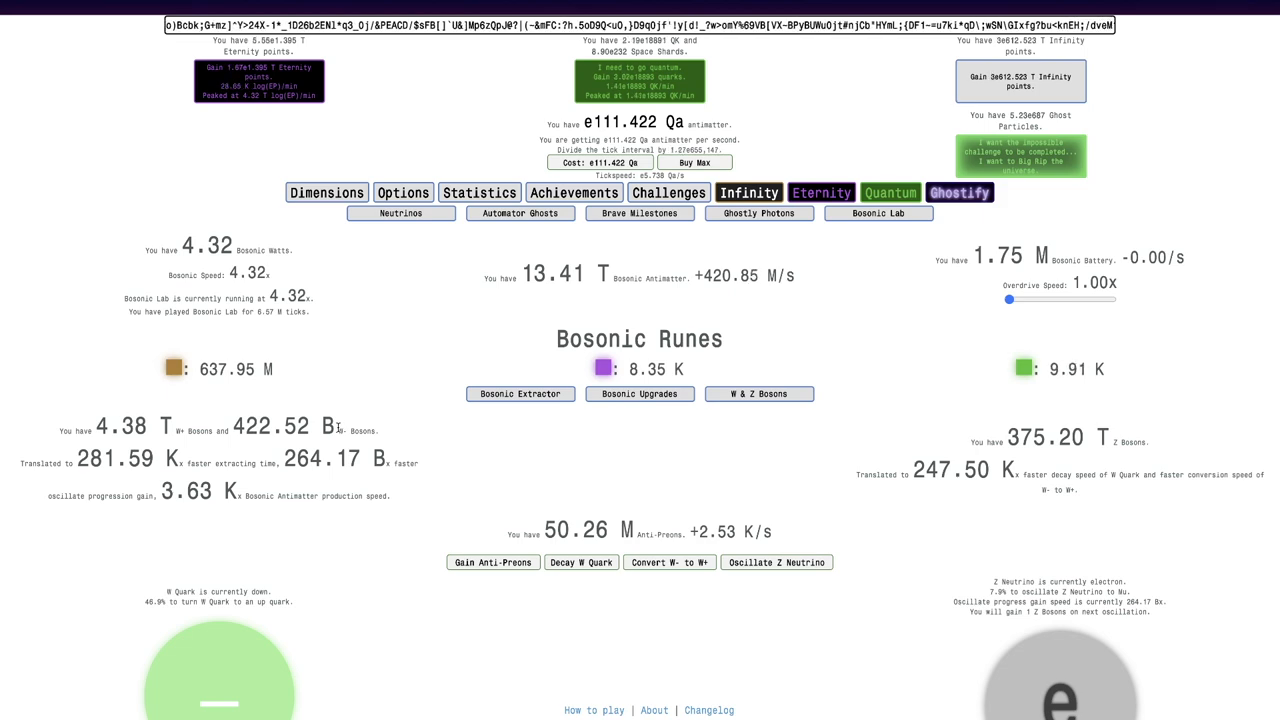
Start converting W- bosons into W+ bosons and return to the runes and enchants view
click(668, 562)
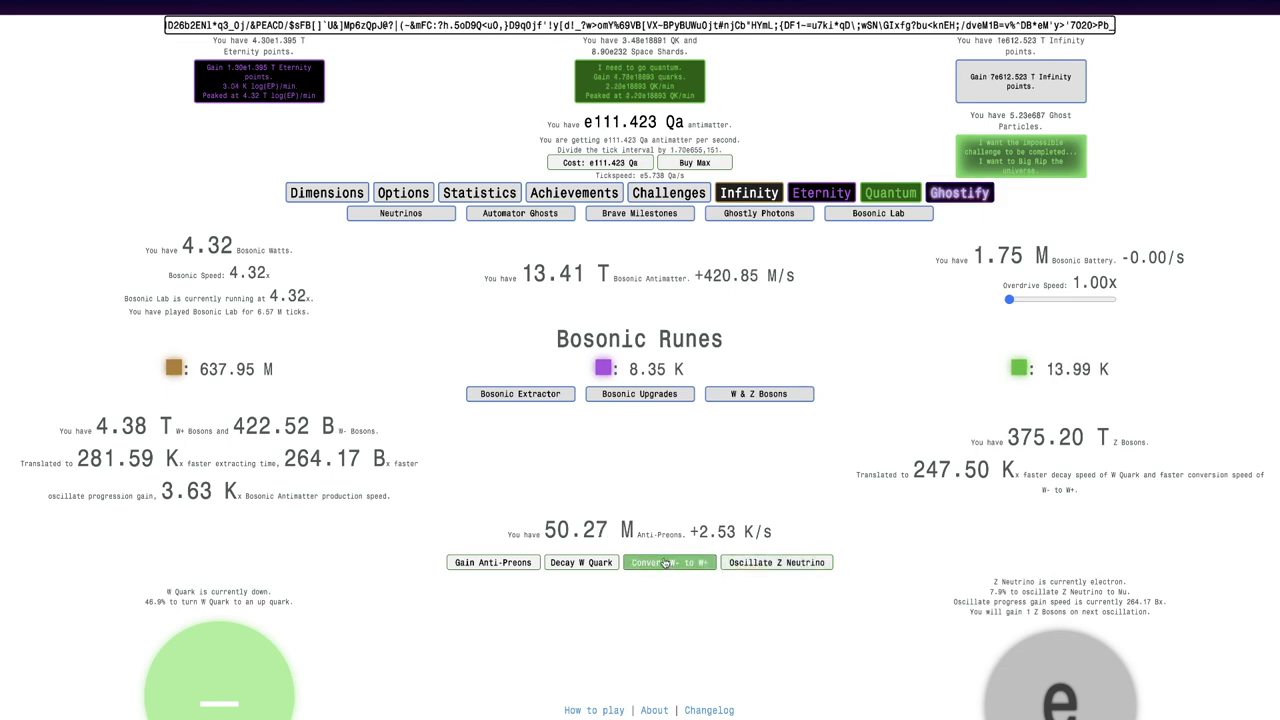
click(668, 562)
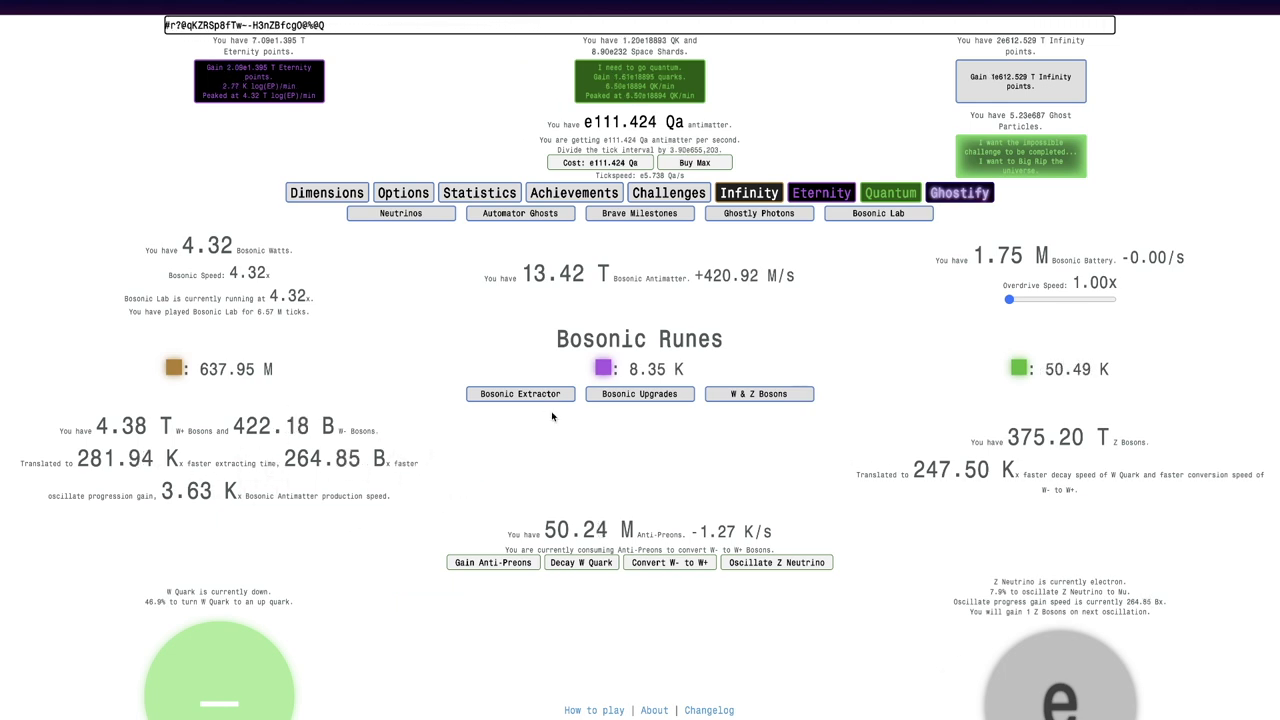
click(520, 392)
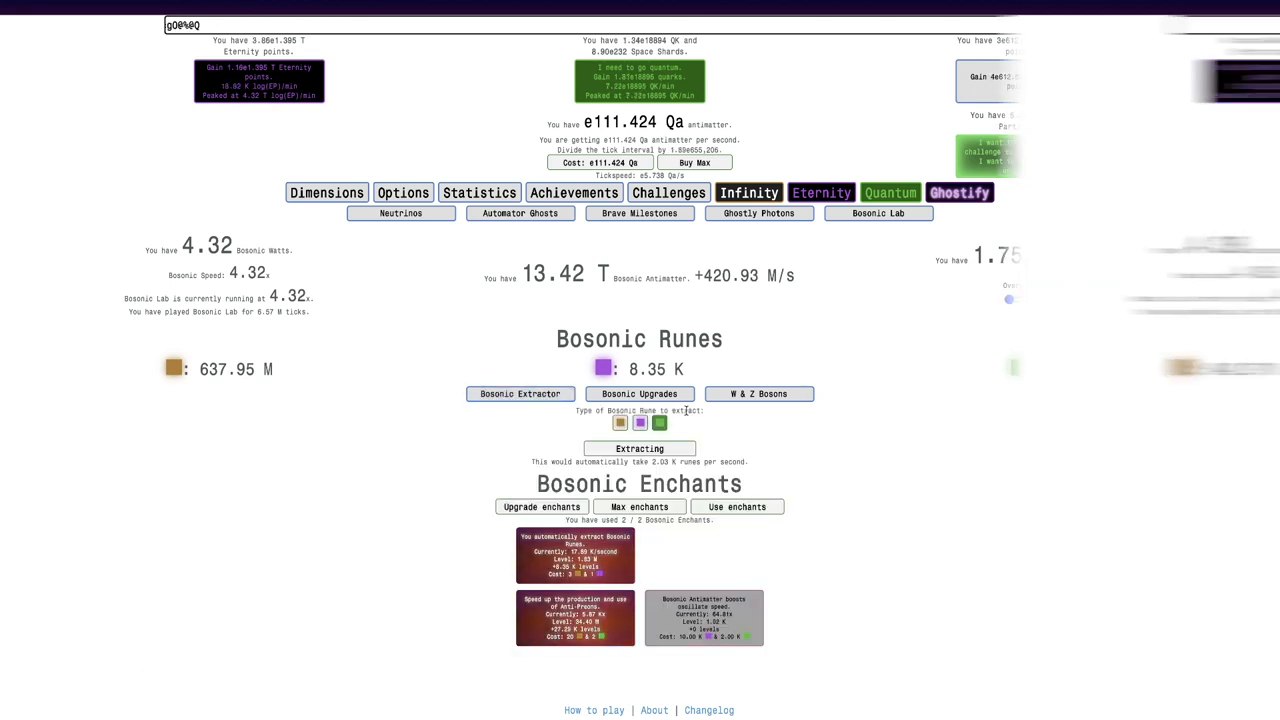
click(758, 212)
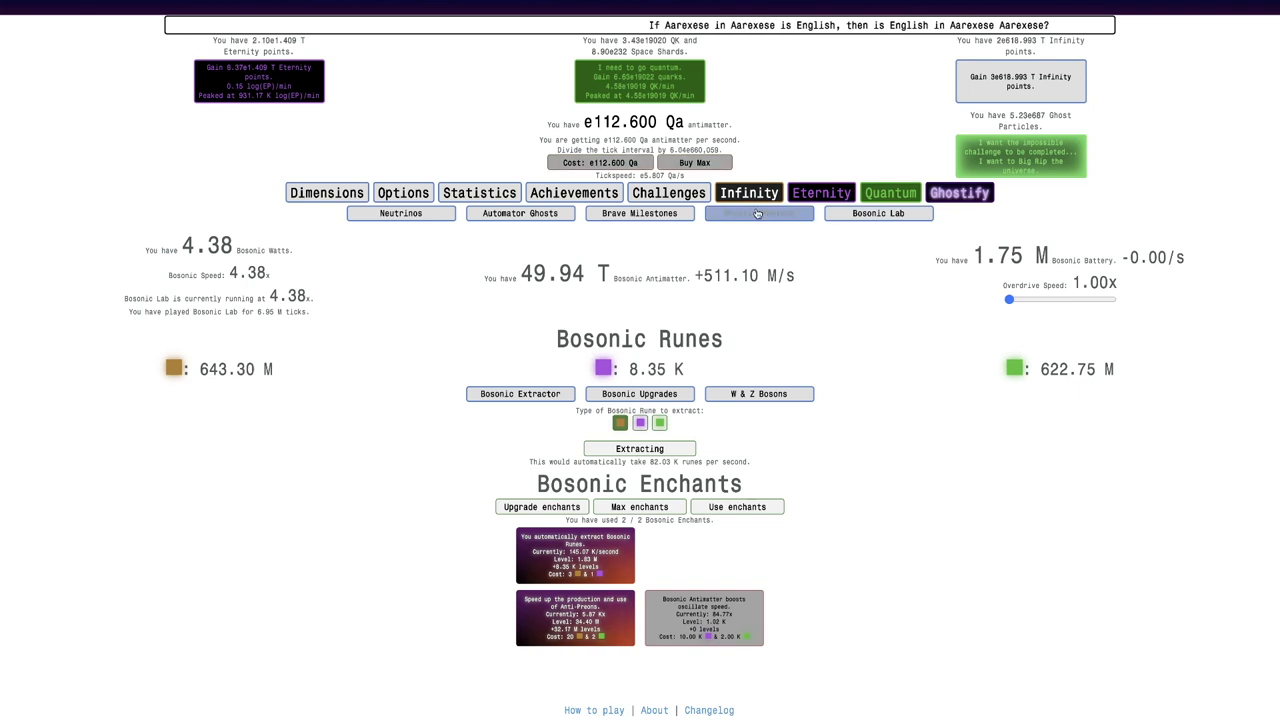
click(758, 212)
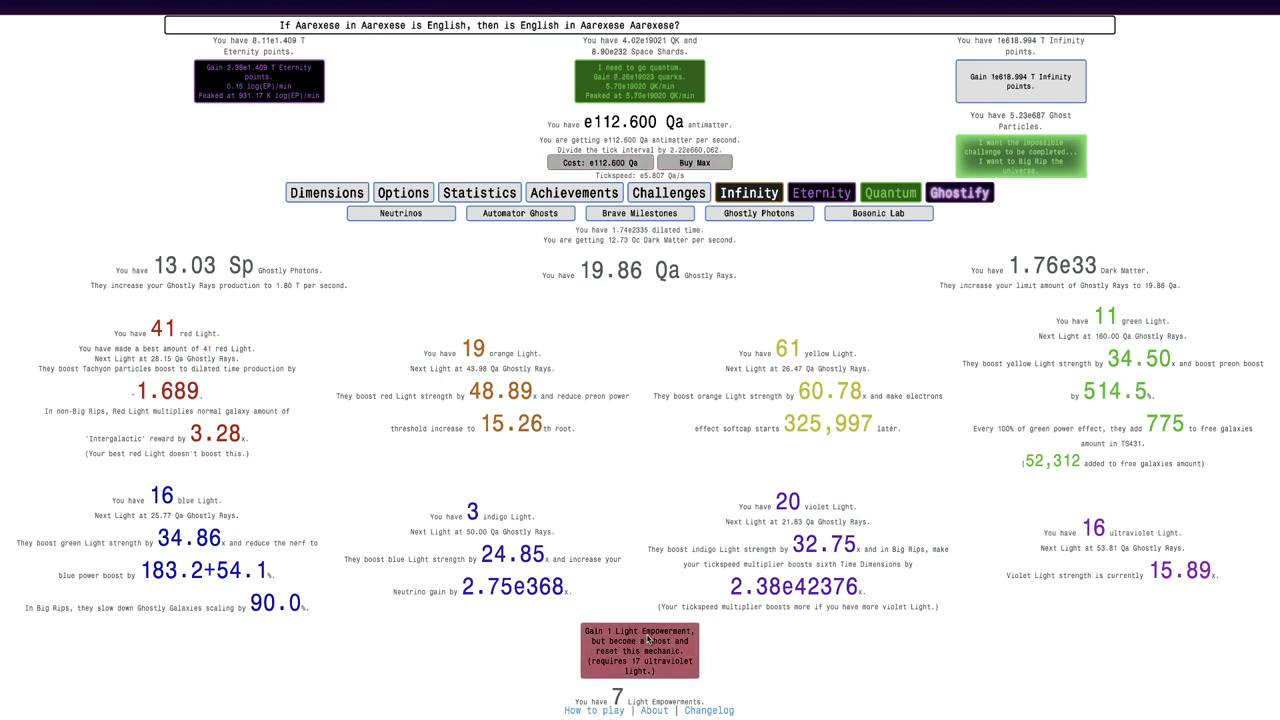
click(876, 212)
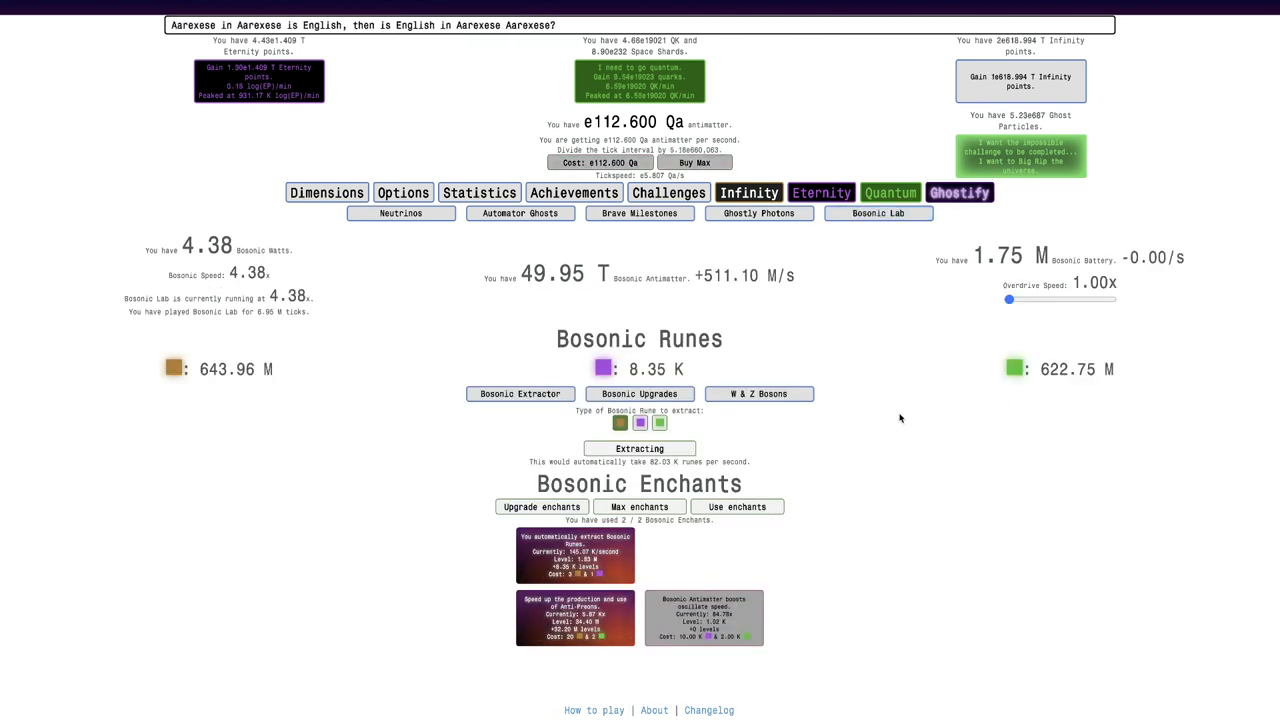
click(758, 392)
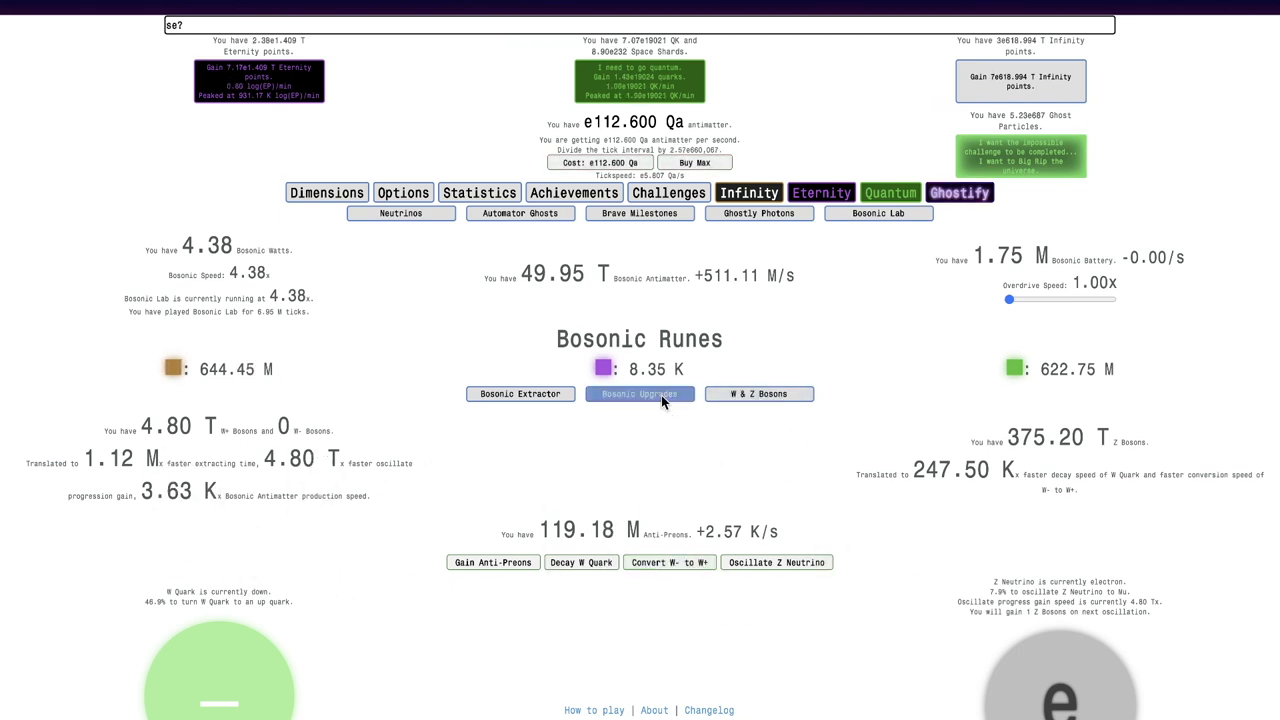
Switch the extractor to purple bosonic runes, building them up to about 504 K
click(760, 392)
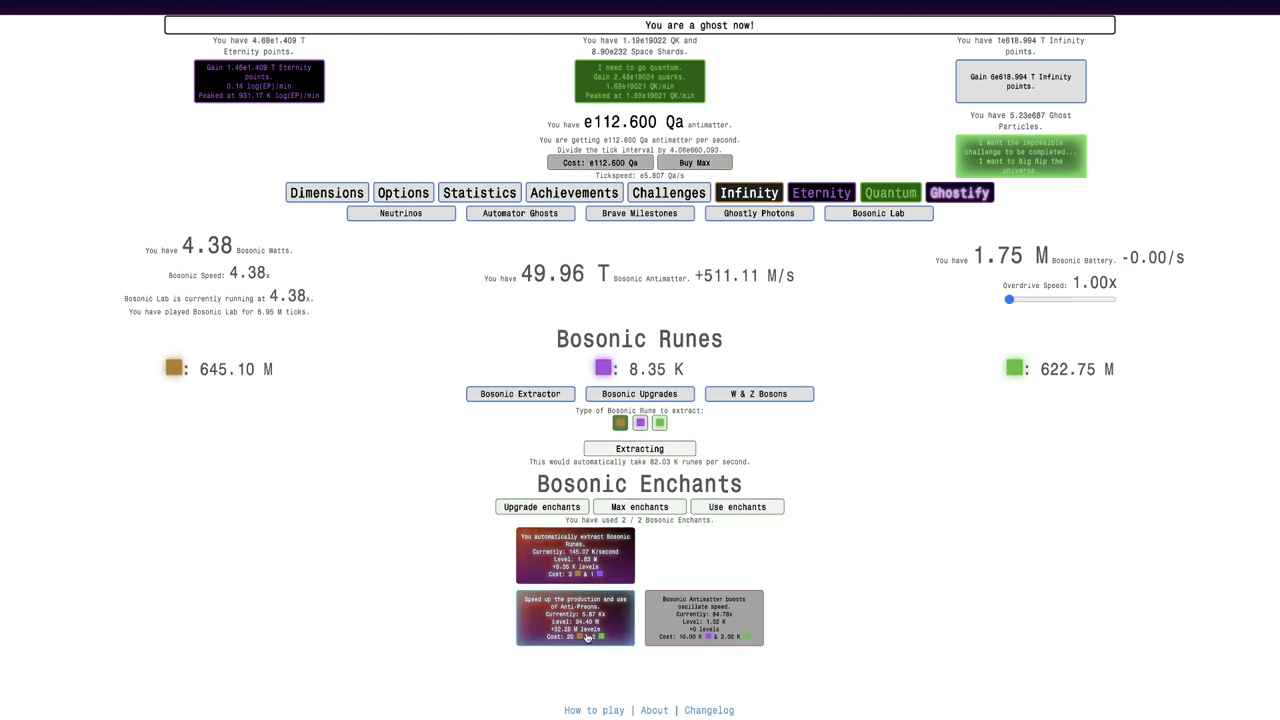
click(576, 616)
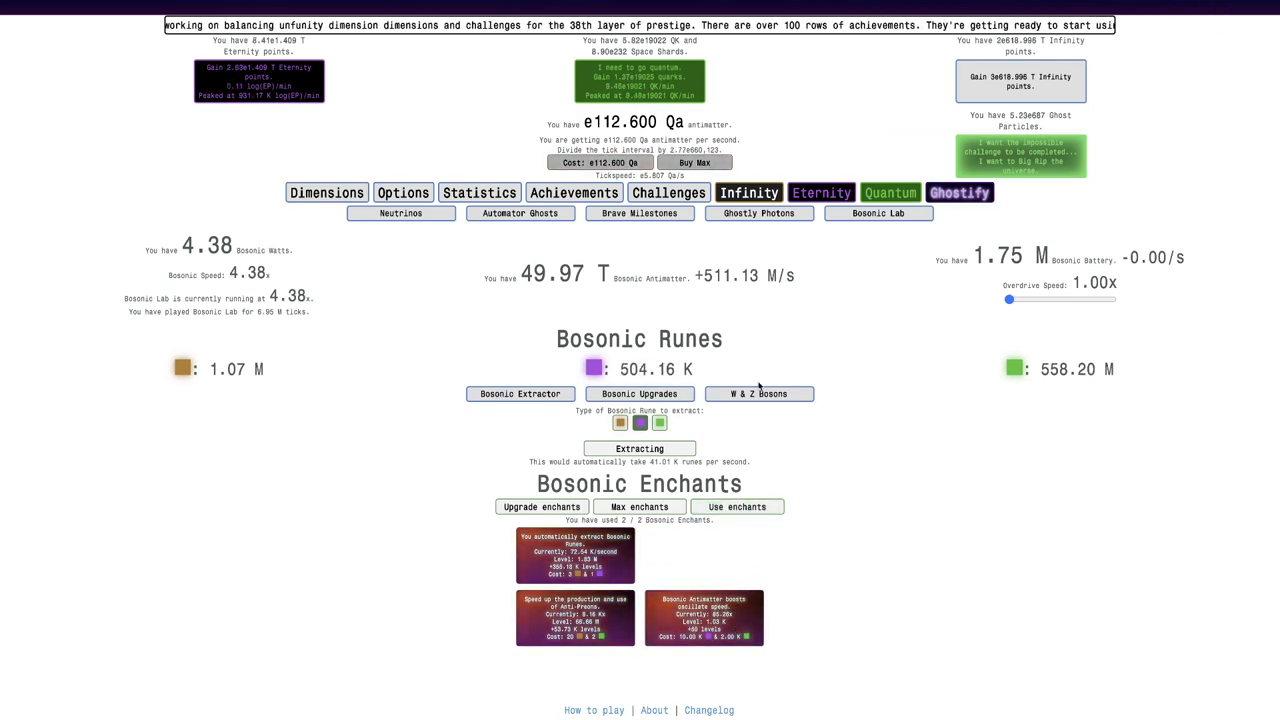
Start oscillating the Z neutrino with anti-preons and return to the rune extractor
click(760, 392)
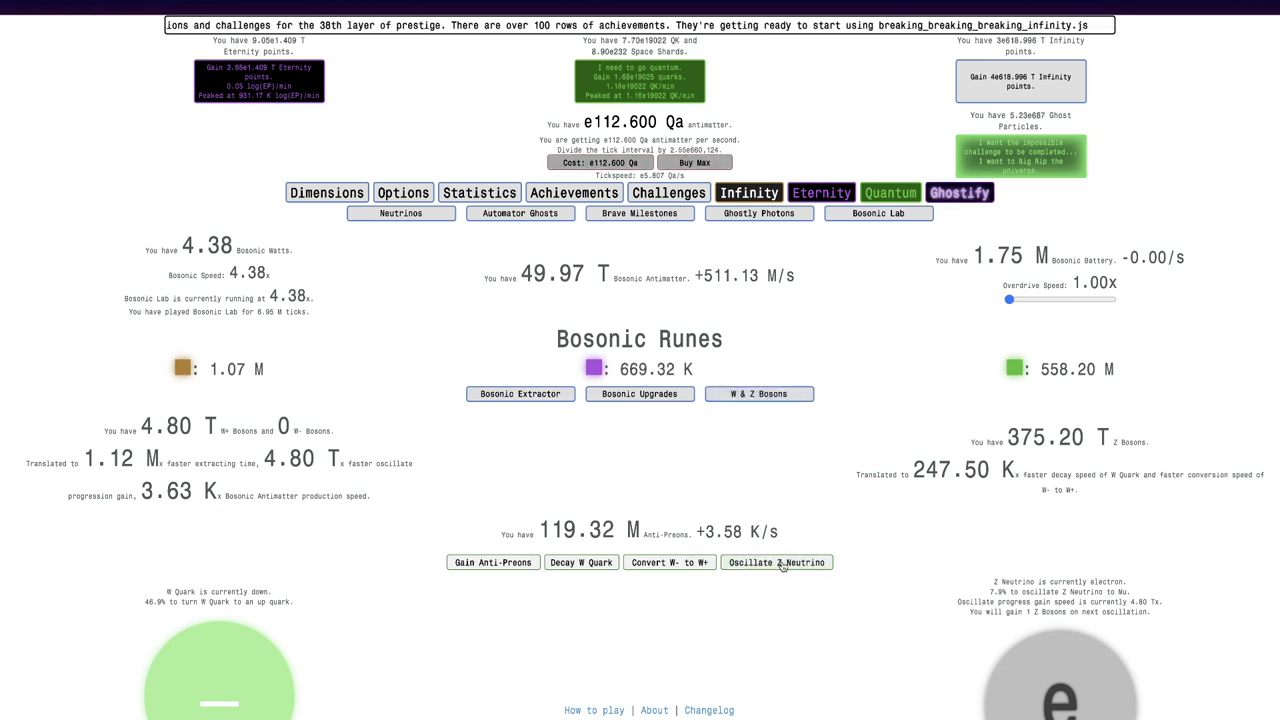
click(668, 562)
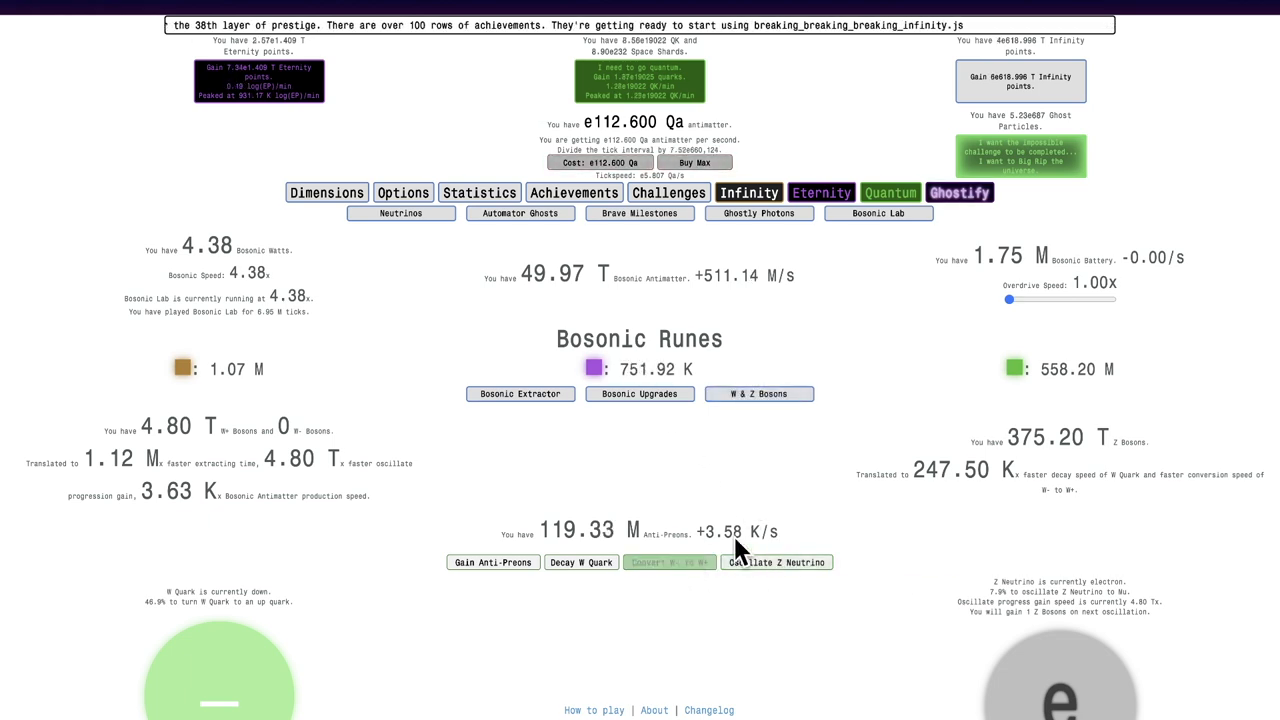
click(776, 562)
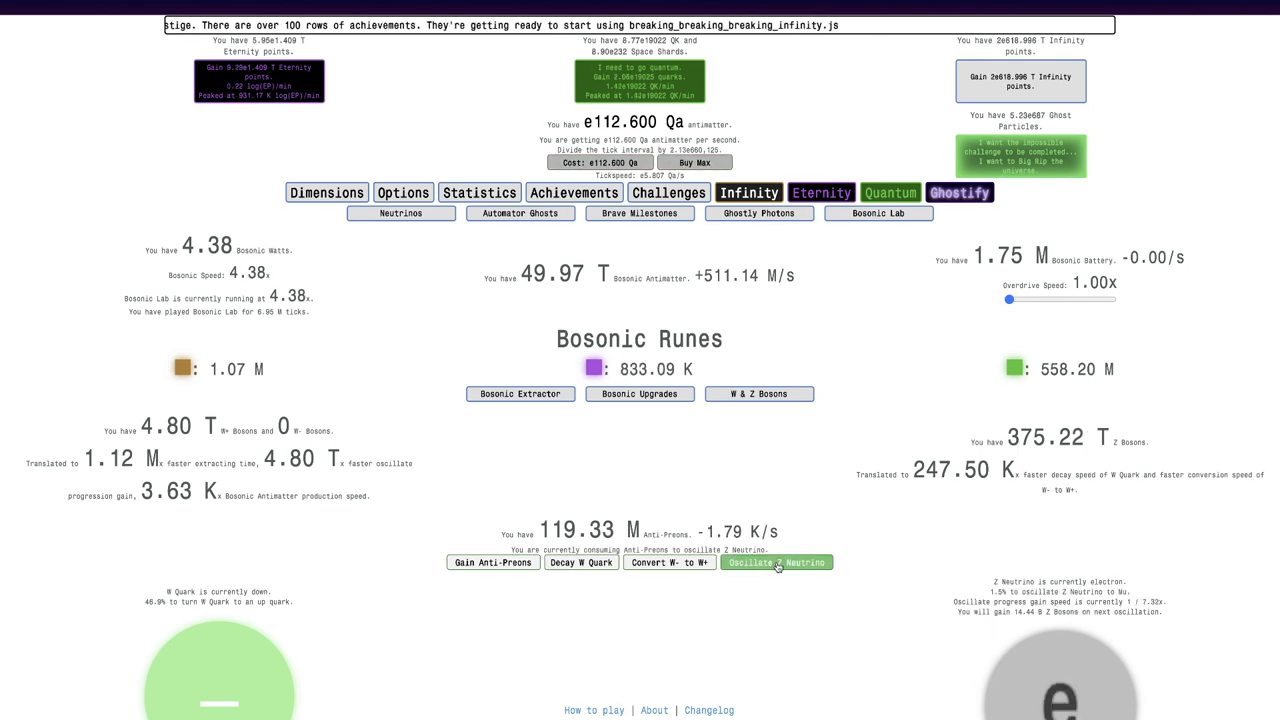
click(640, 392)
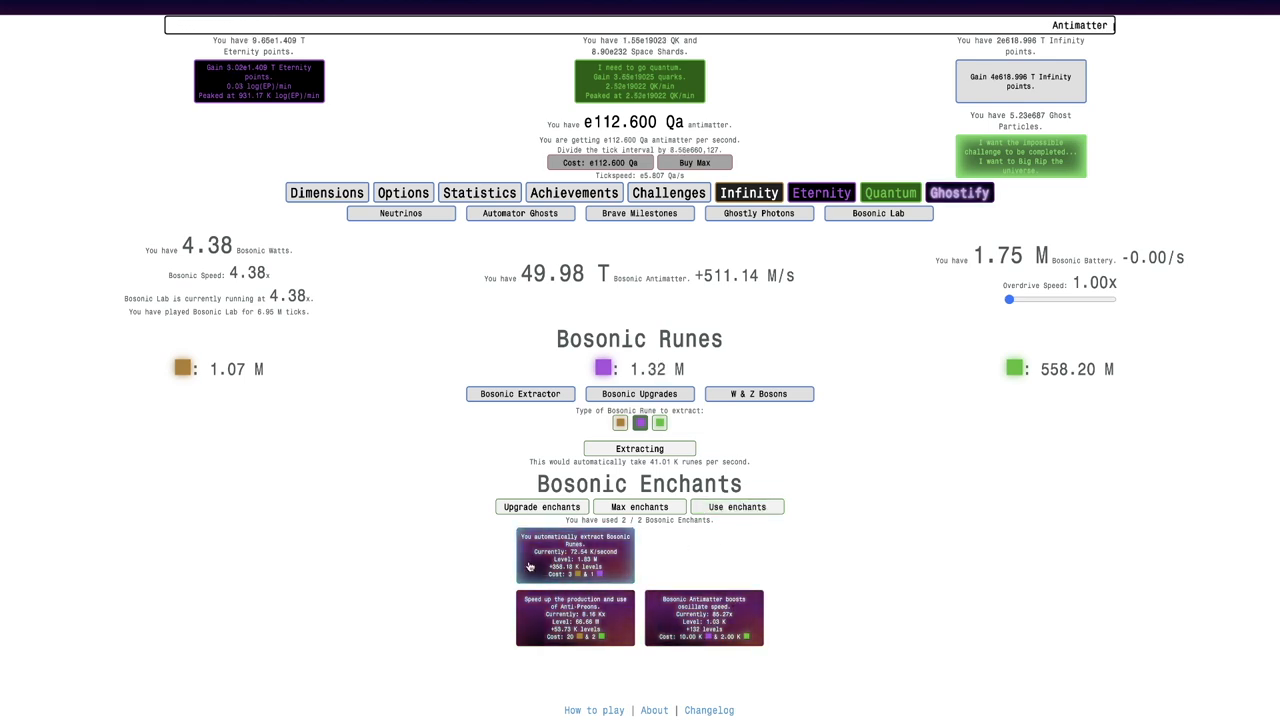
Upgrade the third enchant with purple runes, set Max/Upgrade mode, and upgrade Bosonic Antimatter
click(704, 616)
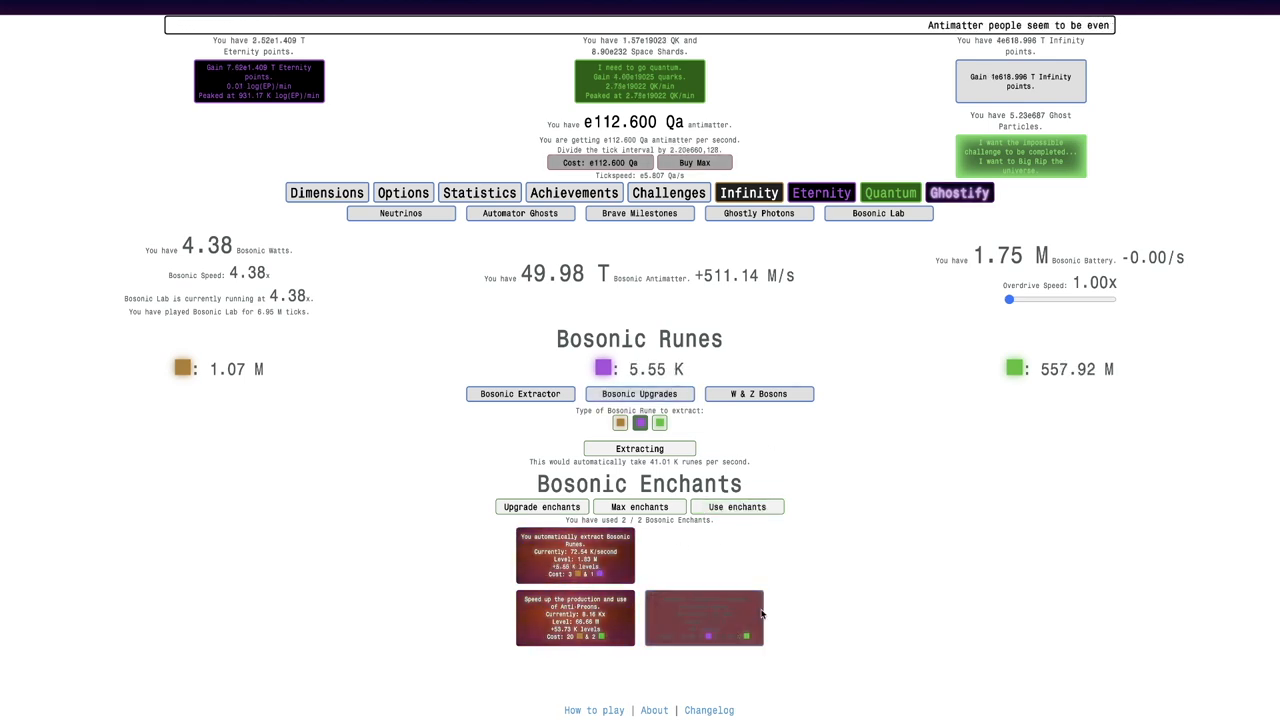
click(704, 616)
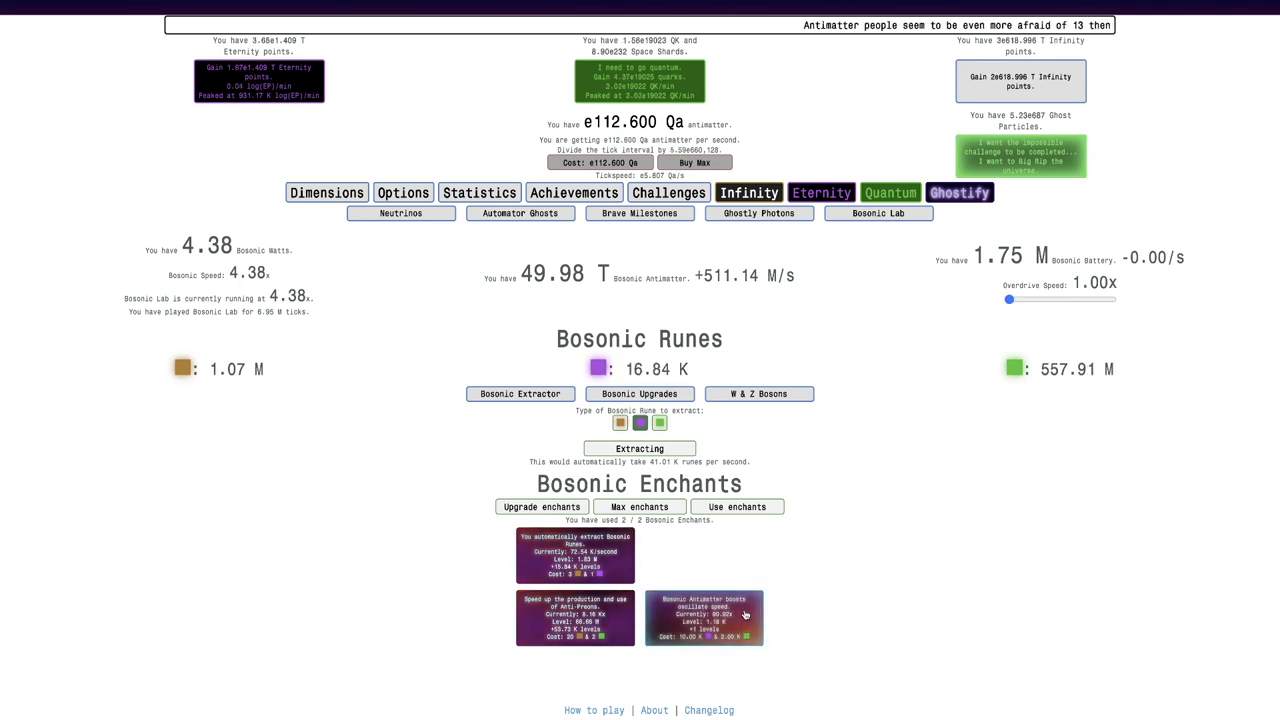
click(704, 616)
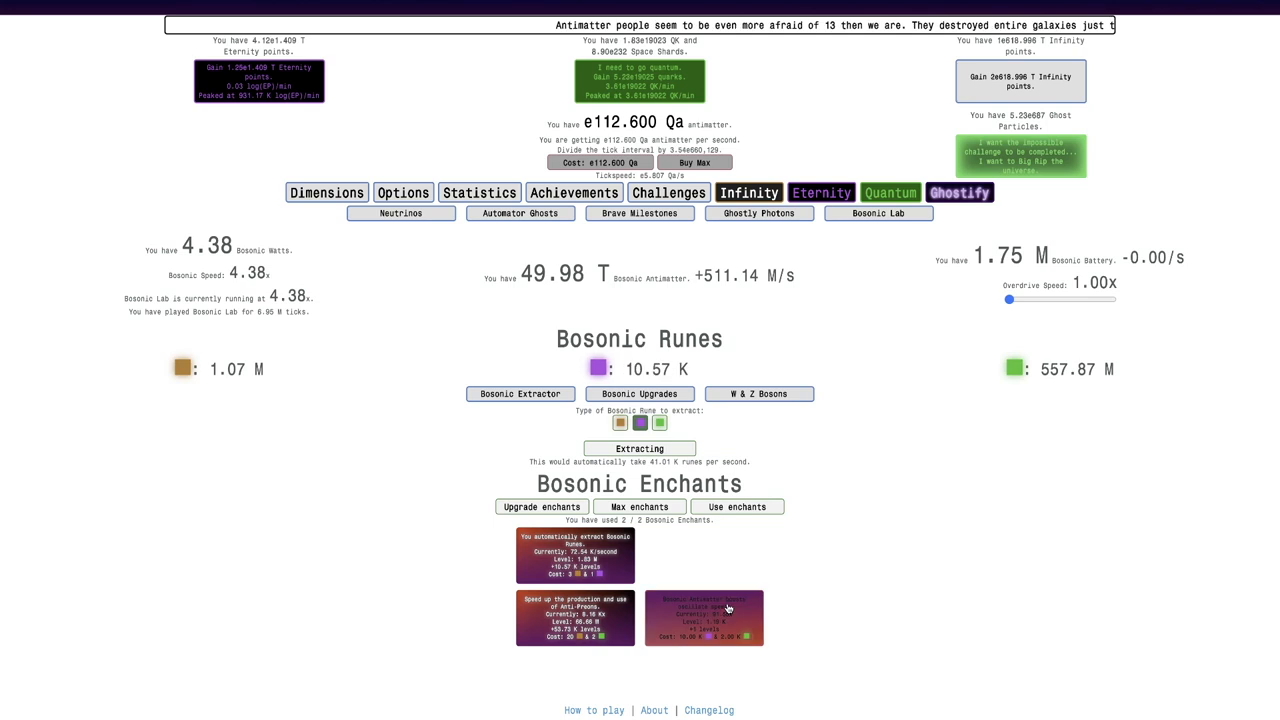
click(640, 508)
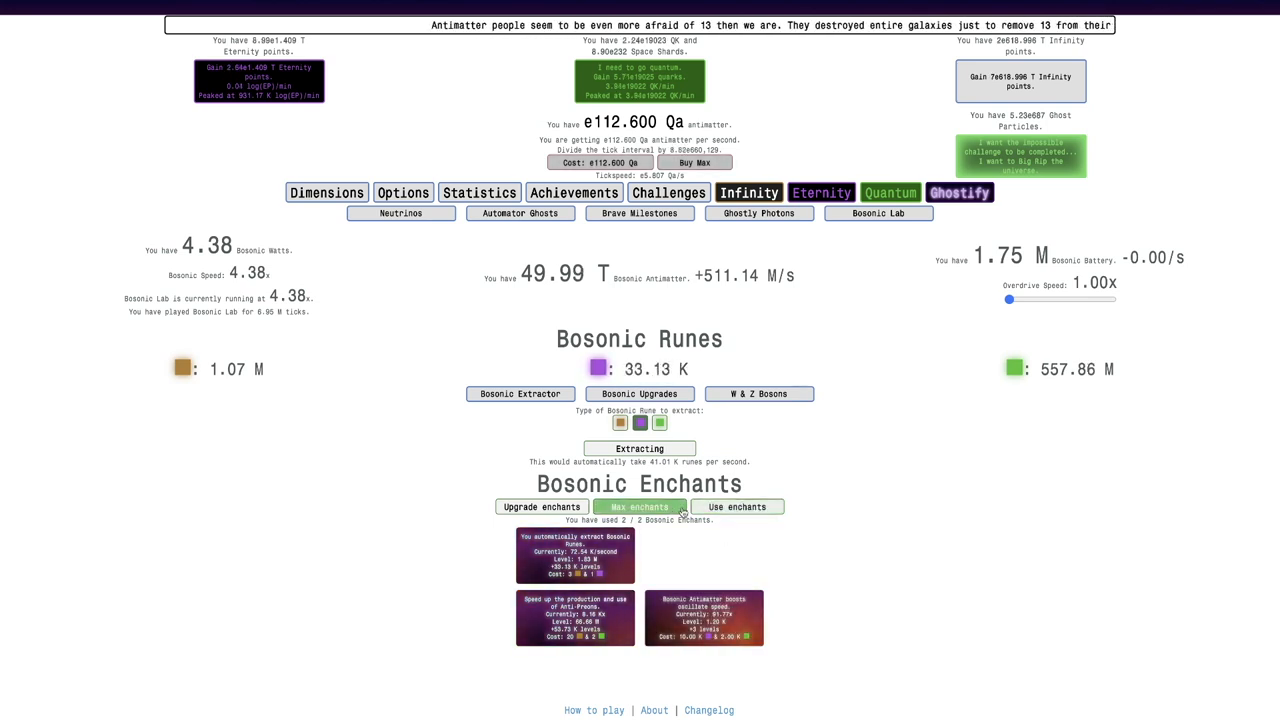
click(640, 506)
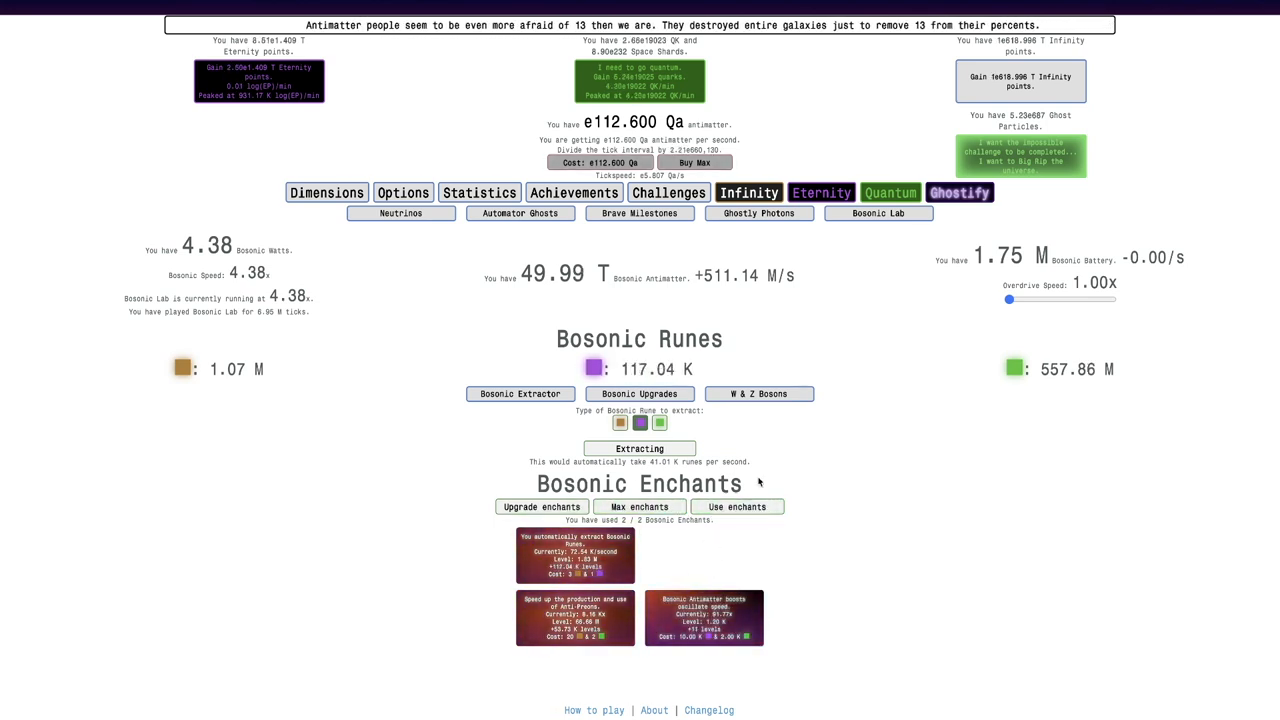
click(736, 506)
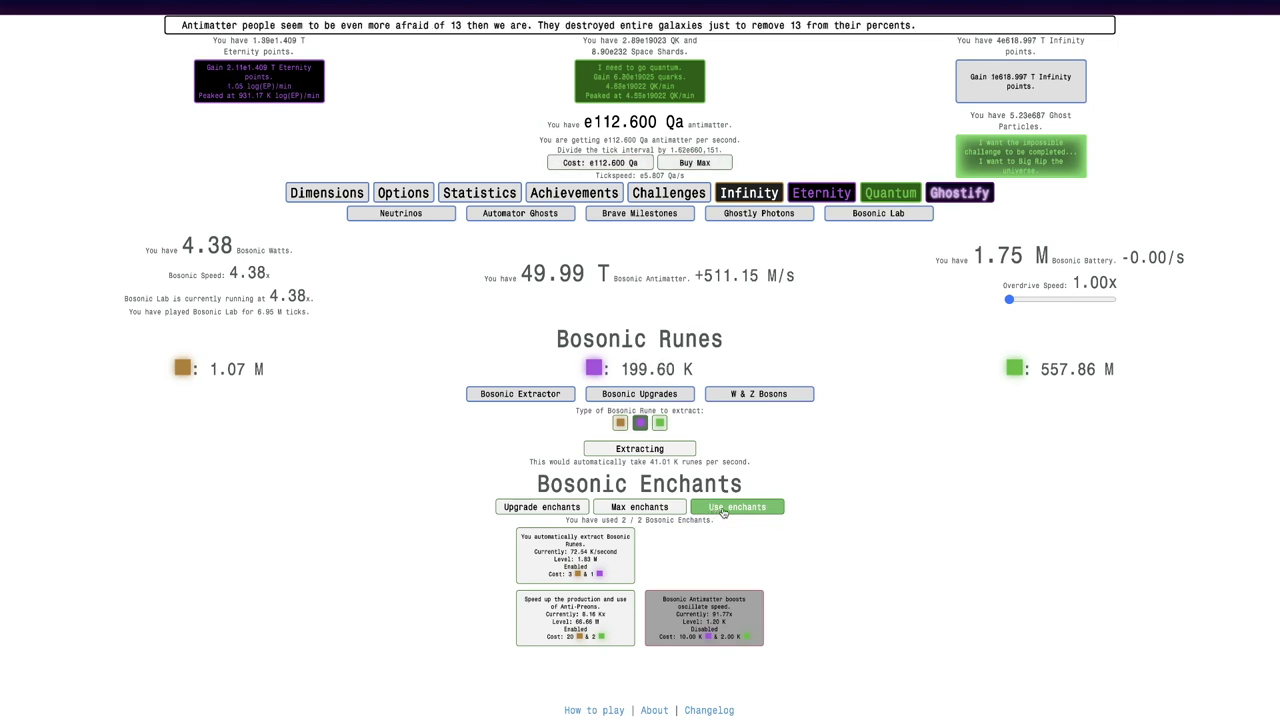
click(736, 508)
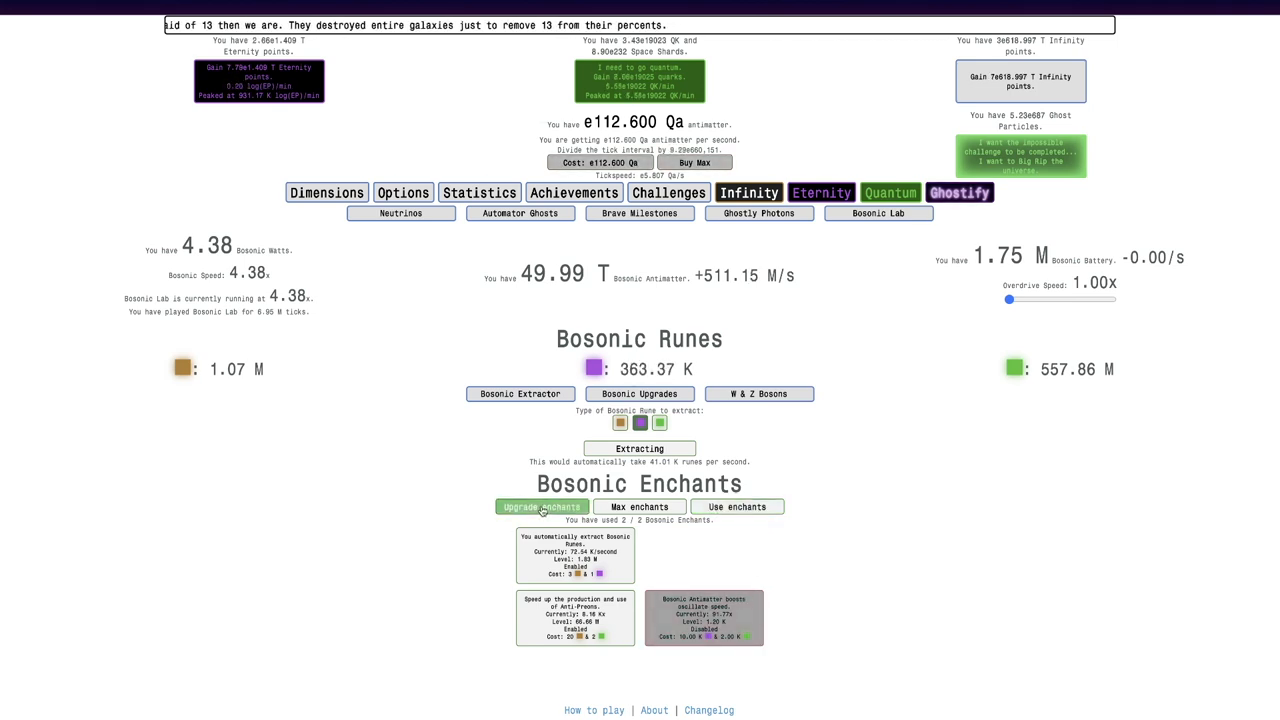
click(540, 508)
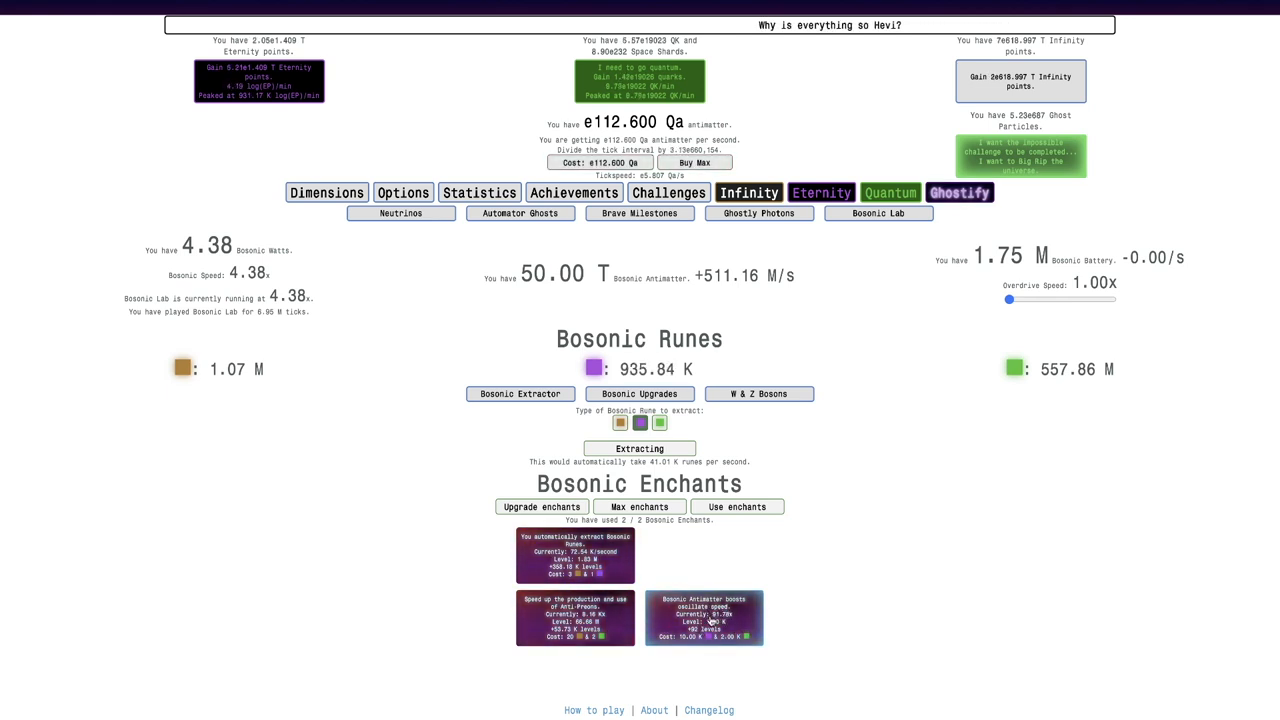
Switch enchants to apply mode, turn one on, and move to the Neutrinos page
click(640, 506)
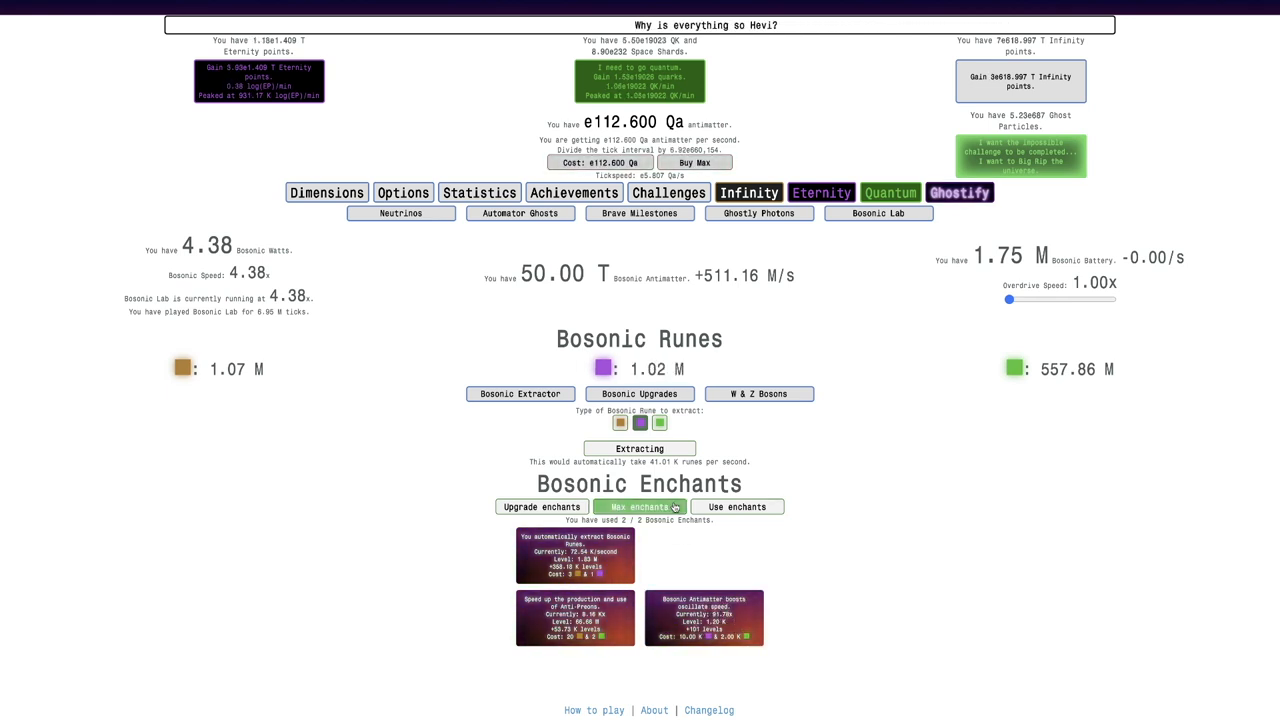
click(736, 508)
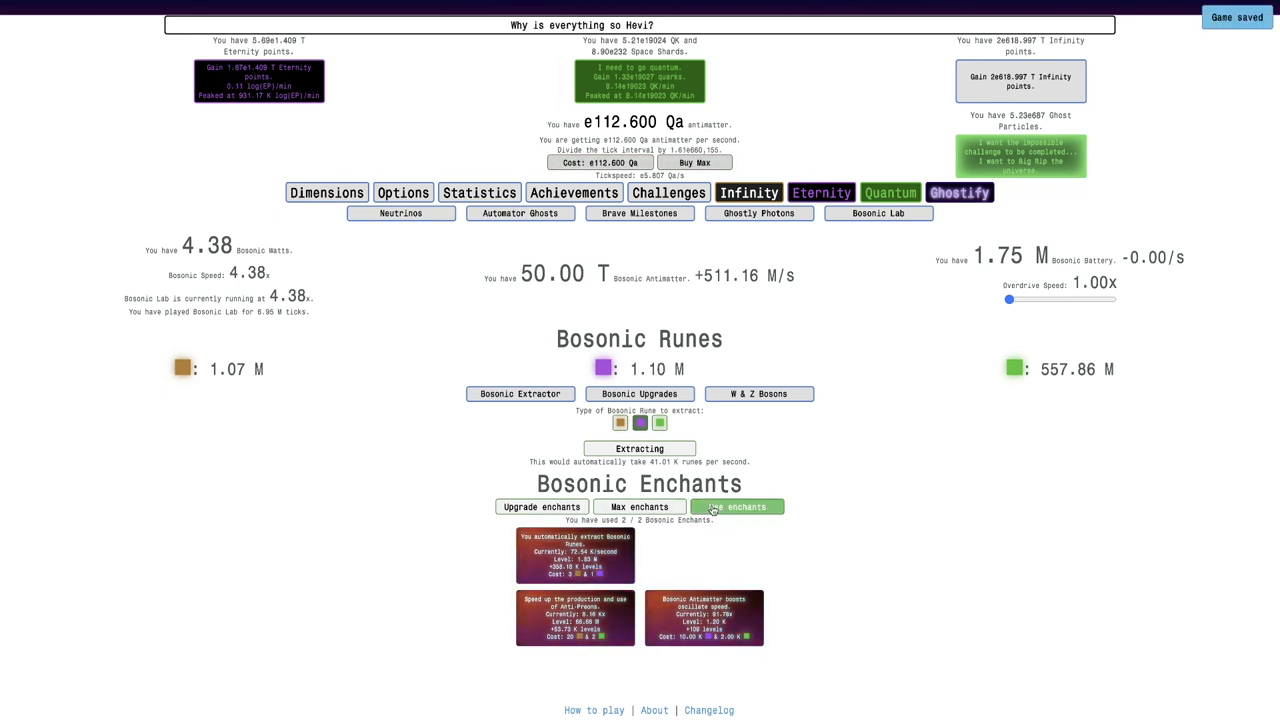
click(736, 506)
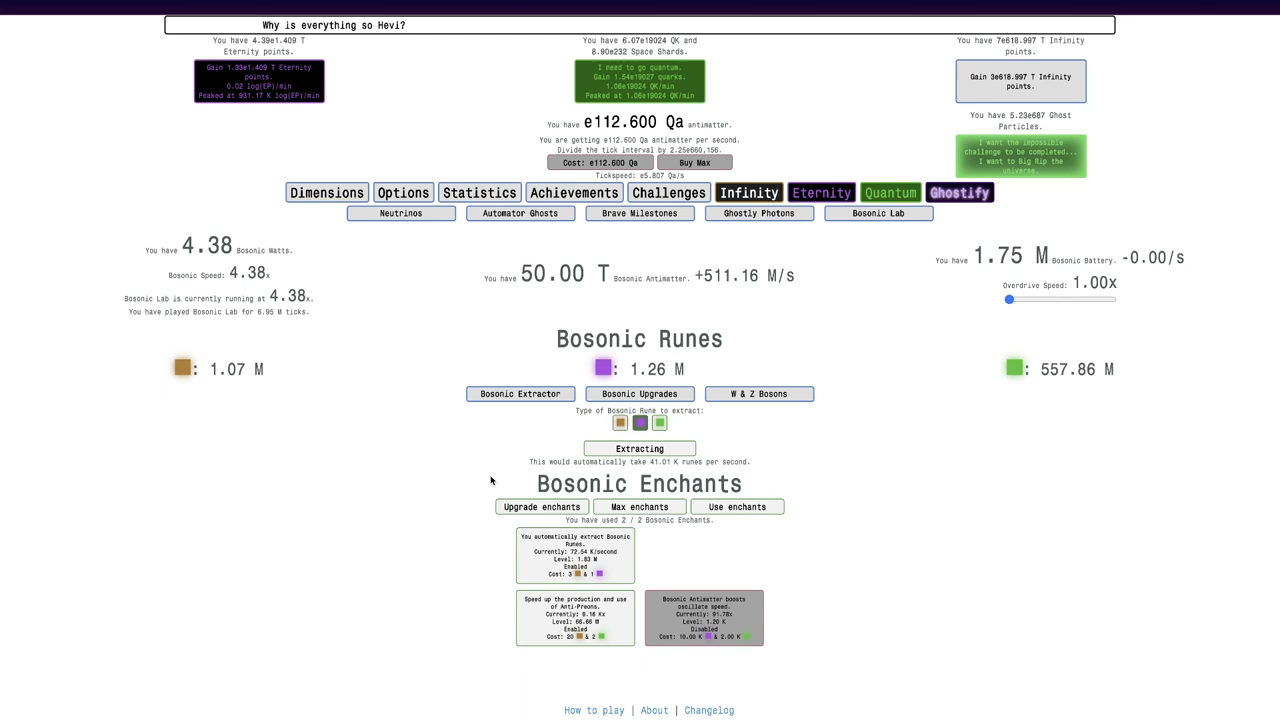
click(760, 392)
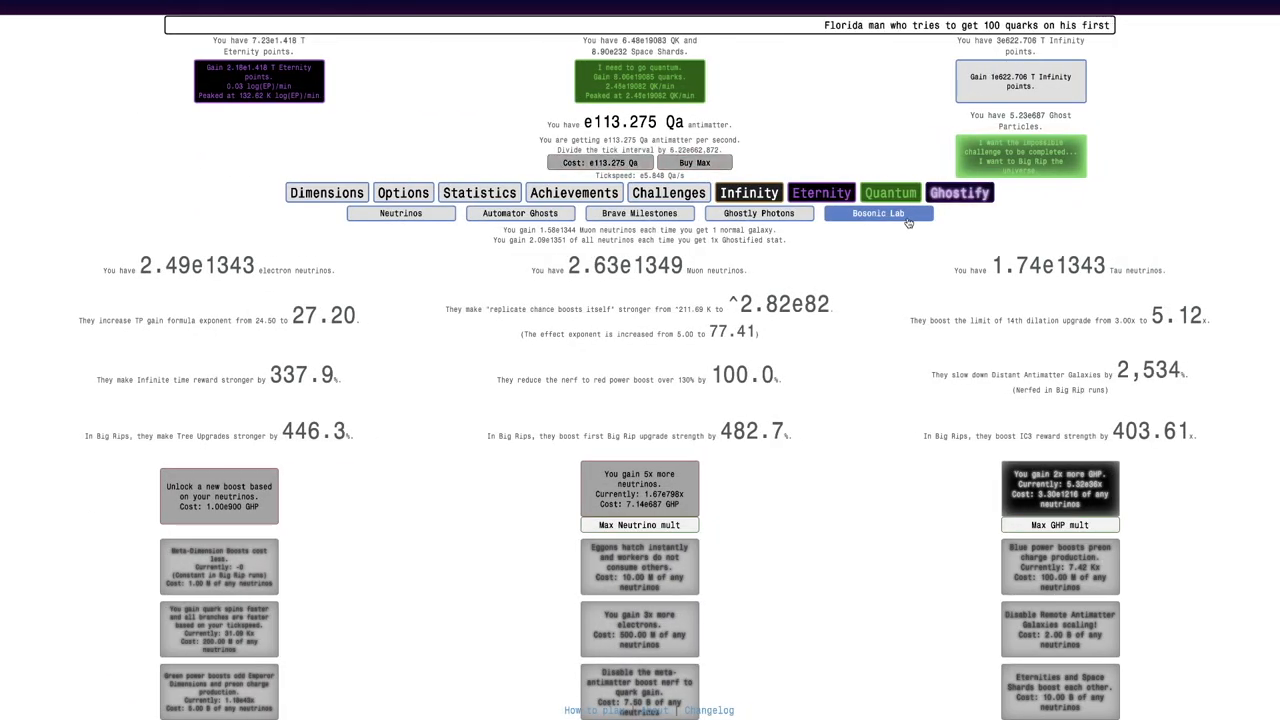
Return to the Bosonic Lab, check W and Z bosons, and spend runes on an enchant
click(876, 212)
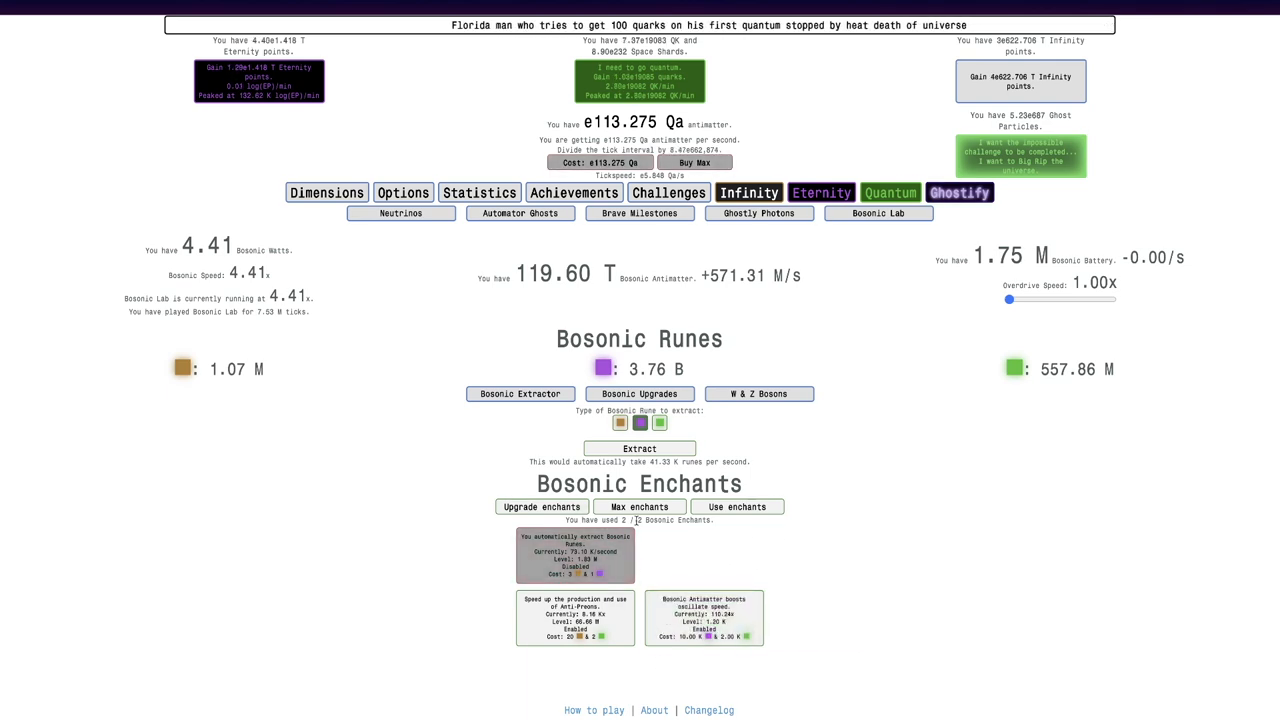
click(704, 616)
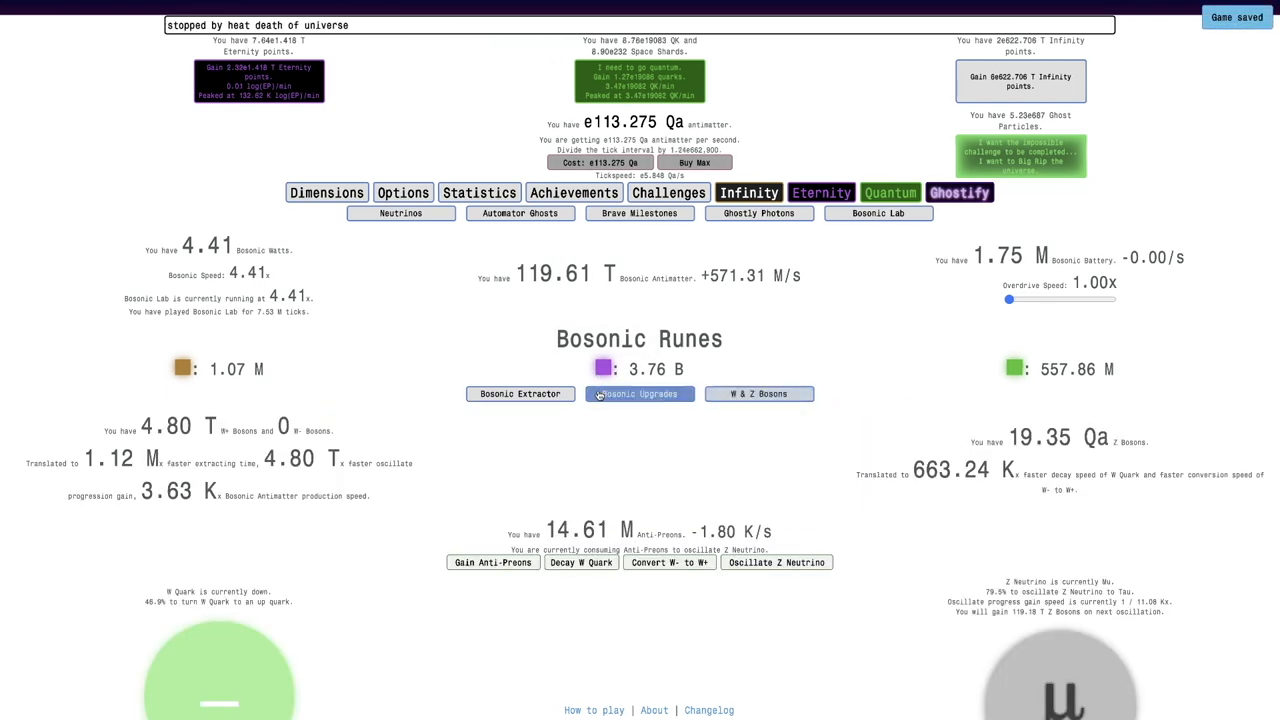
click(640, 392)
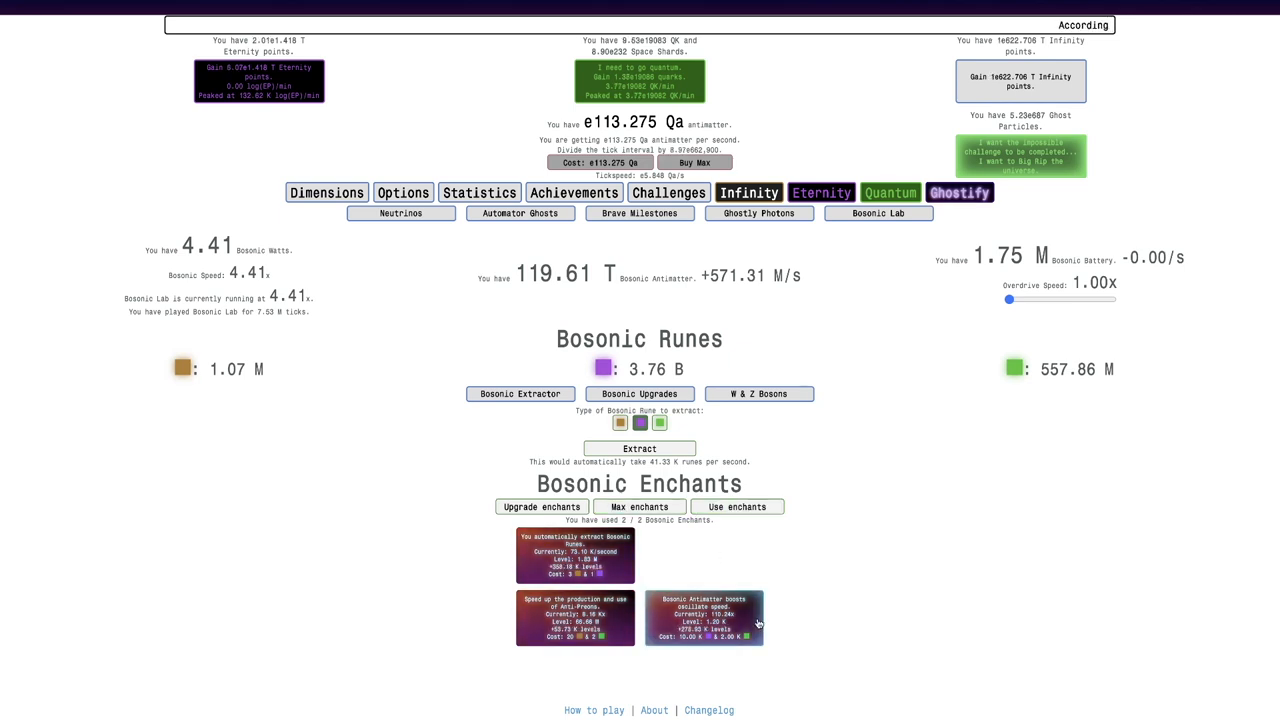
click(758, 392)
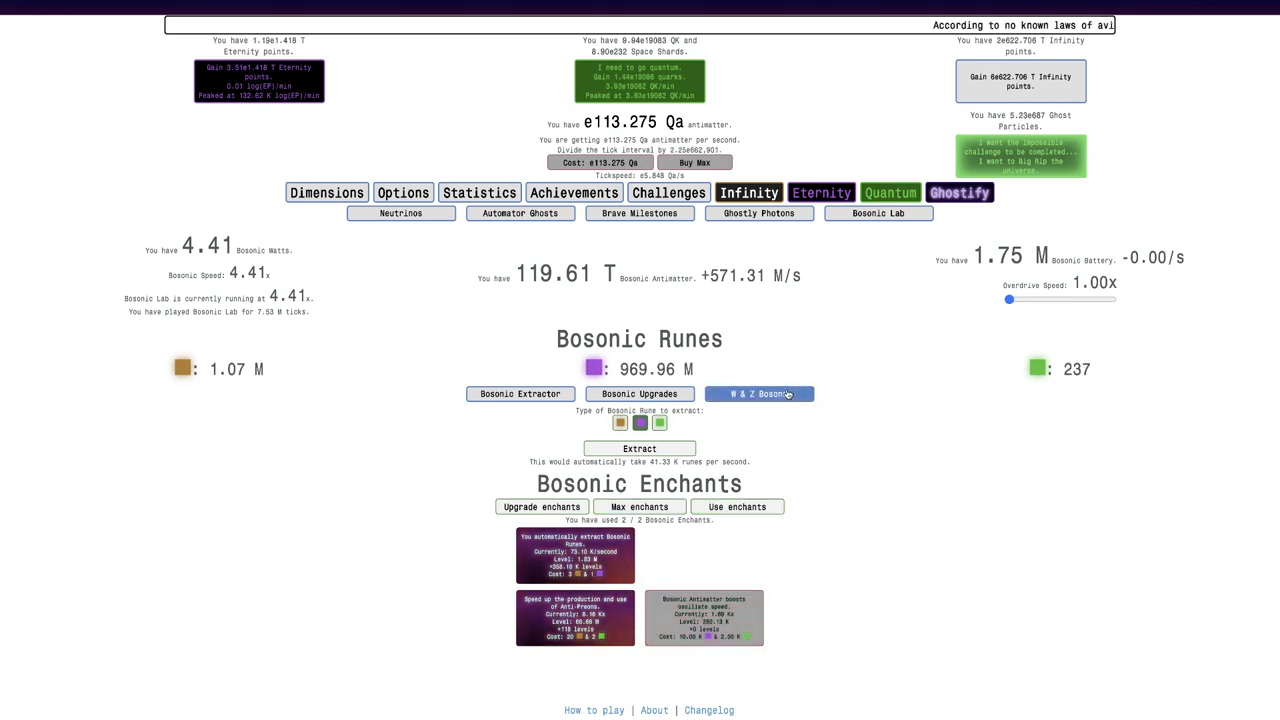
Check Z bosons near 19.66 Qa, then bring up the Bosonic Upgrades list
click(760, 392)
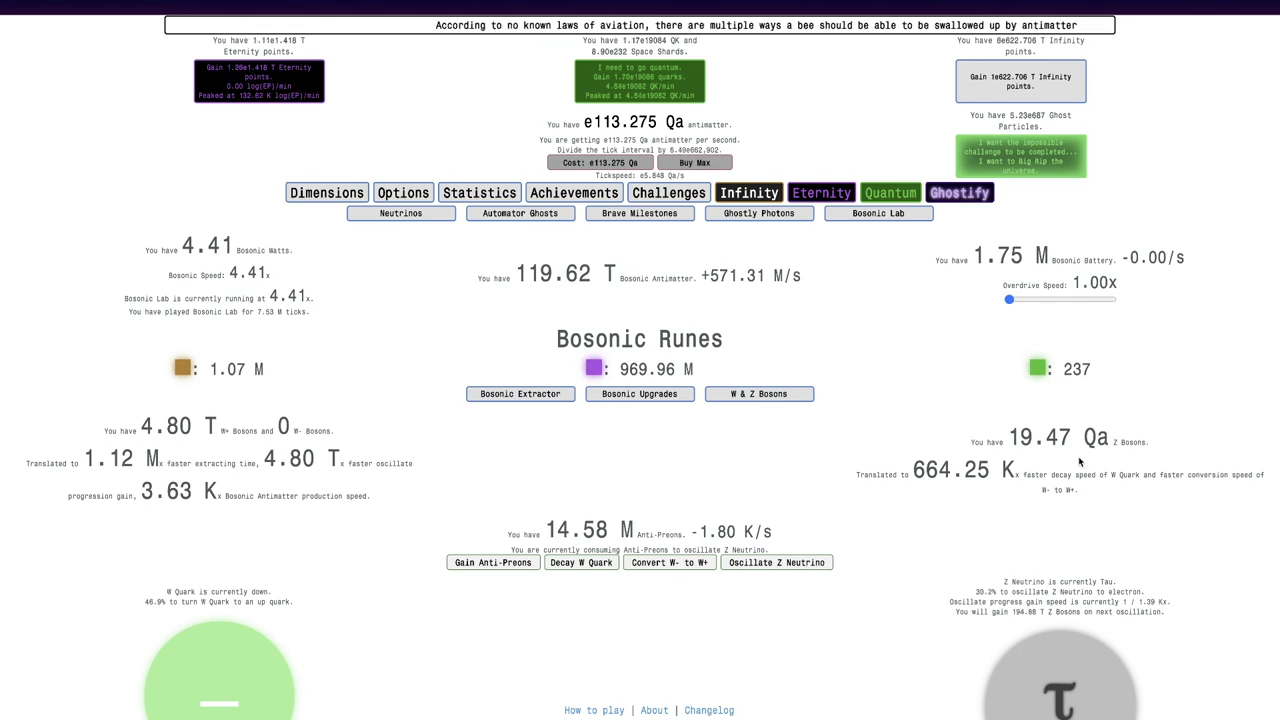
mouse_move(984, 490)
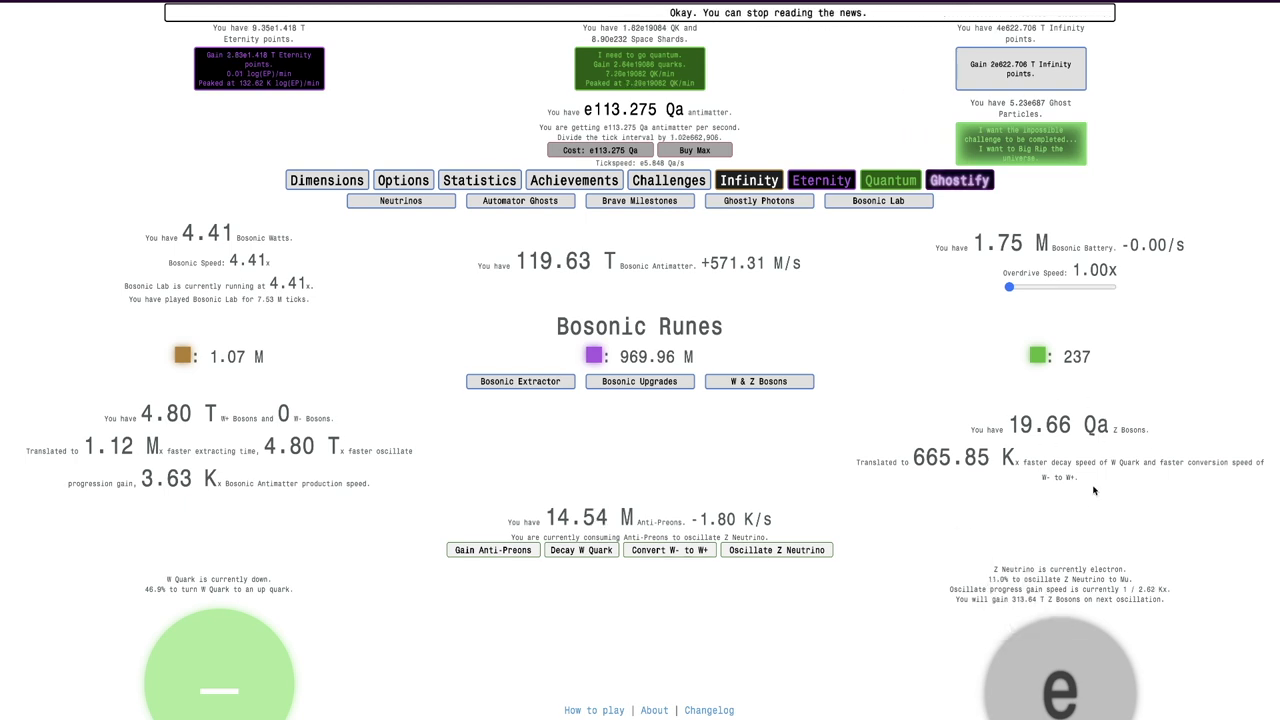
mouse_move(868, 376)
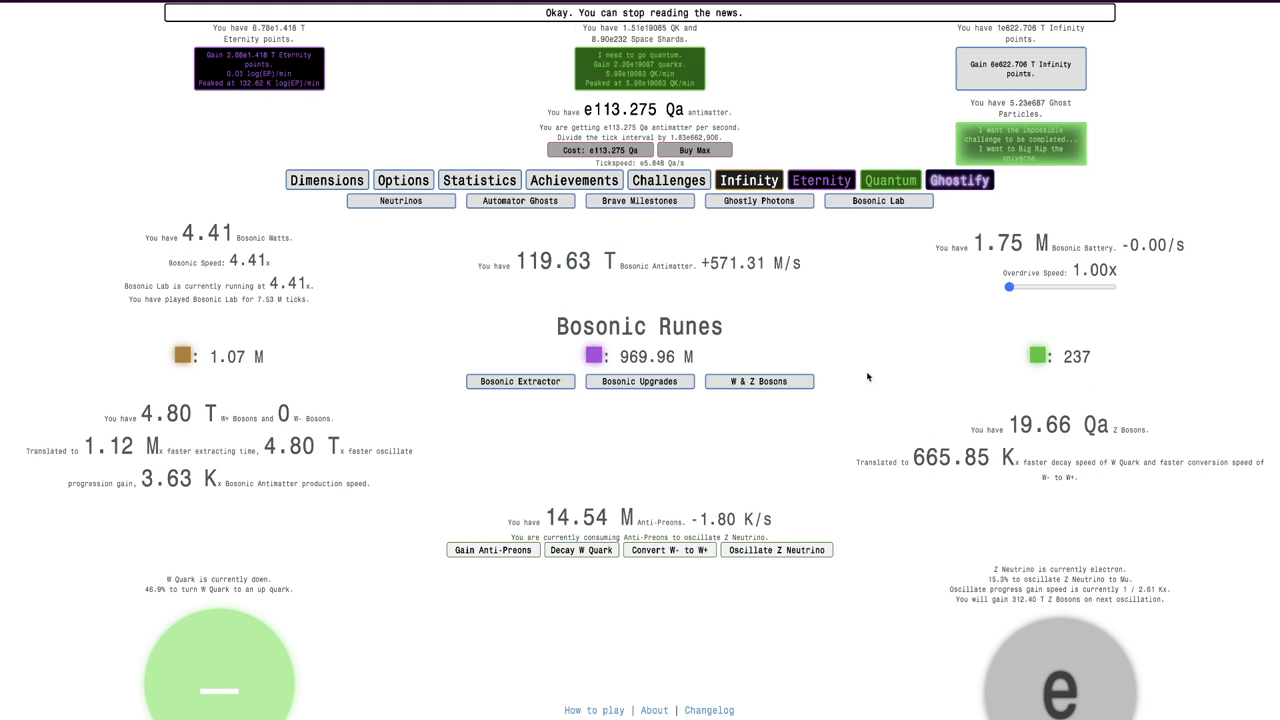
click(640, 380)
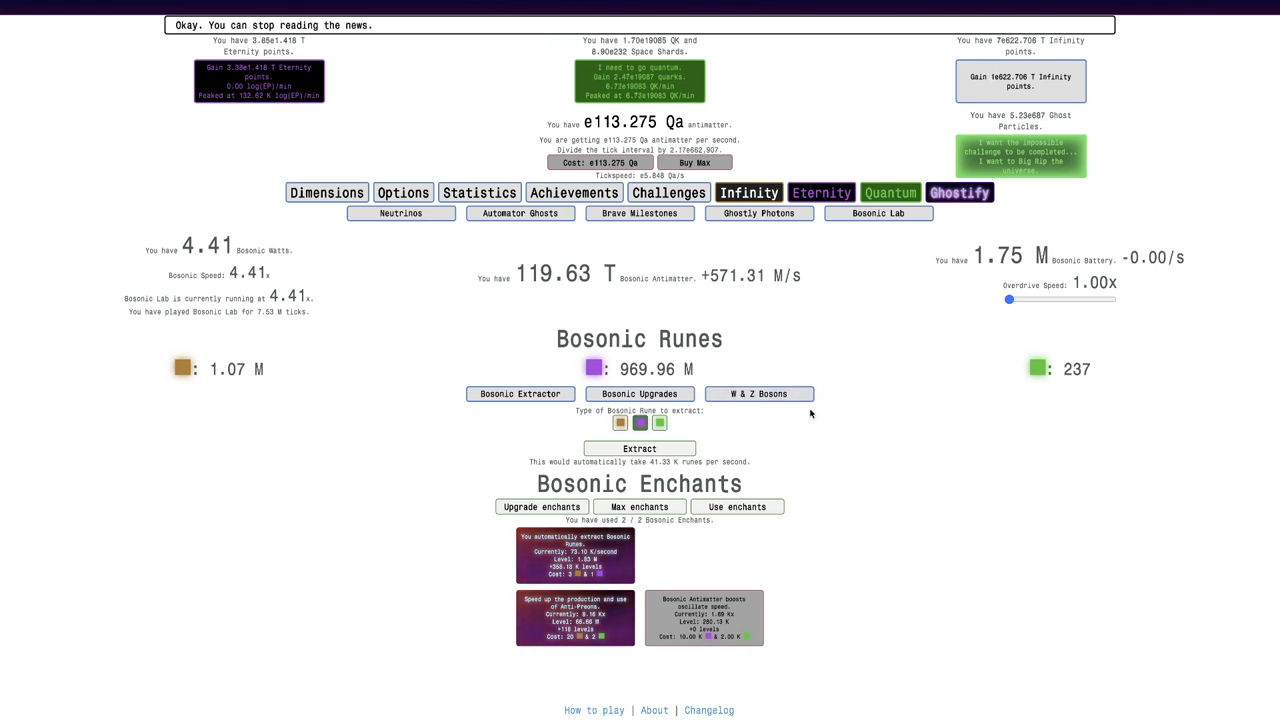
click(760, 392)
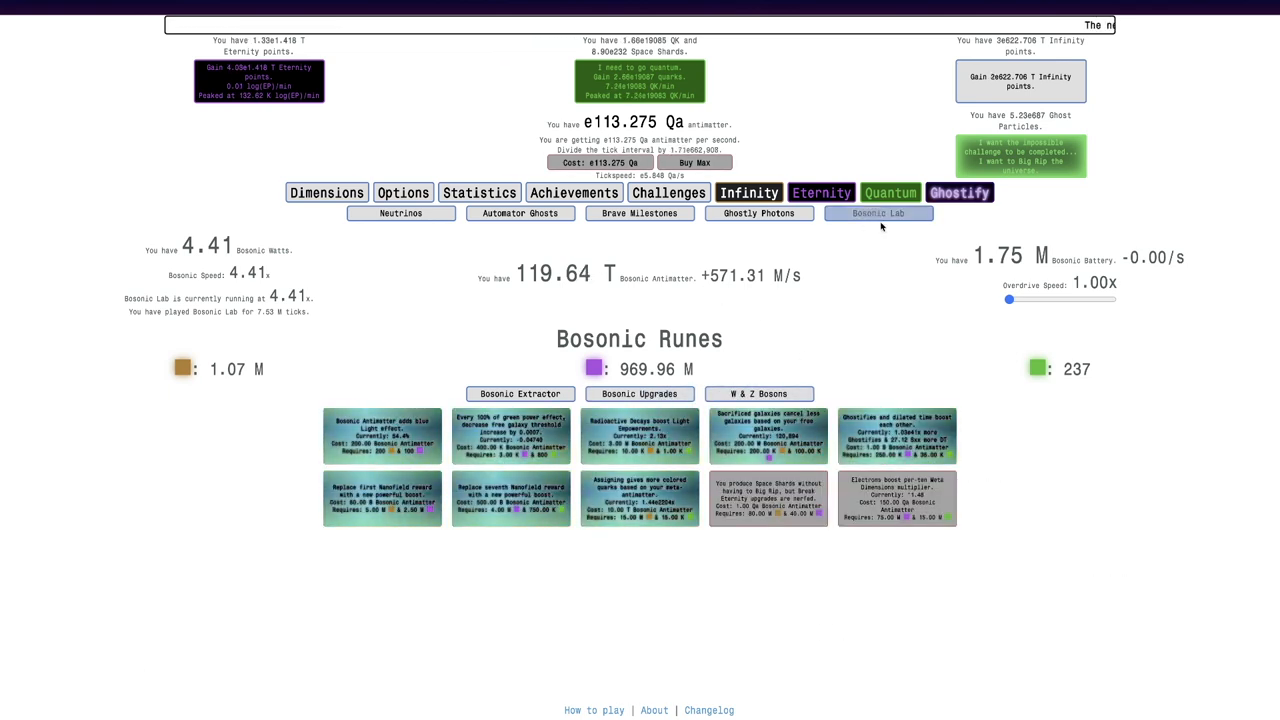
Start a new run from Ghostly Photons, visit Eternity upgrades, and open the Tree of Decay
click(758, 212)
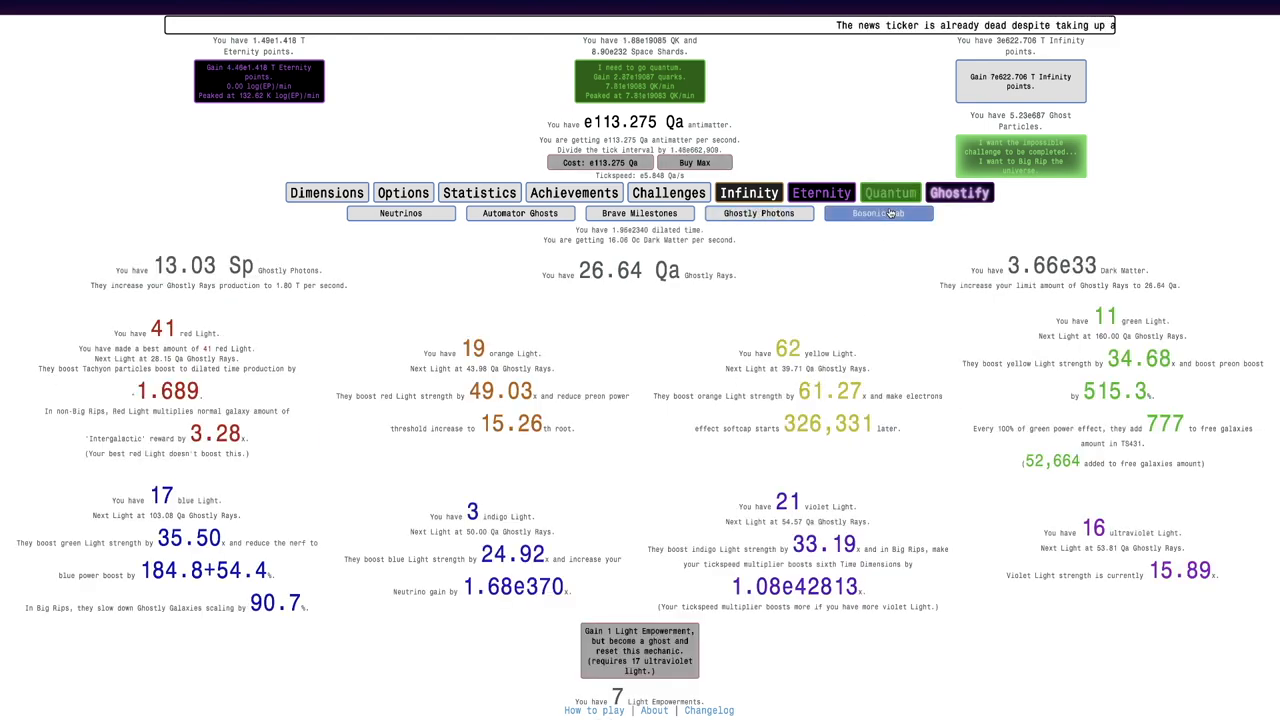
click(876, 212)
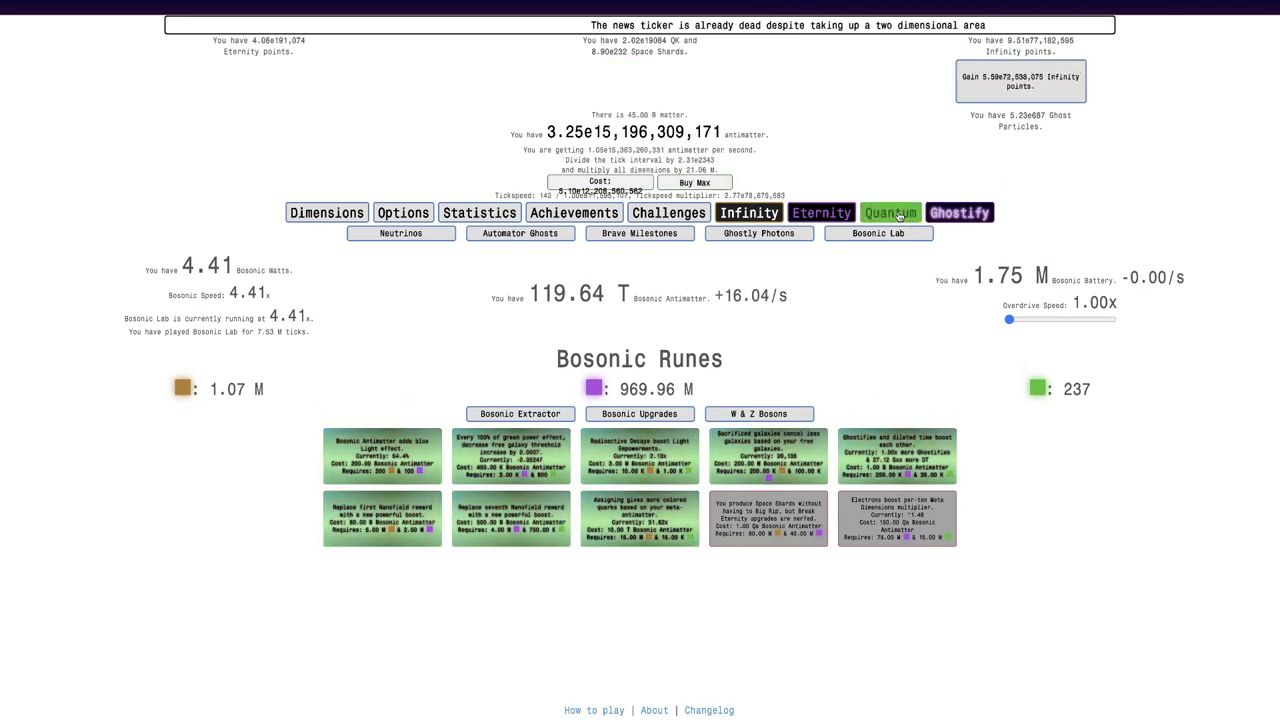
click(820, 212)
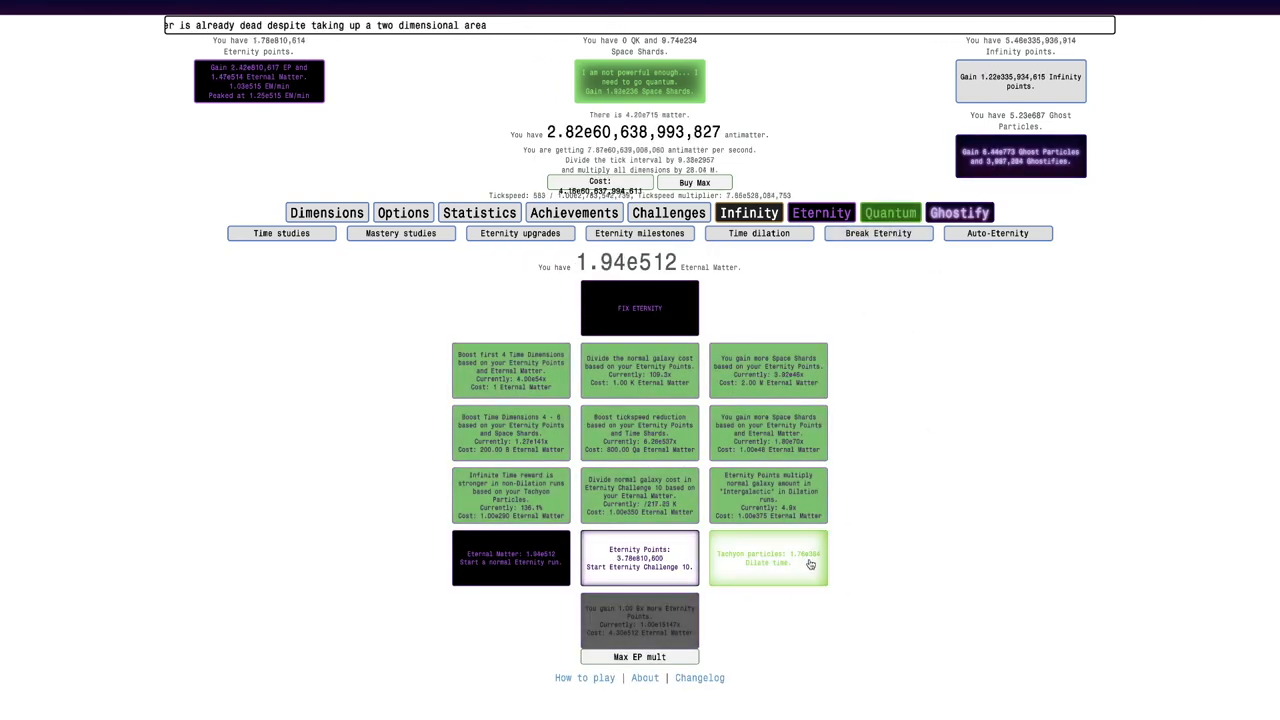
click(768, 558)
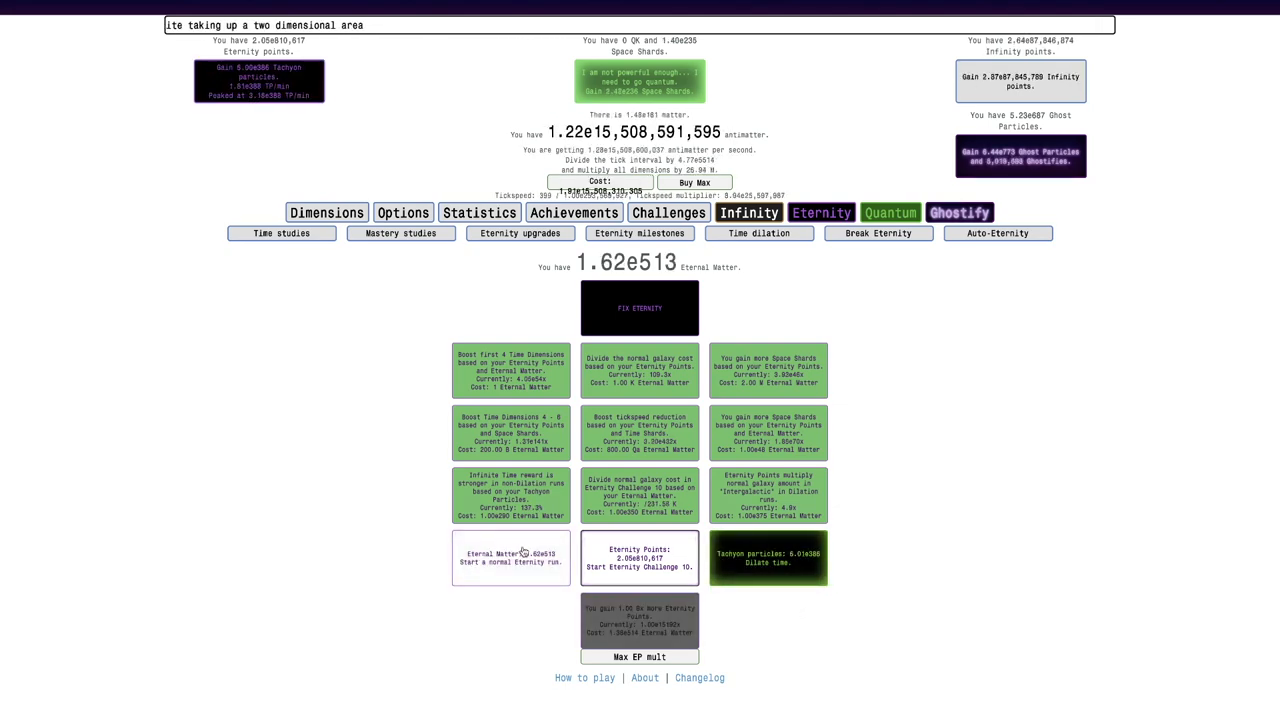
click(996, 232)
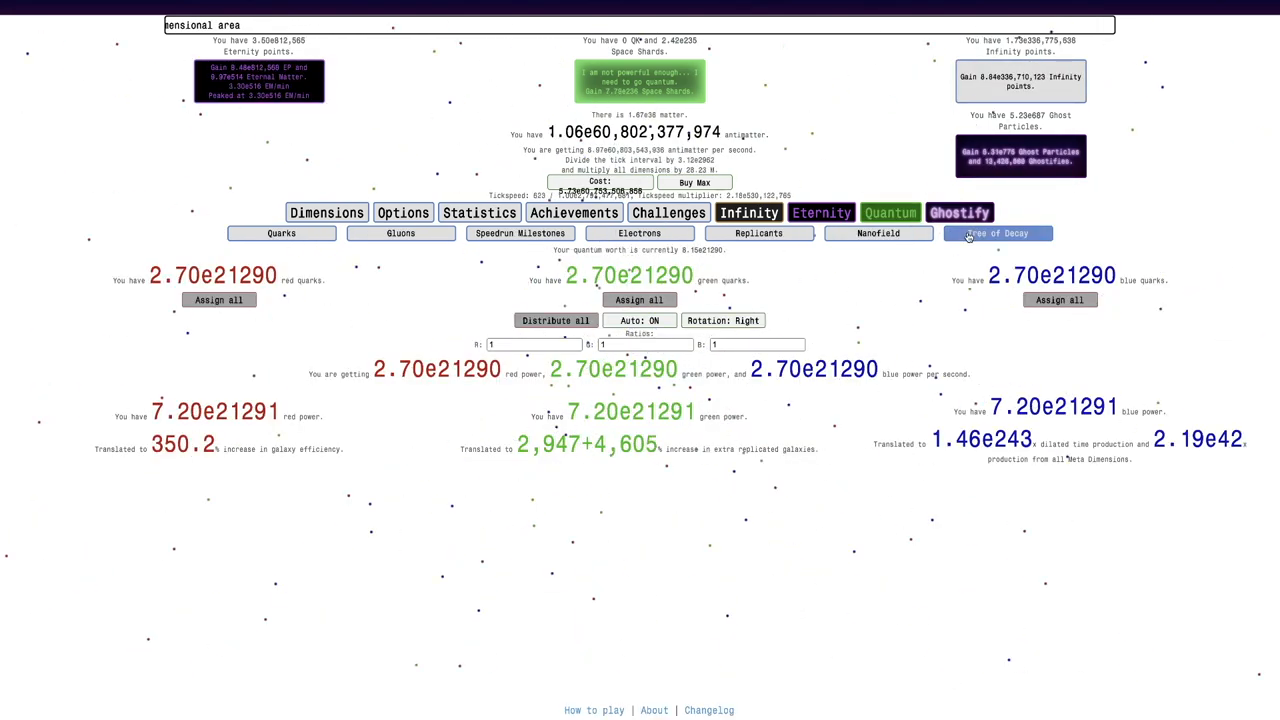
Grow Tree of Decay unstable quarks with branch upgrades, then exit the run back to Ghostly Photons
click(996, 232)
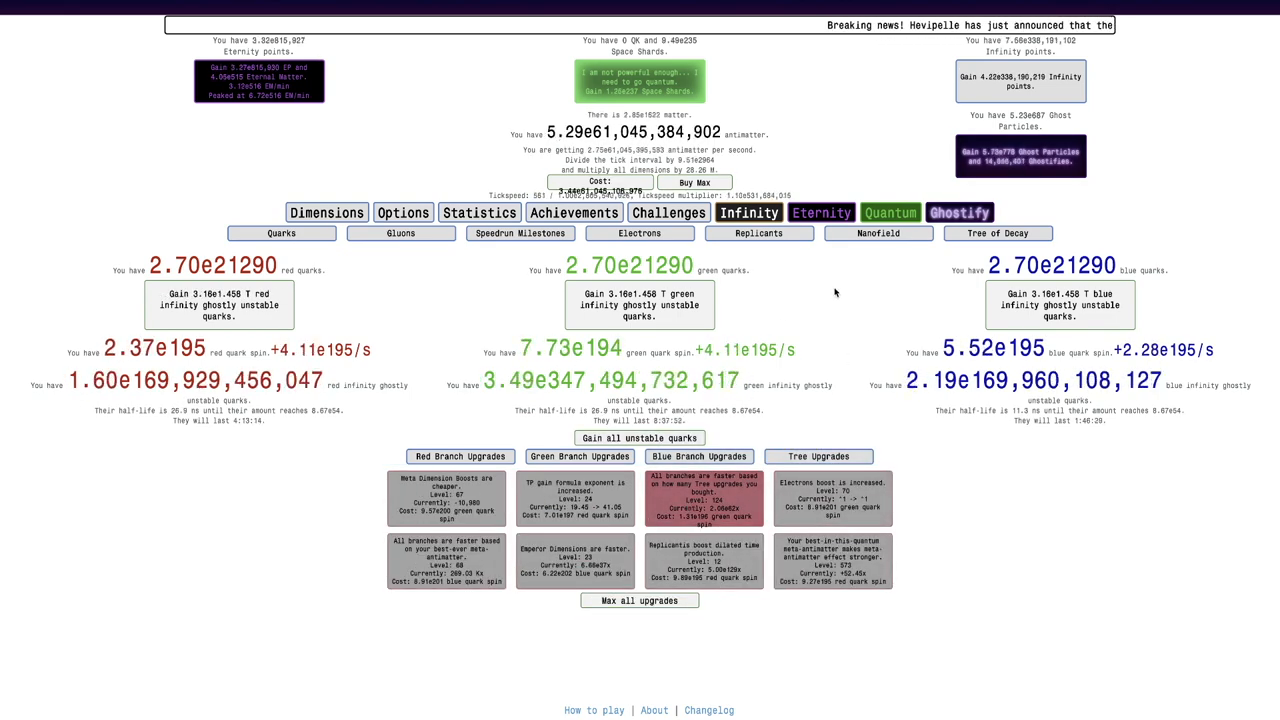
click(876, 232)
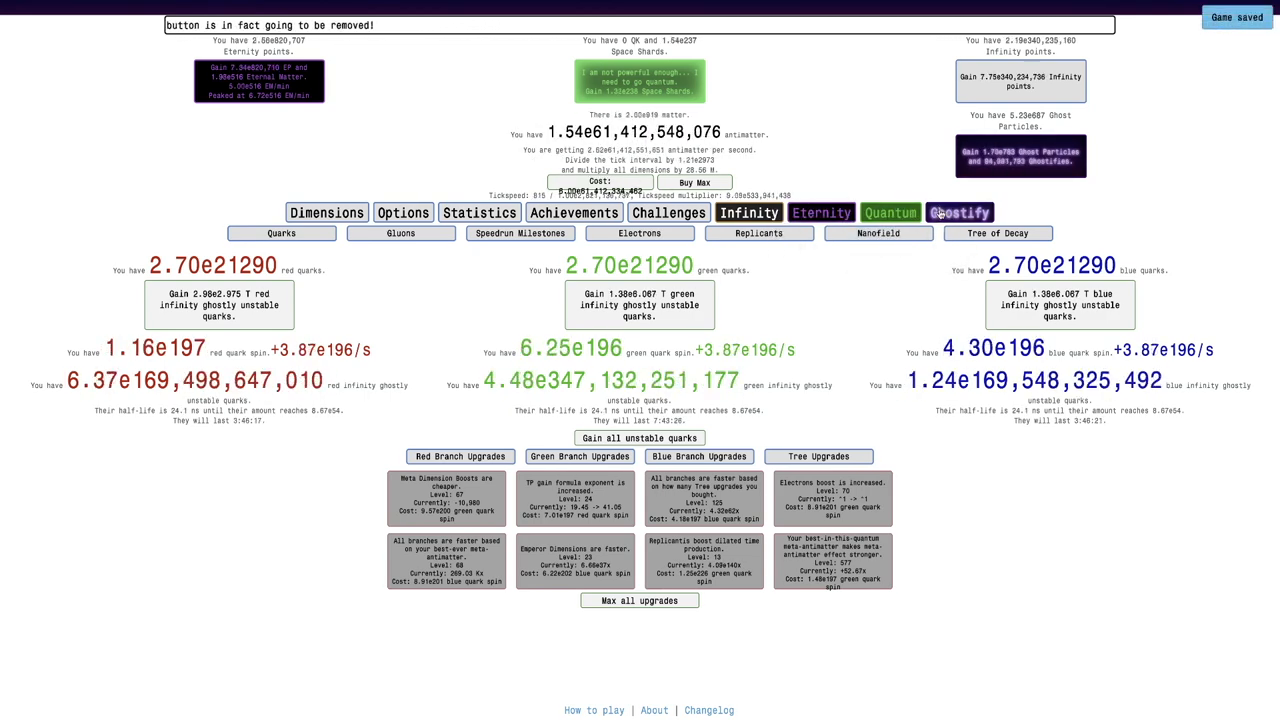
click(878, 232)
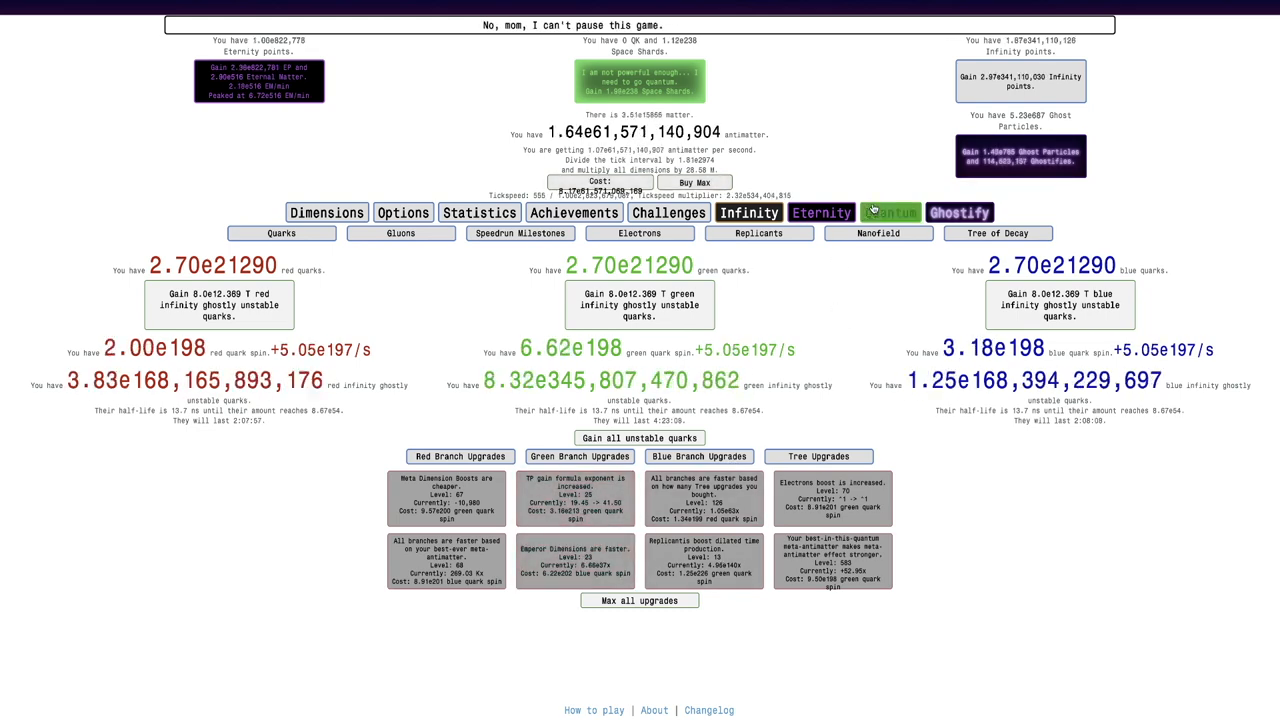
click(820, 212)
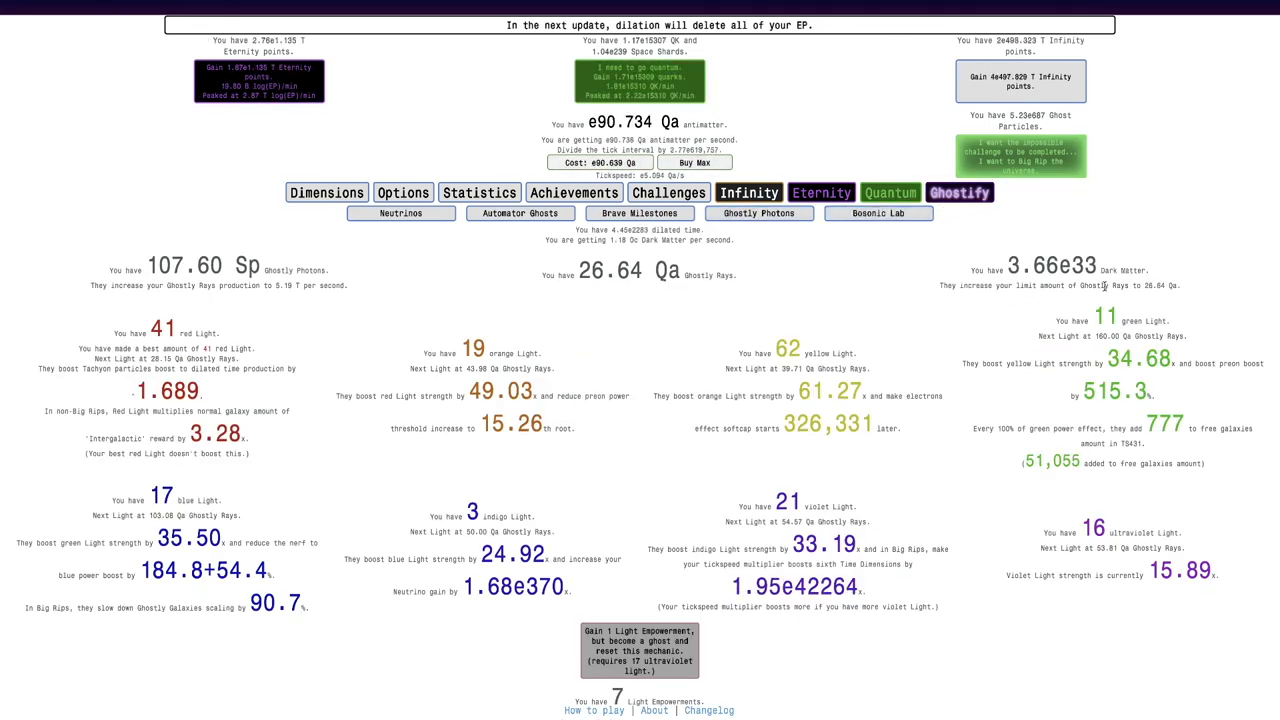
Confirm Z bosons at 20.37 Qa and switch back to the Bosonic Runes extractor
click(878, 212)
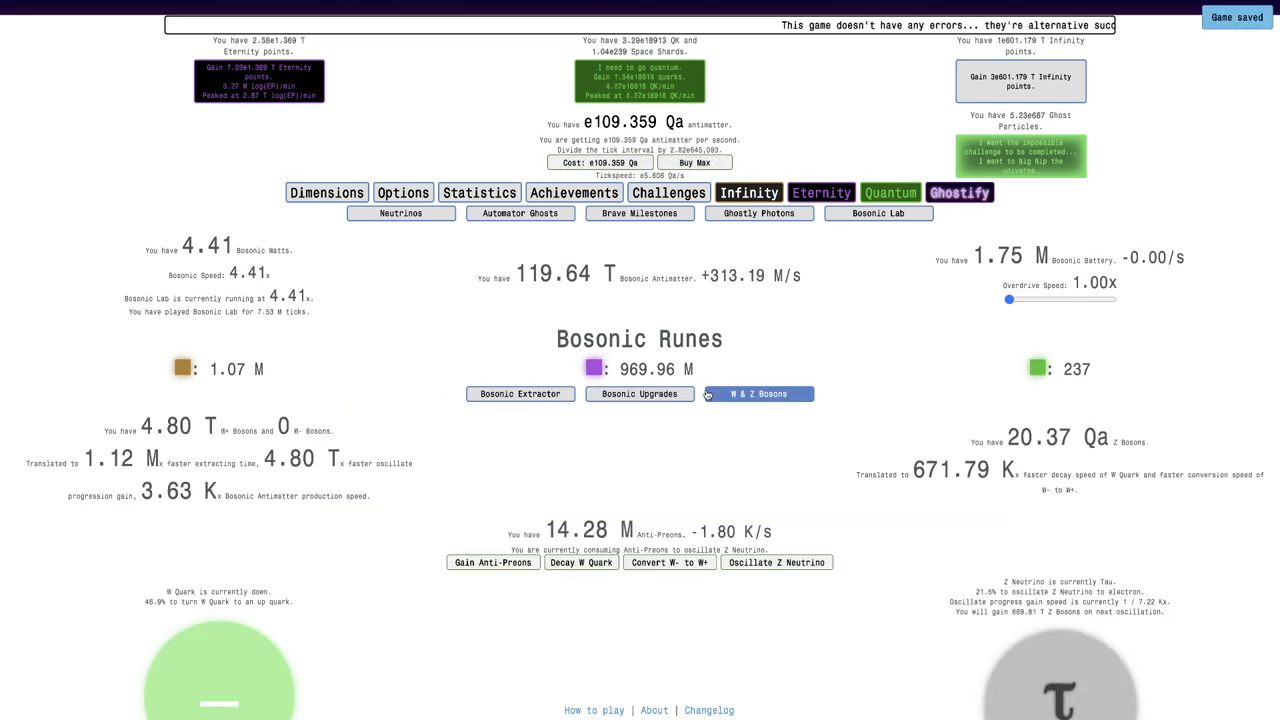
click(520, 392)
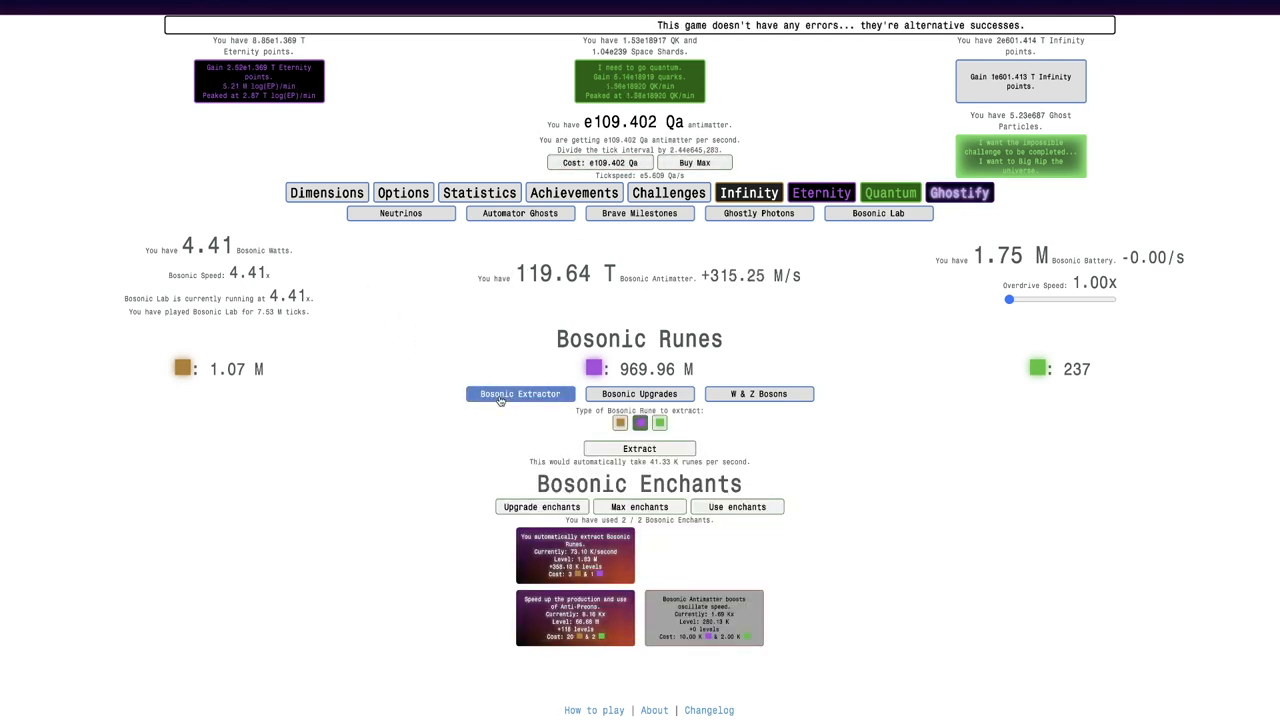